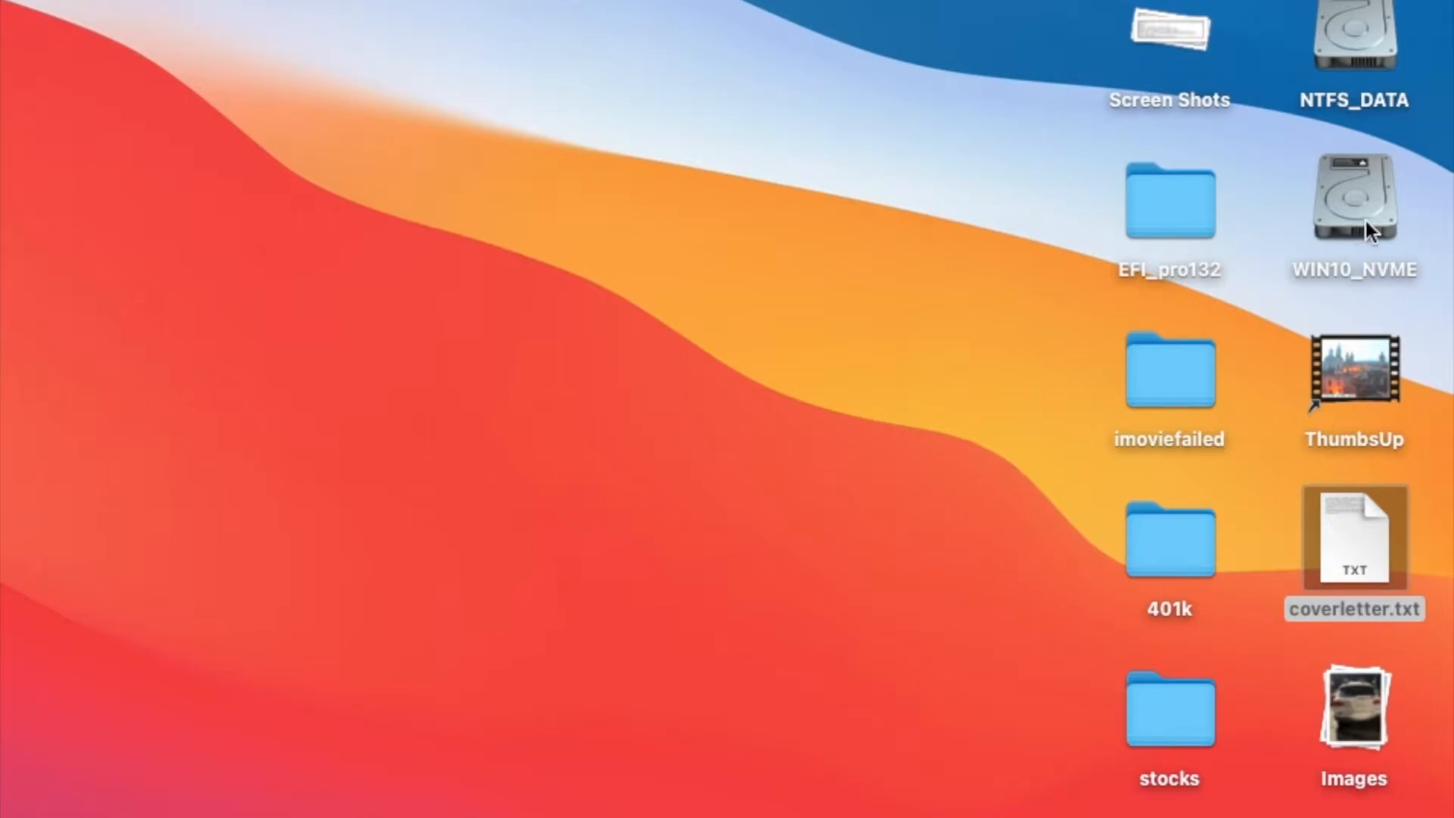
Close the GitHub window, eject WIN10_NVME from the desktop and start a new Terminal session.
click(1353, 202)
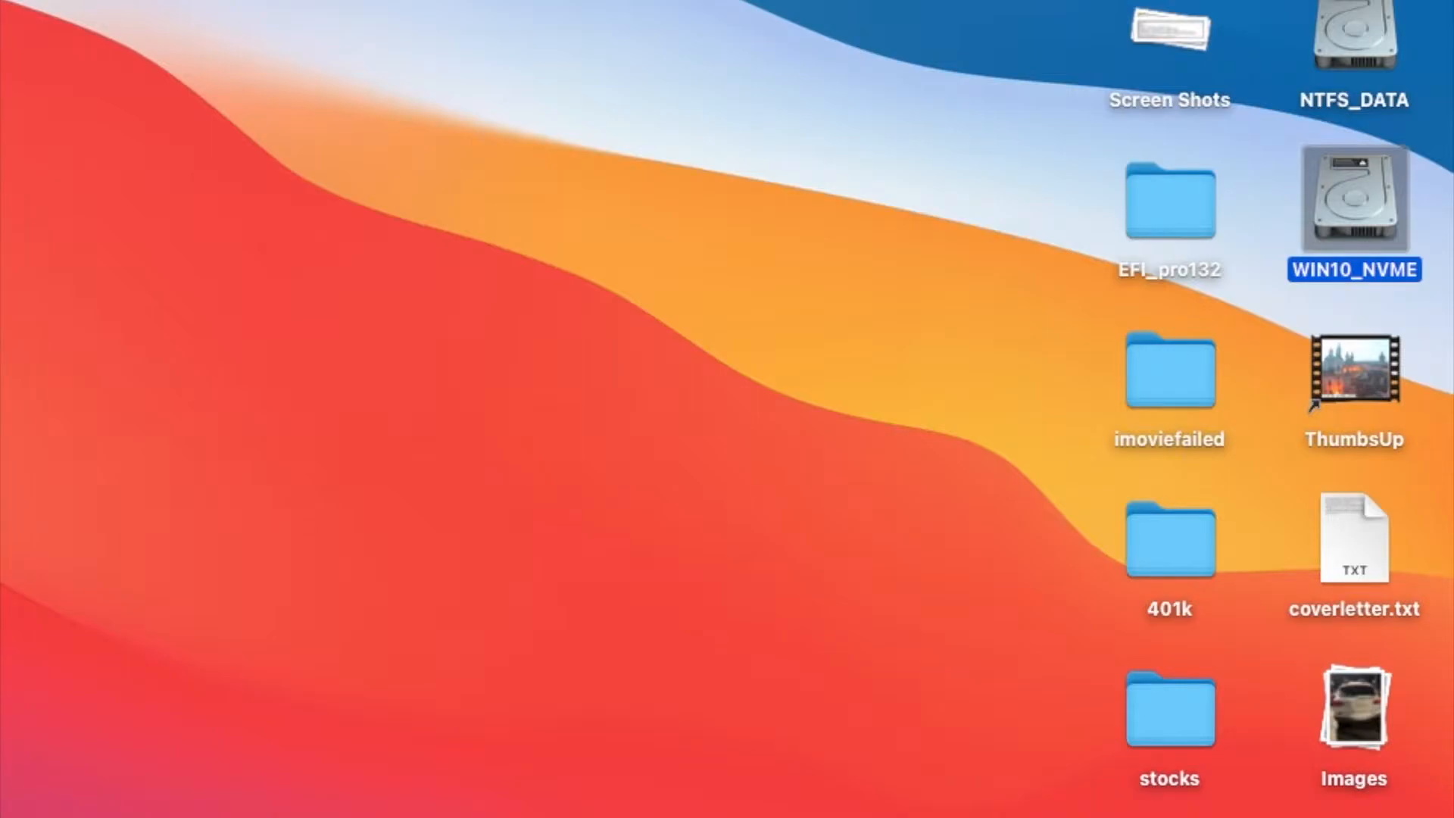
mouse_move(1354, 211)
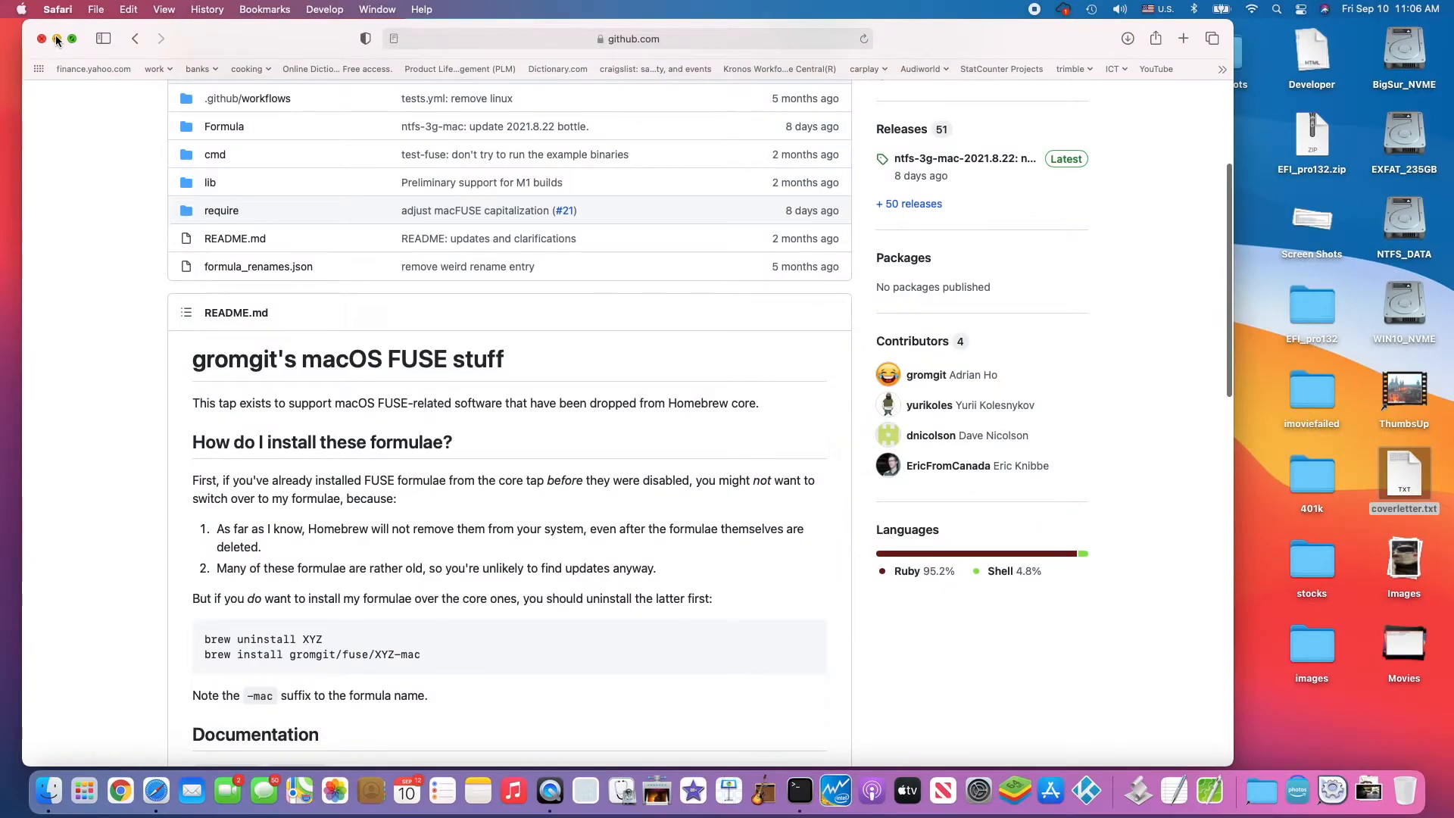
click(56, 39)
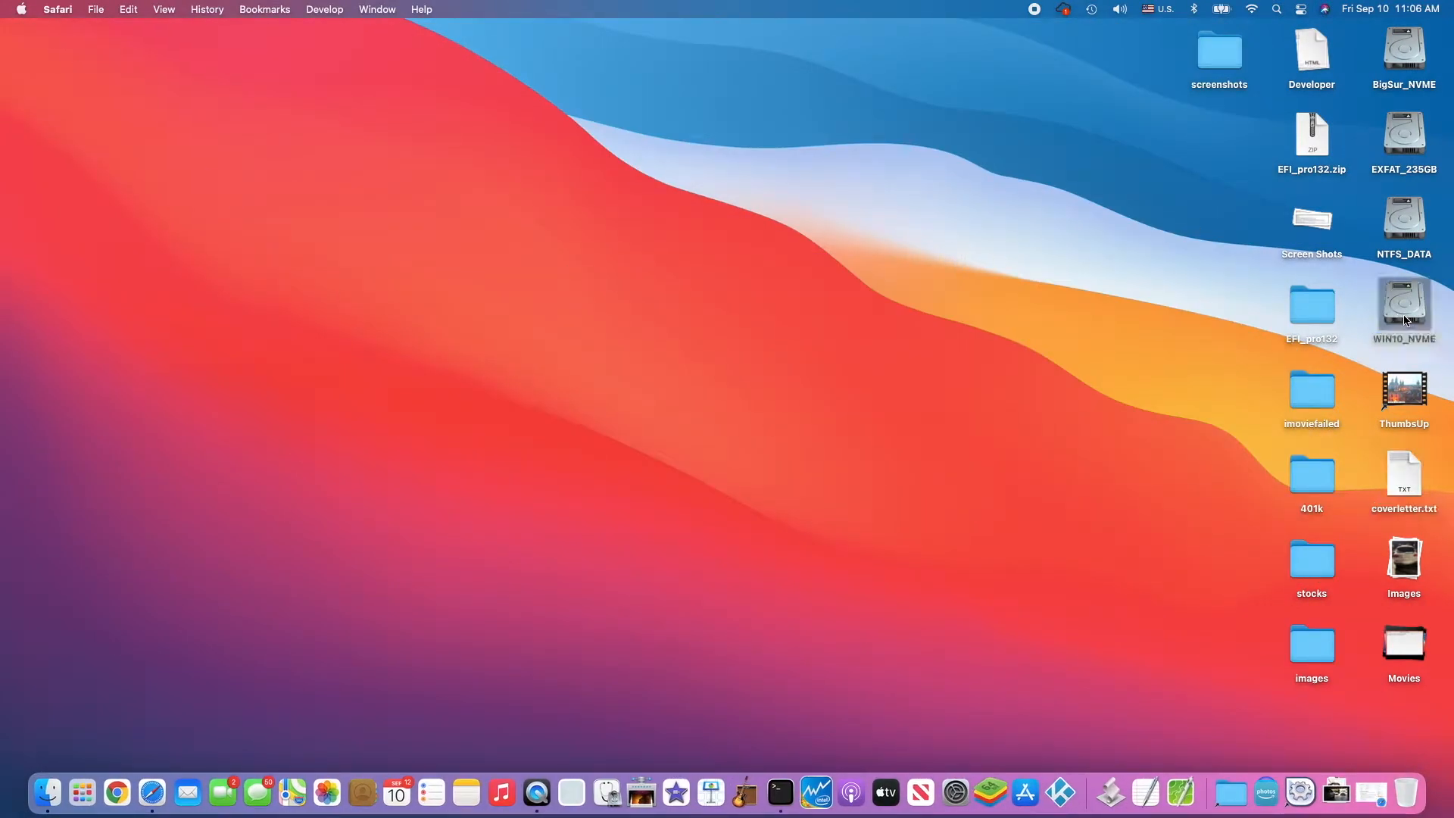
right_click(1403, 309)
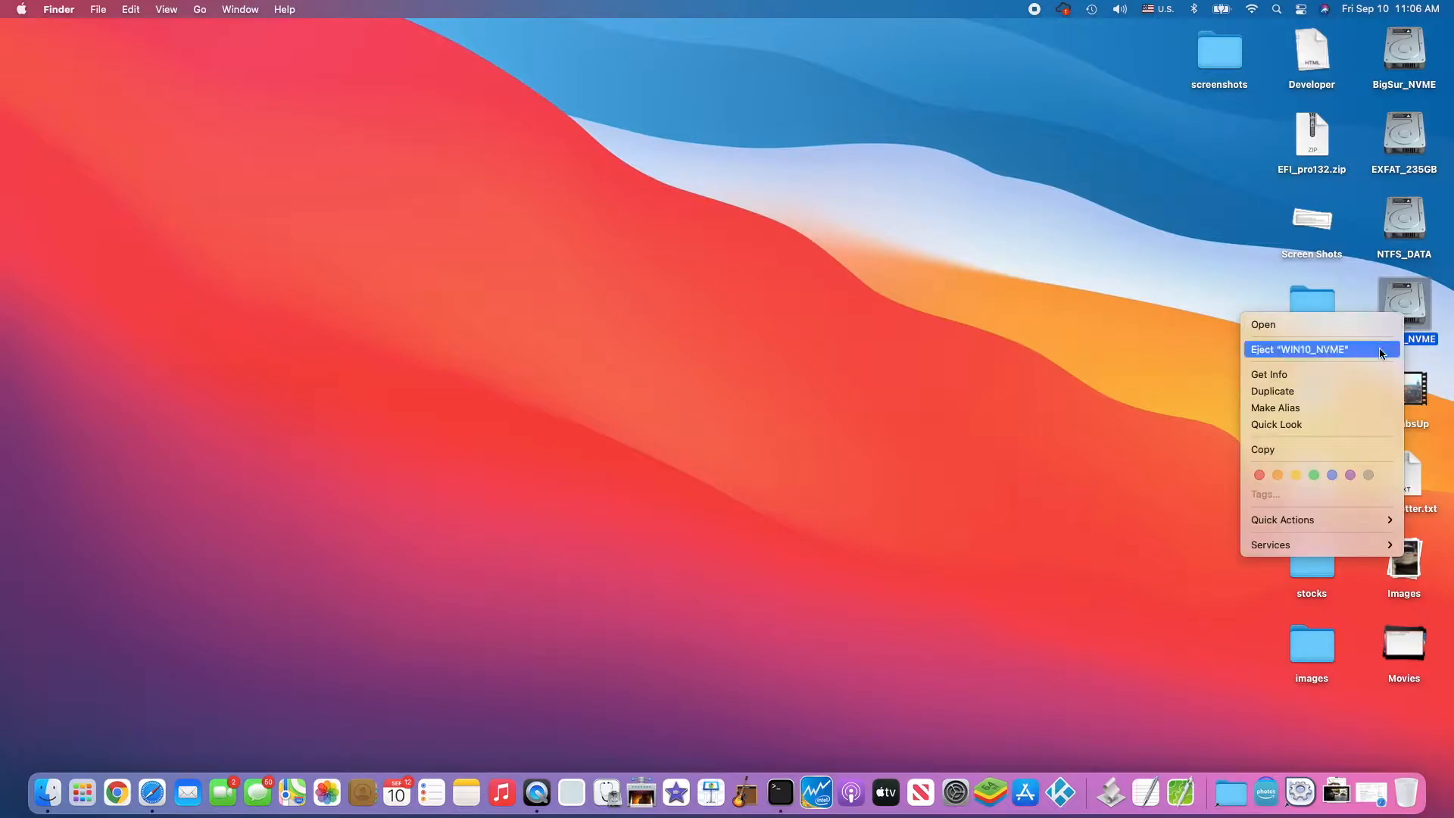
click(1303, 349)
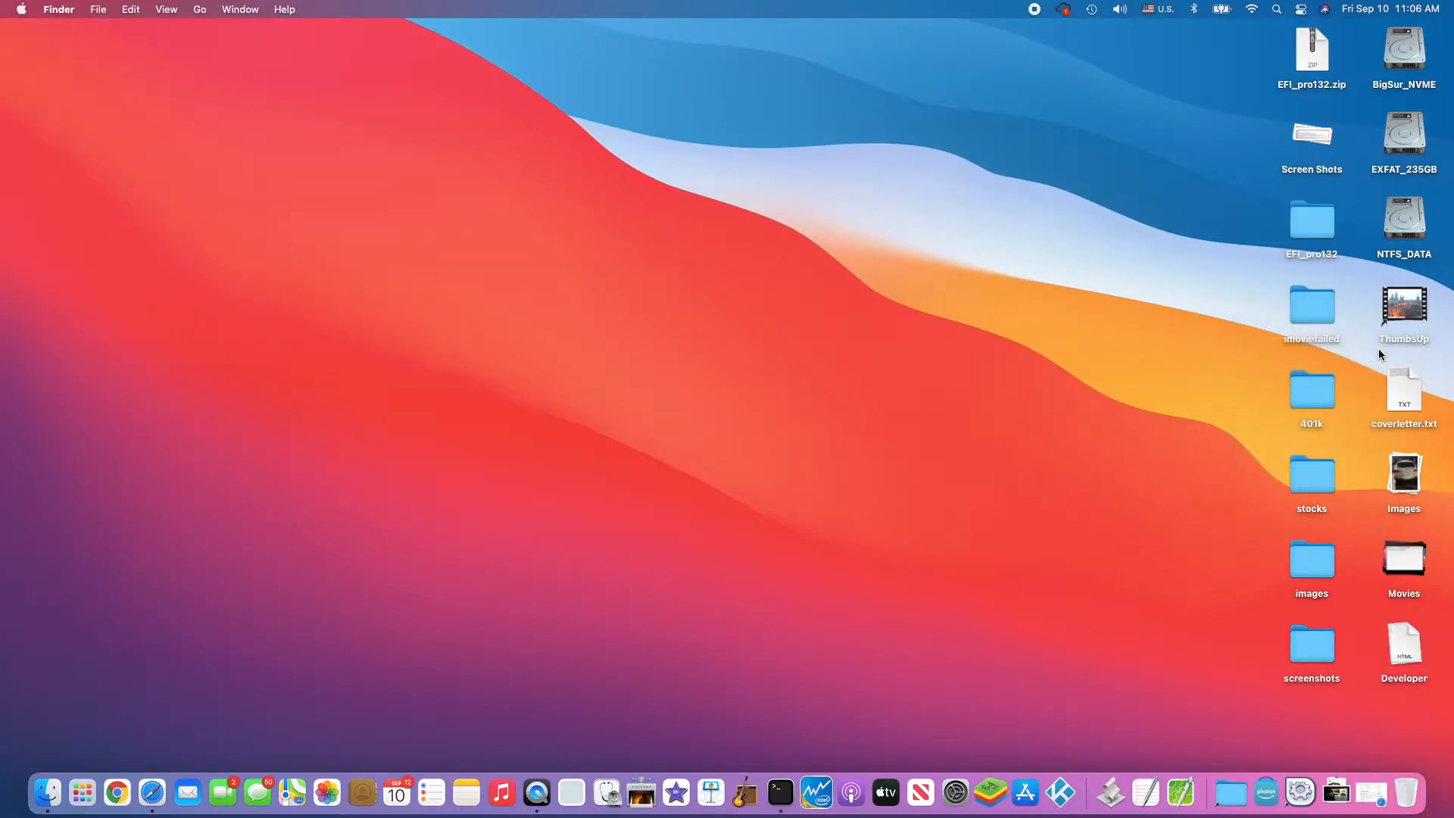
mouse_move(800, 714)
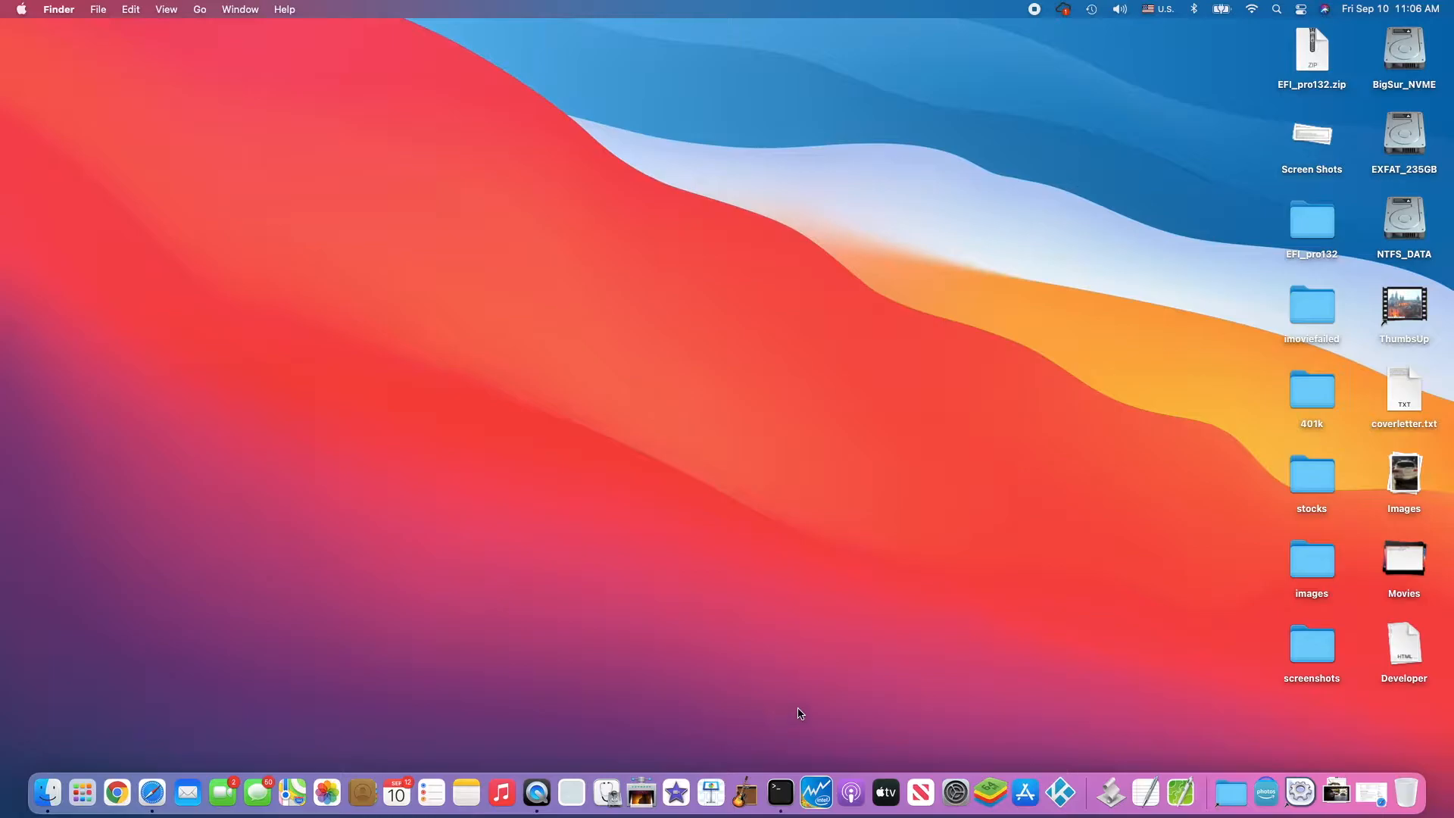
mouse_move(606, 792)
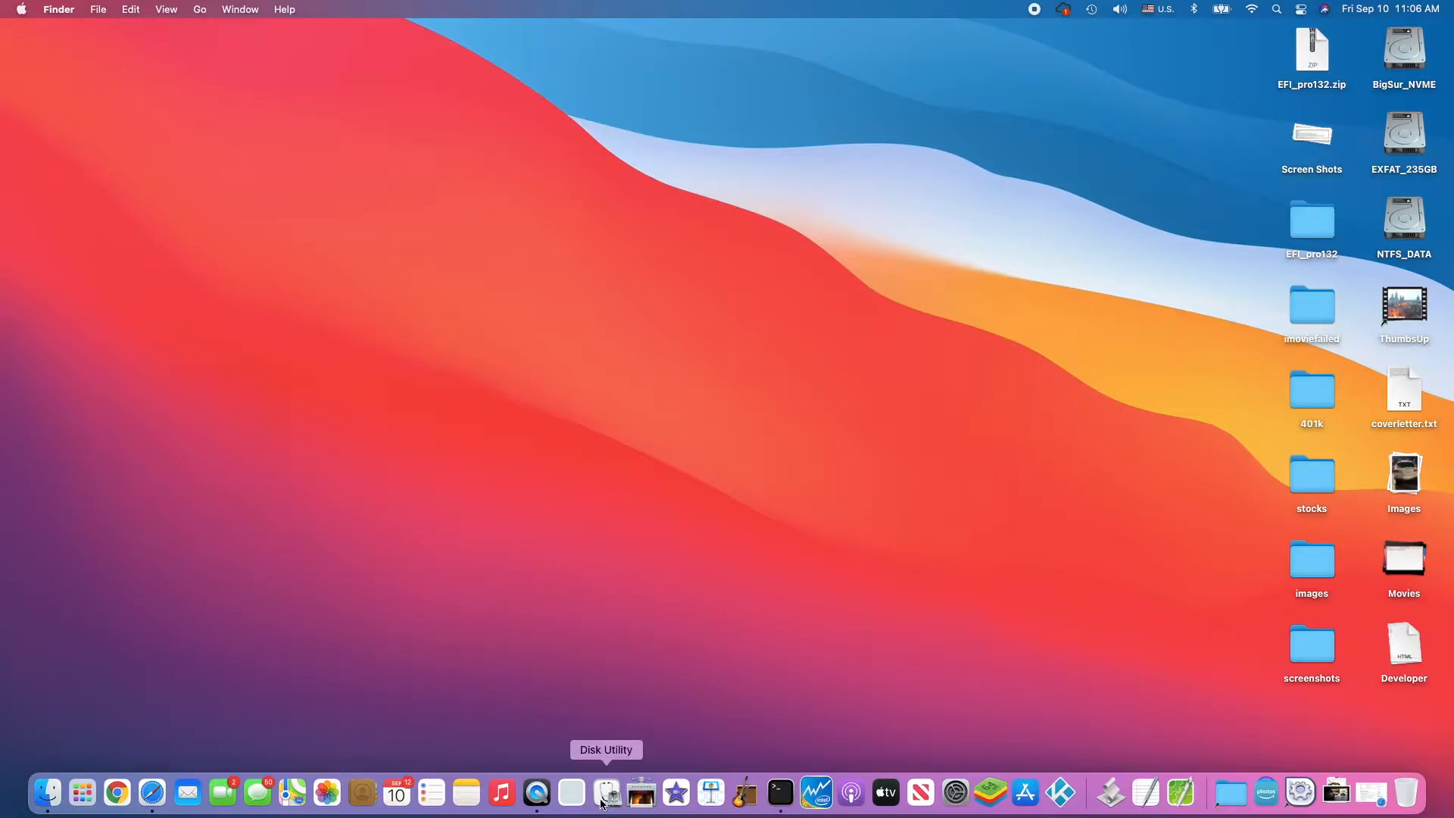
click(606, 792)
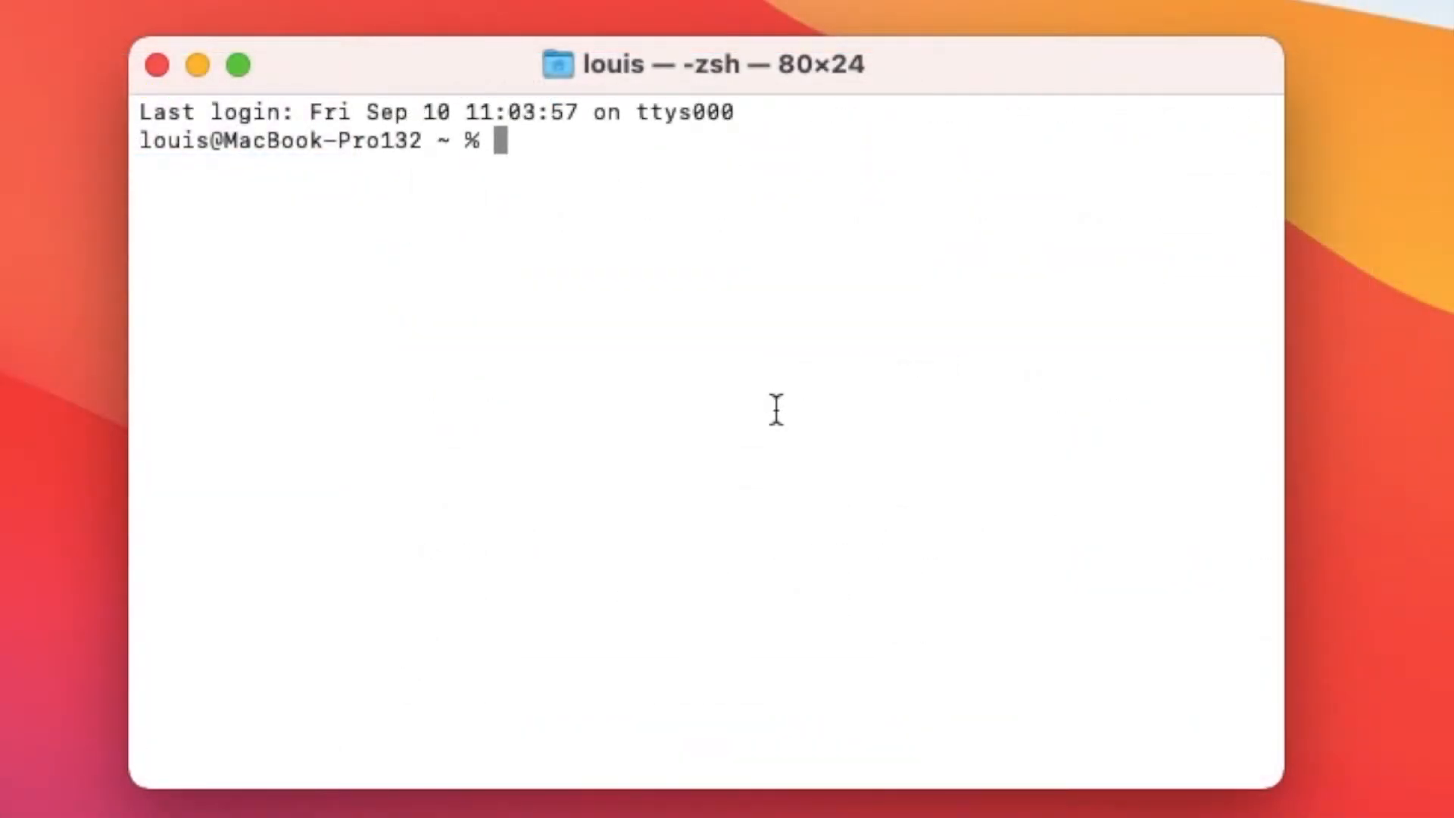
List disks with diskutil, then run sudo ntfs-3g on /dev/disk0s3 mounting it at /Volumes/NTFS1.
text(sudo /usr/local/ntfs/bin/ntfs-3g /dev/disk0s3 /Volumes/NTFS1)
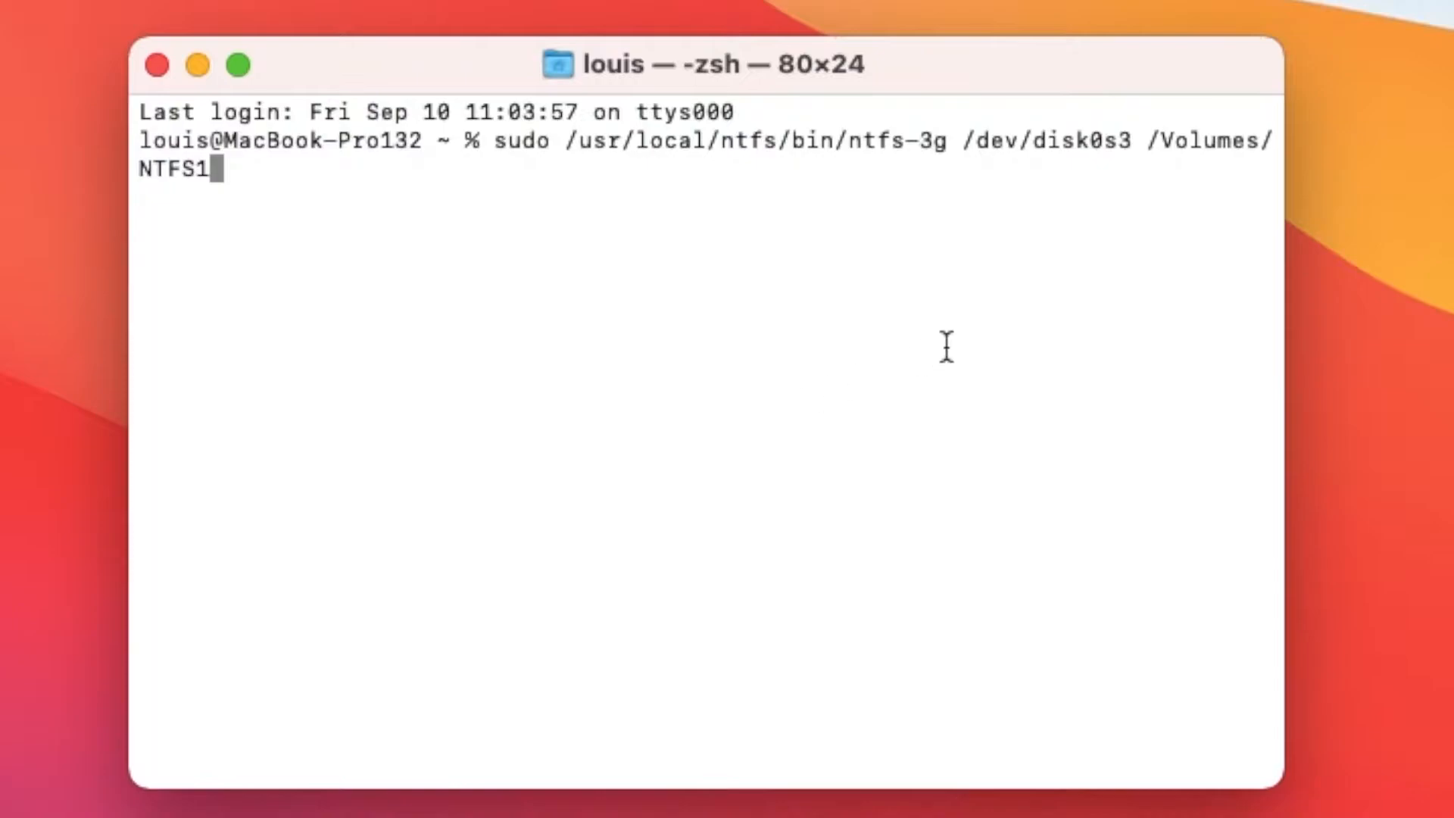
text(diskutil list)
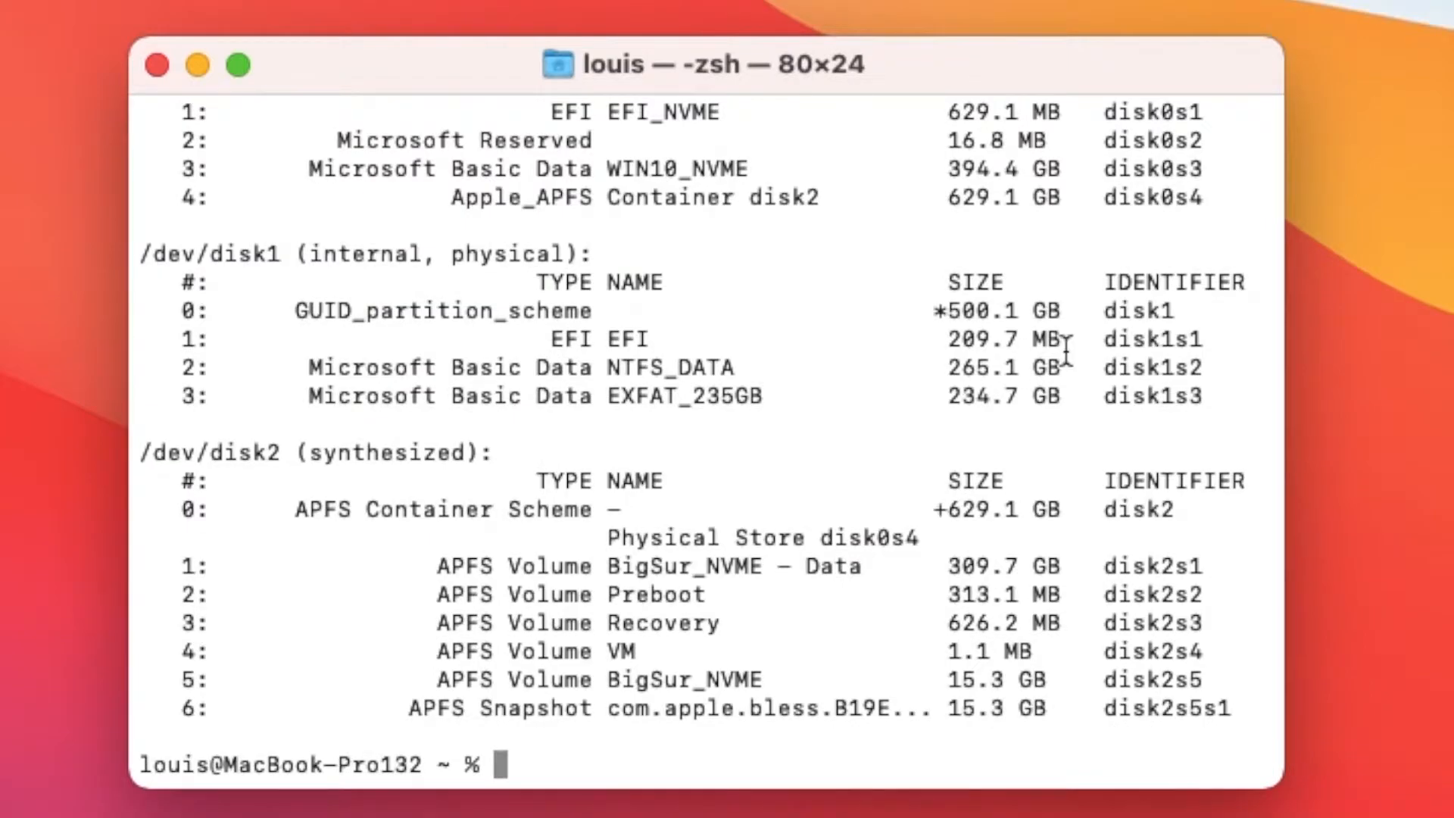
mouse_move(639, 169)
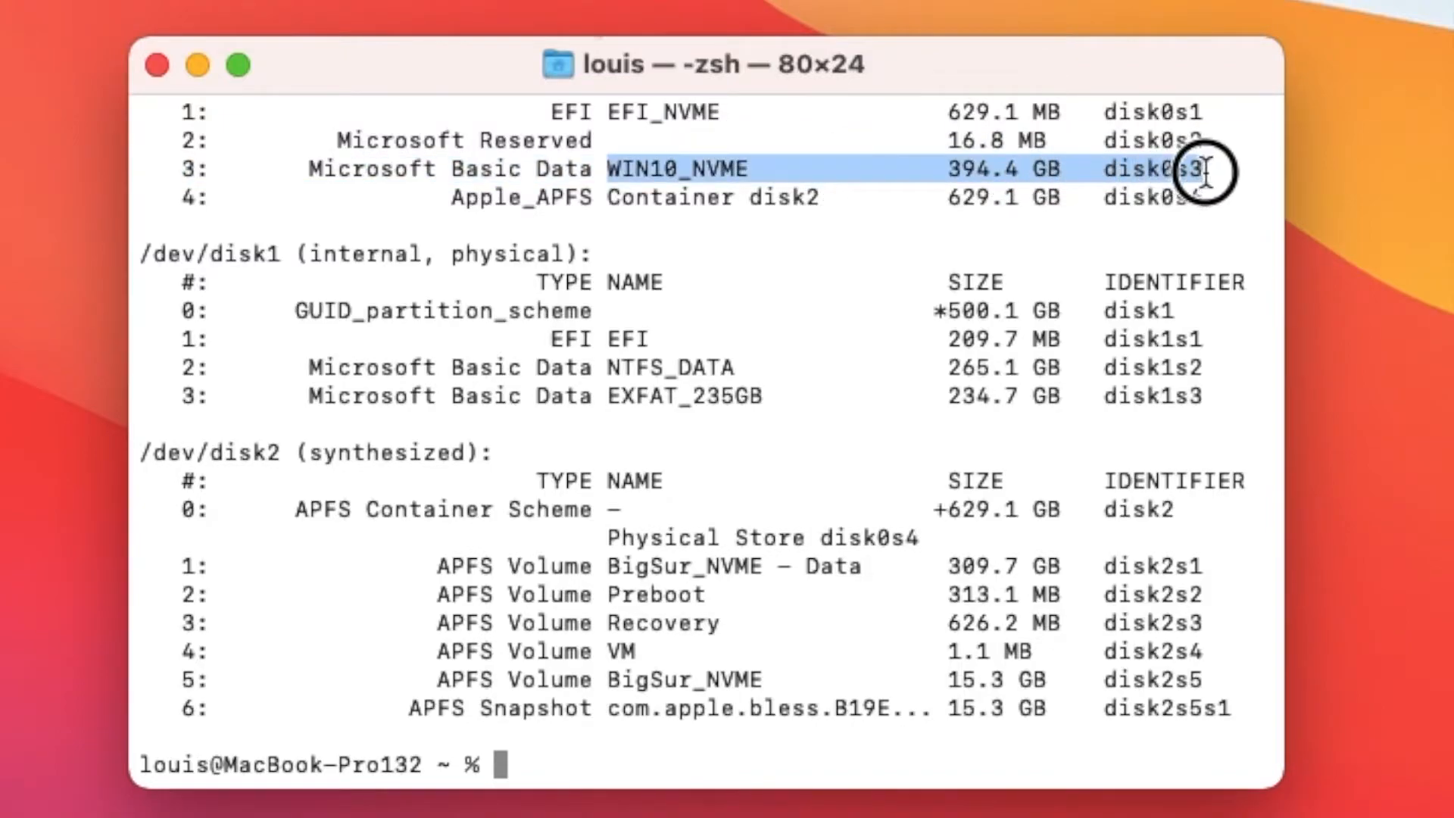
mouse_move(612, 709)
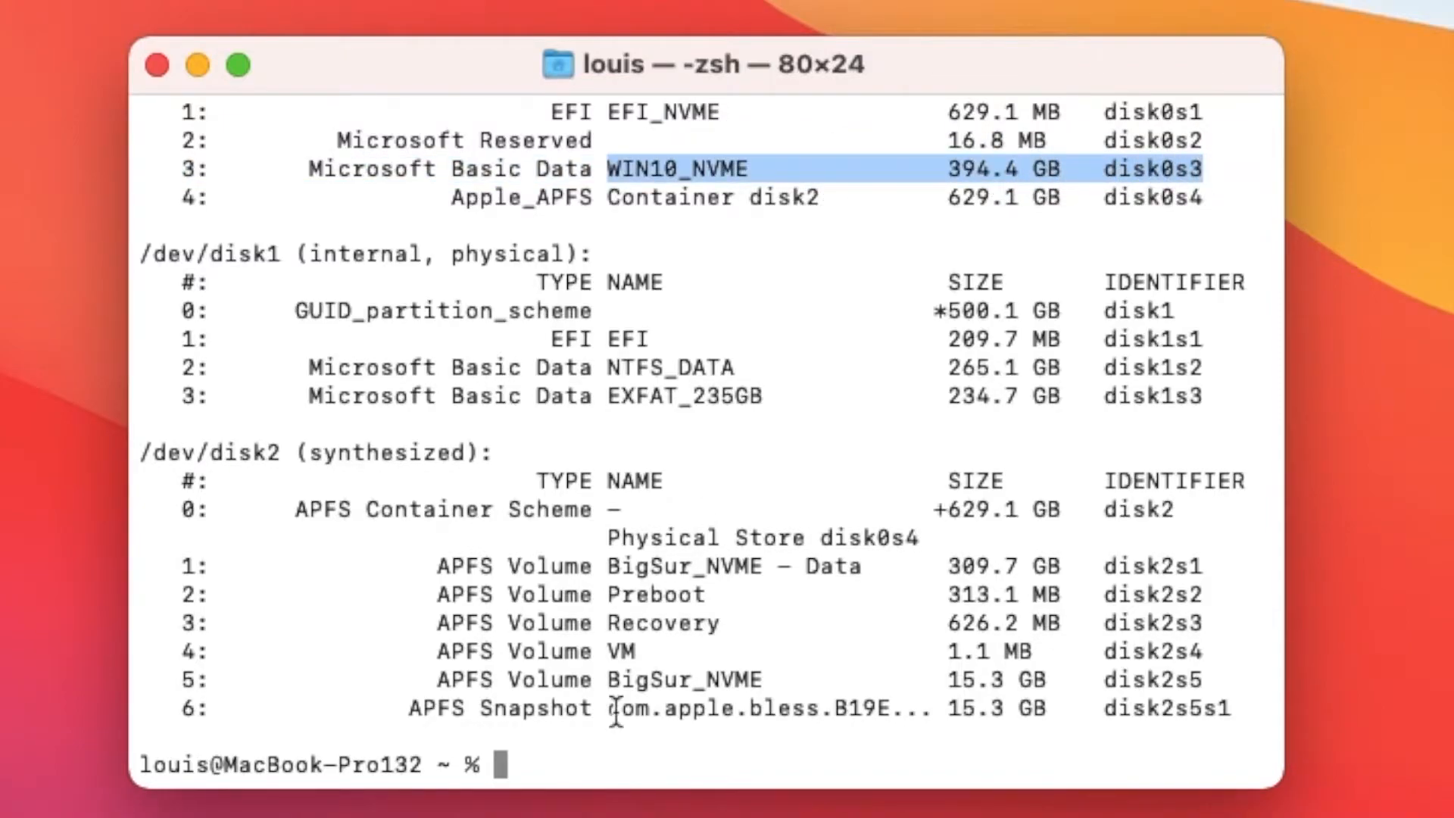
text(sudo /usr/local/ntfs/bin/ntfs-3g /dev/disk0s3 /Volumes/NTFS1)
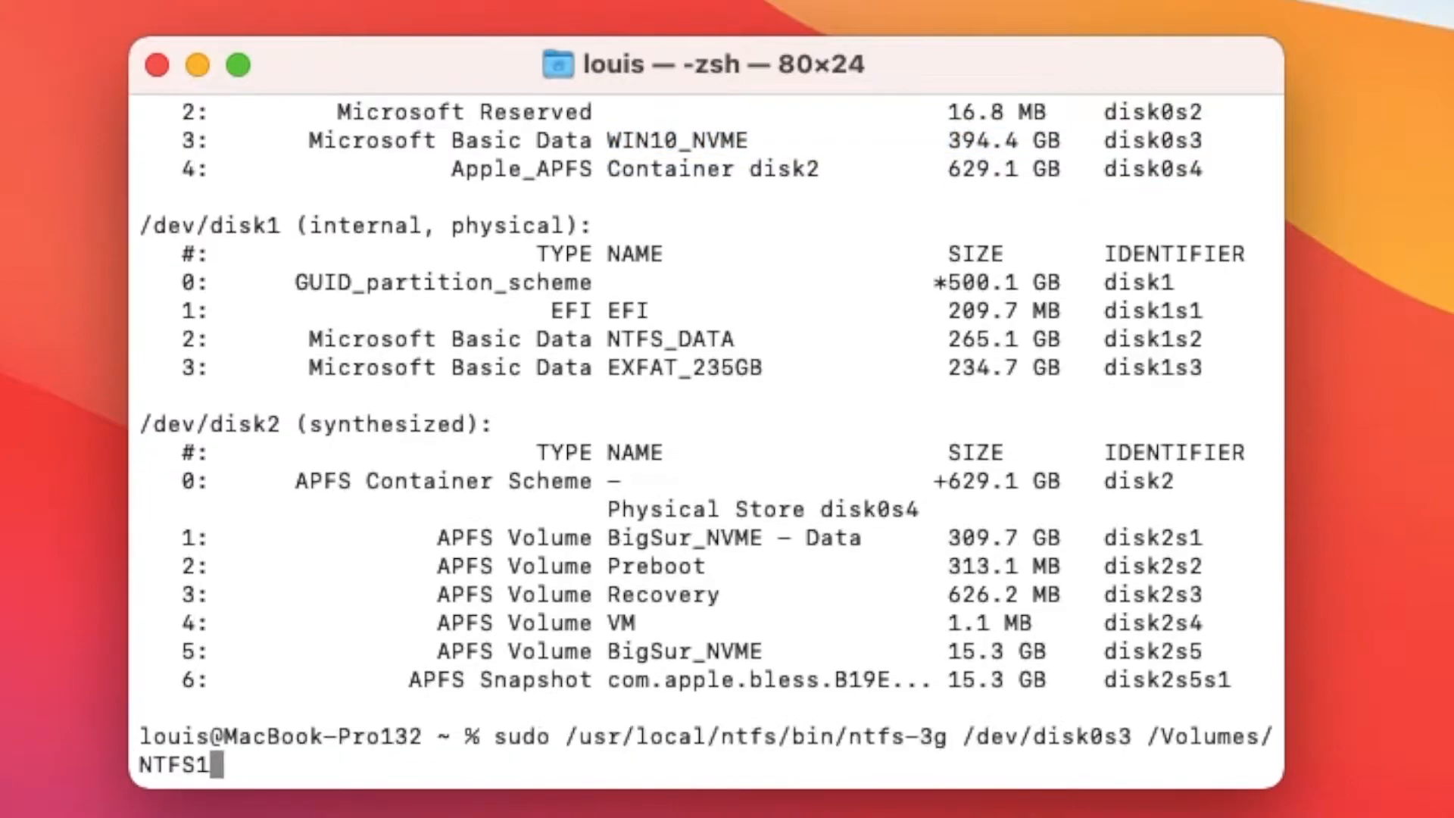
mouse_move(573, 713)
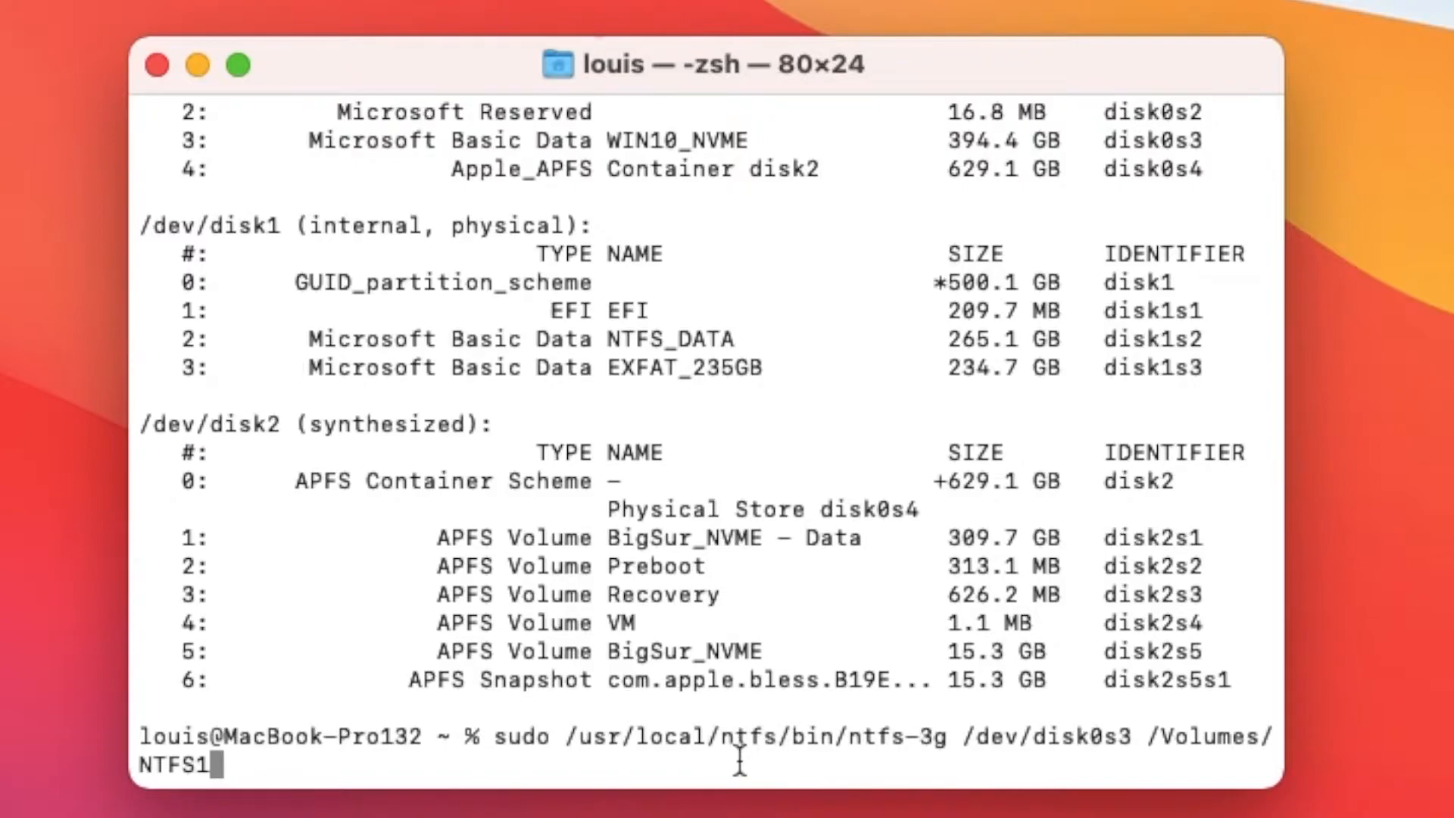
mouse_move(808, 747)
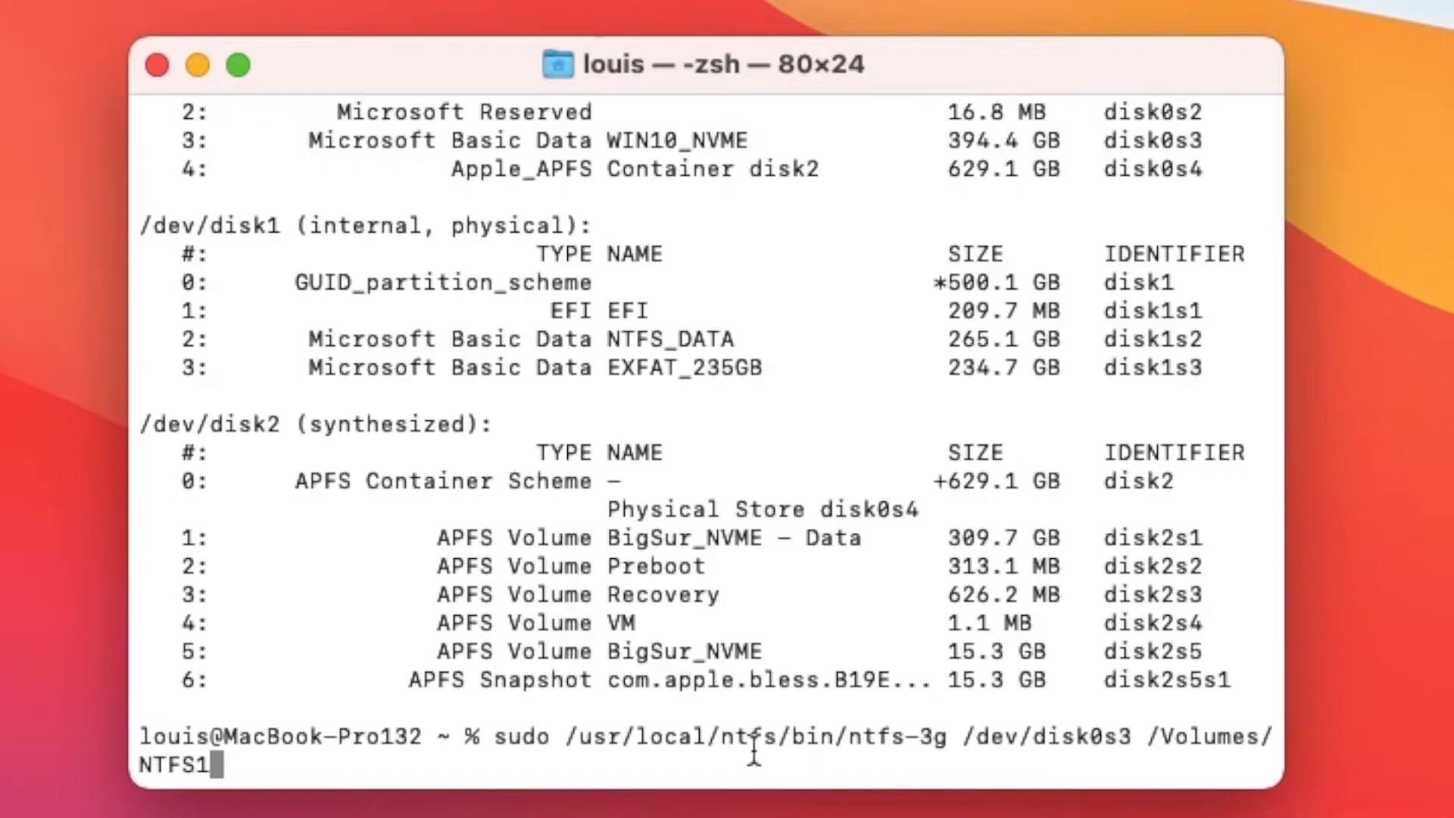
mouse_move(918, 724)
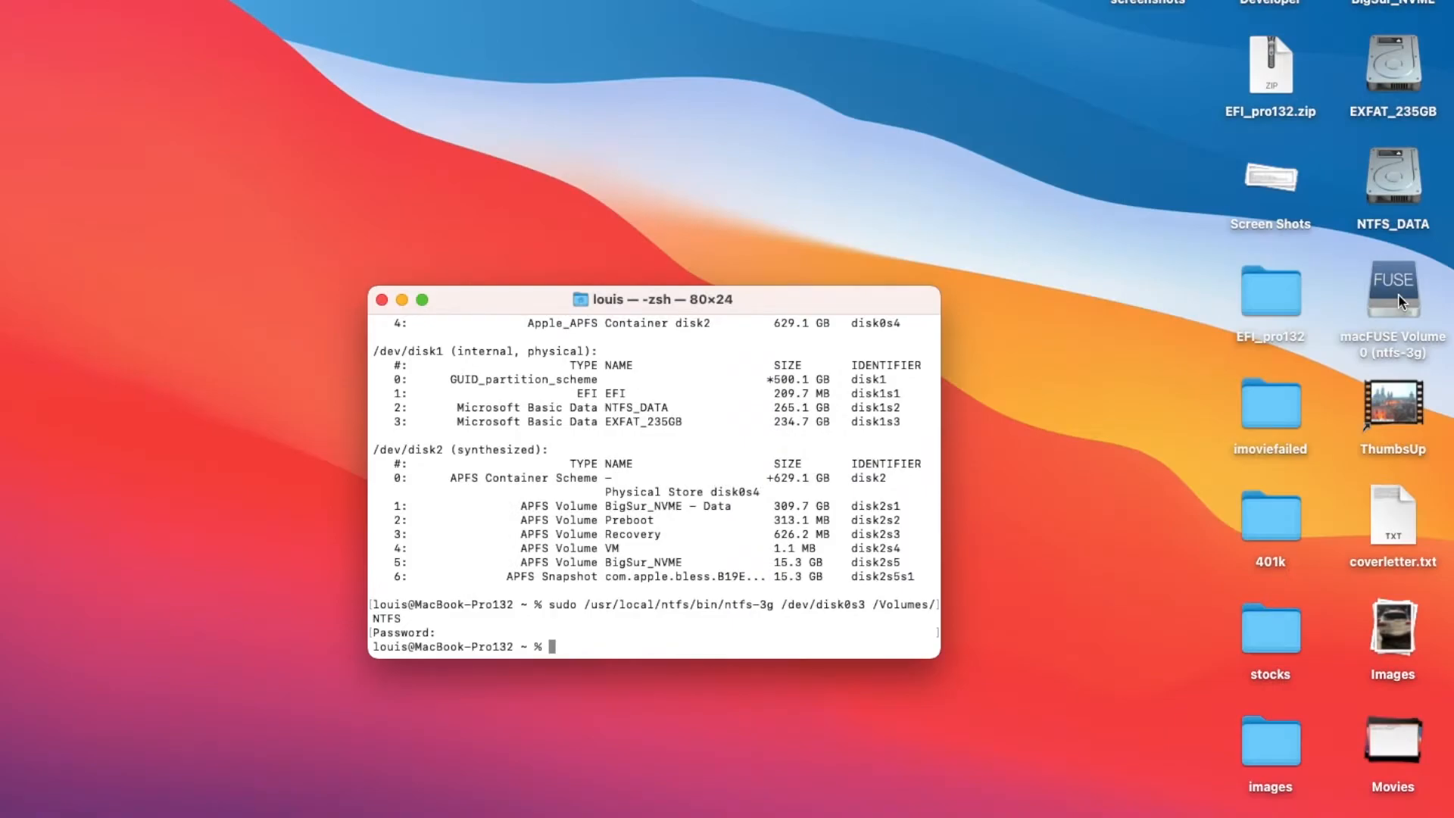
mouse_move(1406, 367)
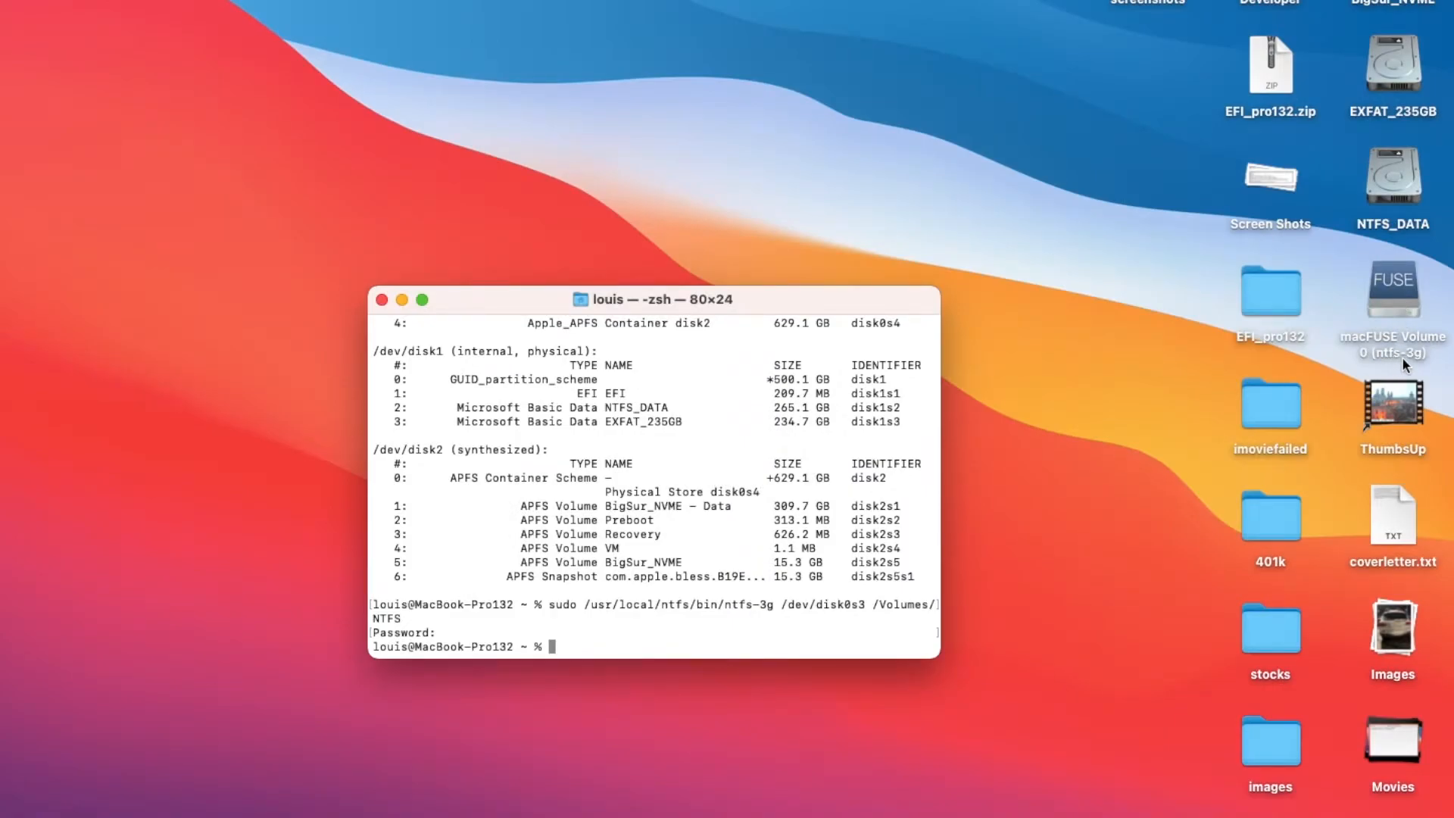
Browse the Windows folders of macFUSE Volume 0 (ntfs-3g) in Finder and return to the desktop.
click(1392, 289)
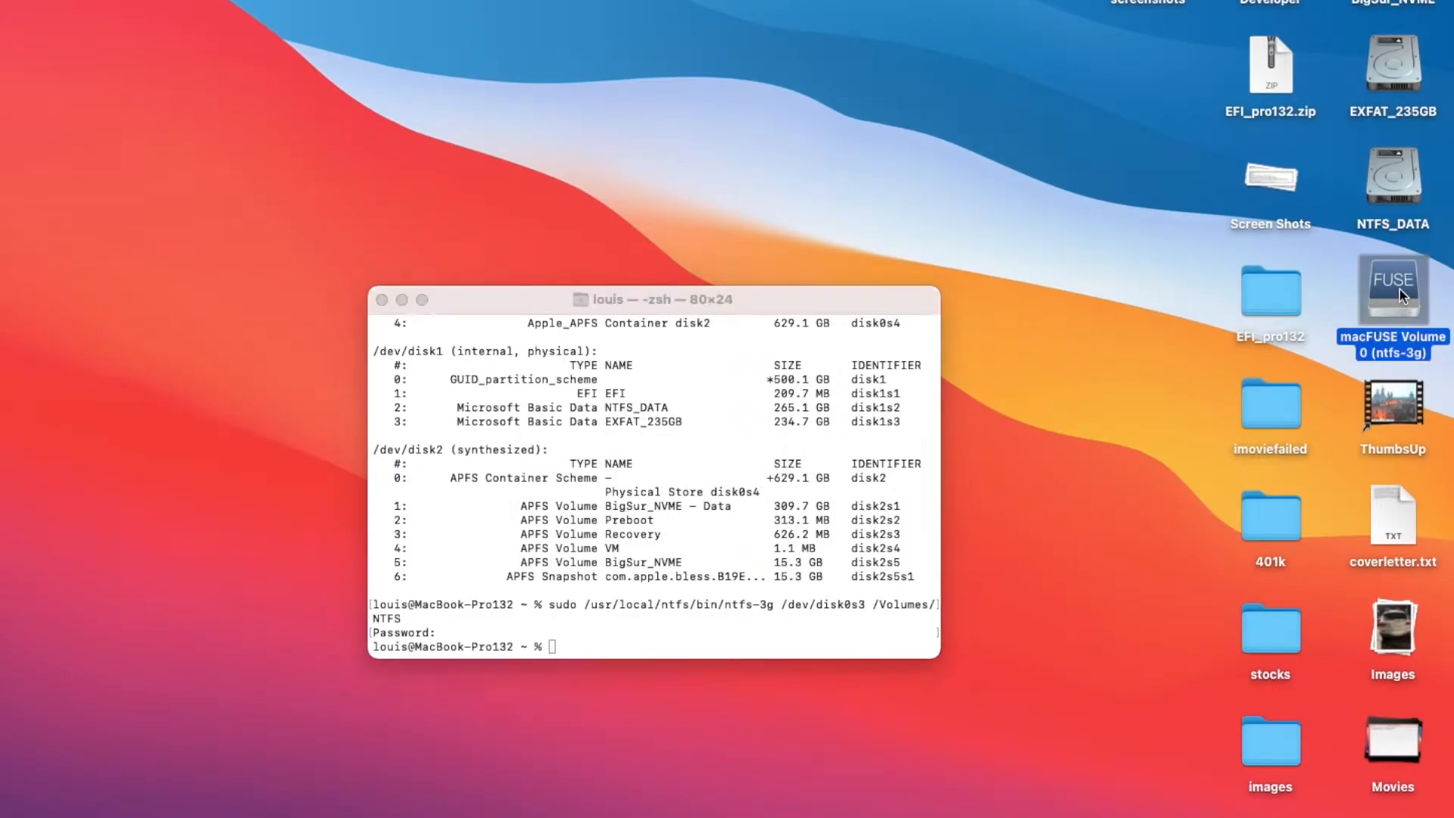
double_click(1391, 293)
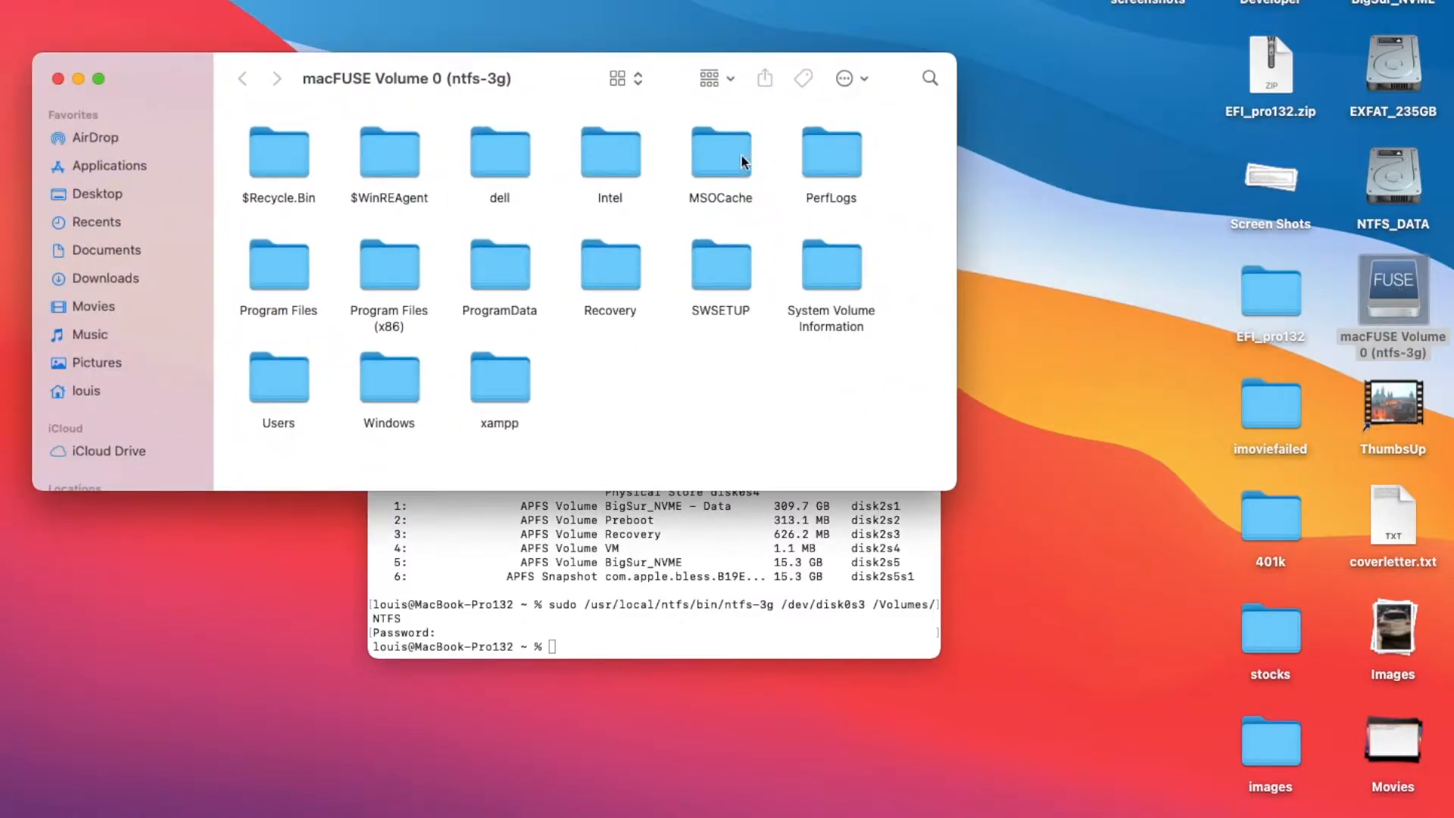
mouse_move(678, 424)
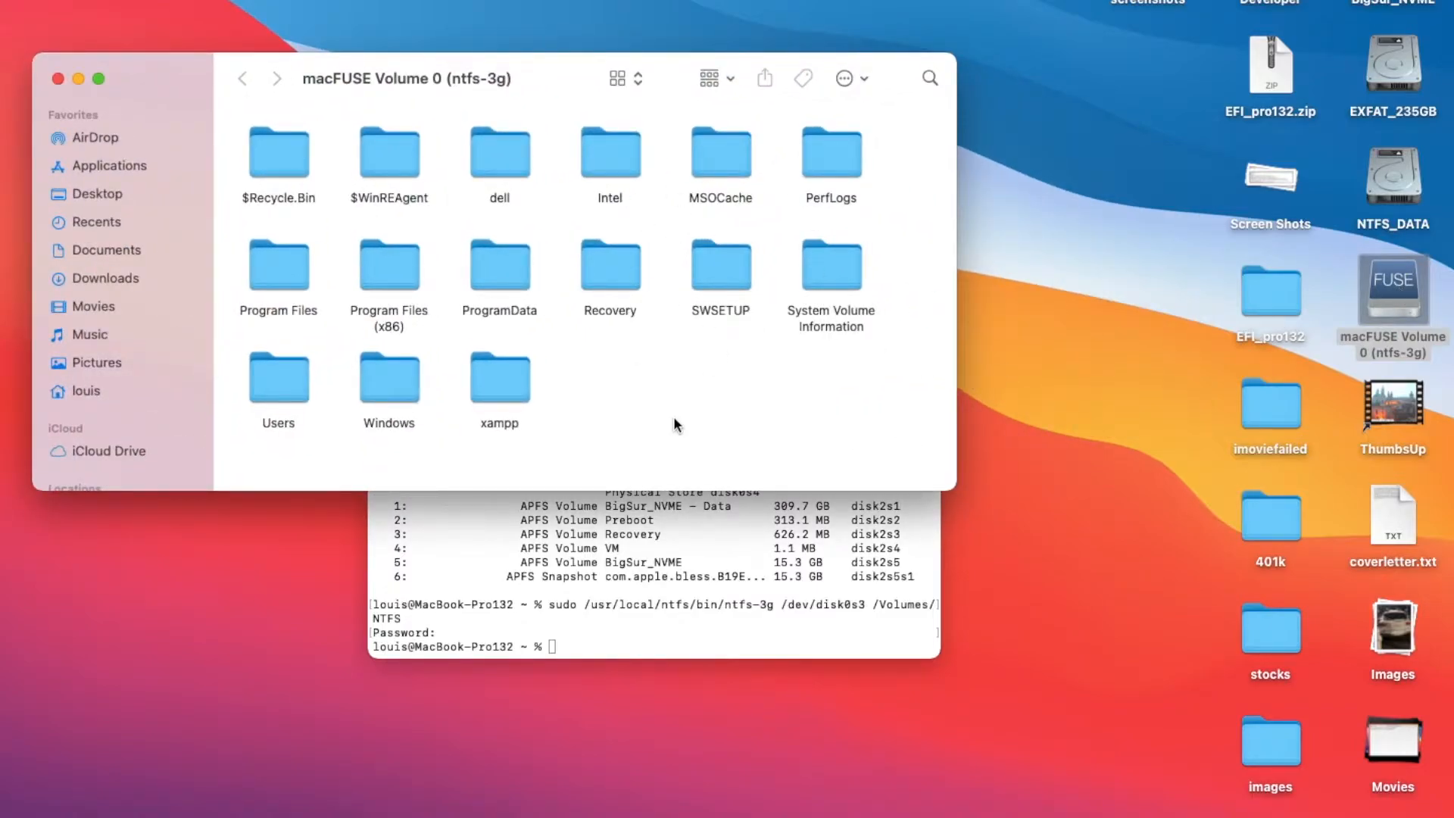
mouse_move(1388, 475)
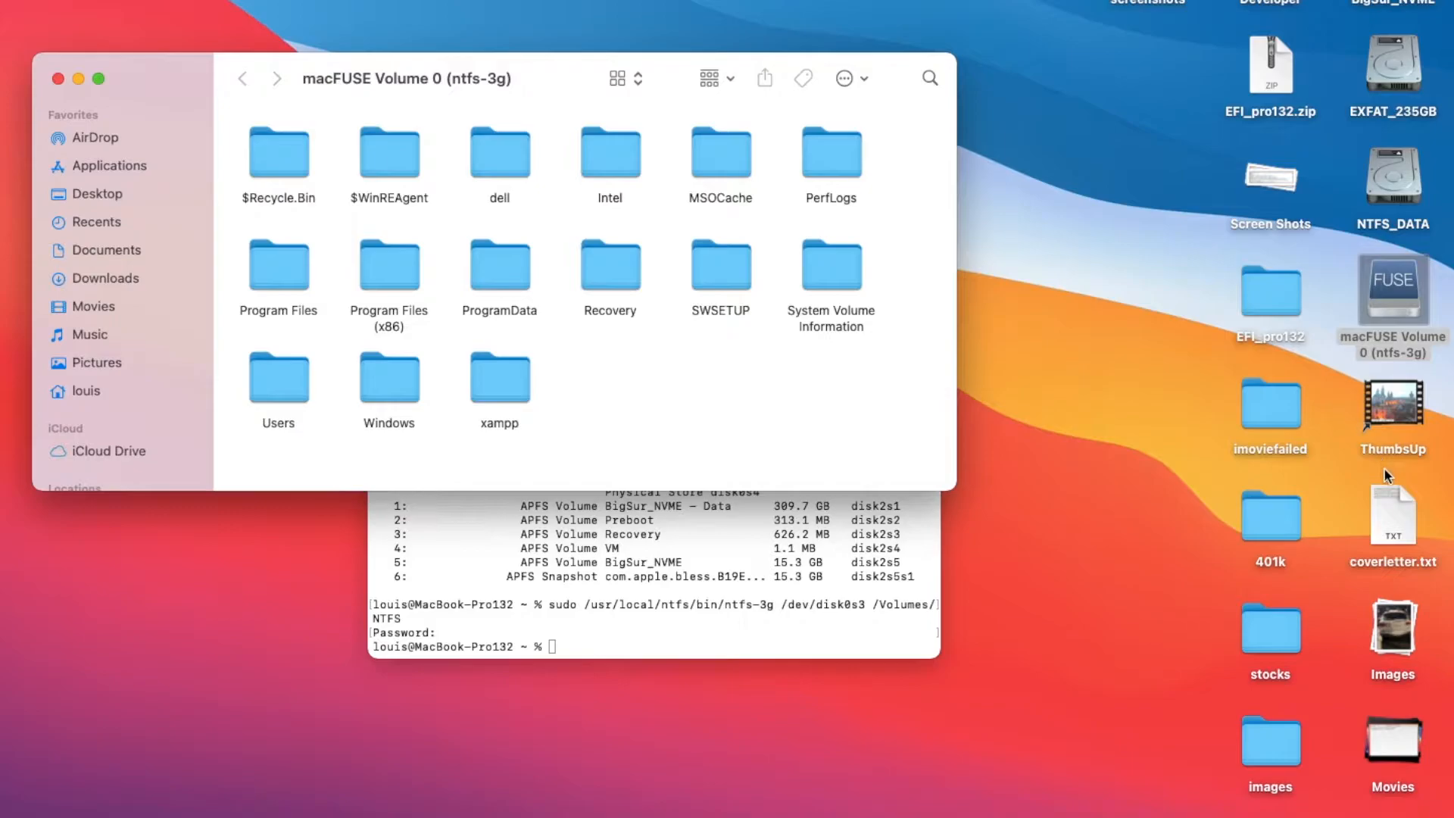
drag(1391, 515, 715, 410)
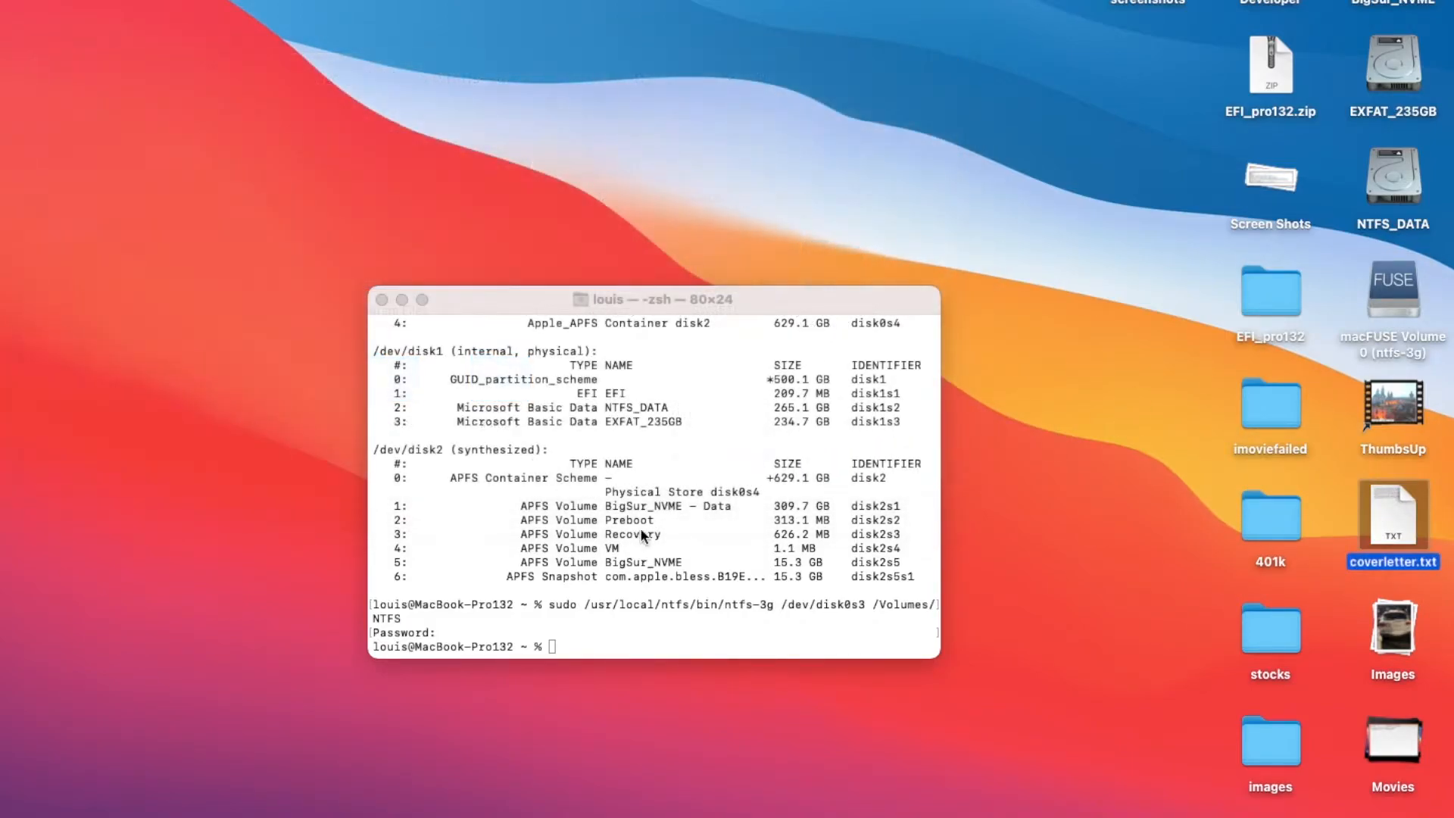
mouse_move(669, 535)
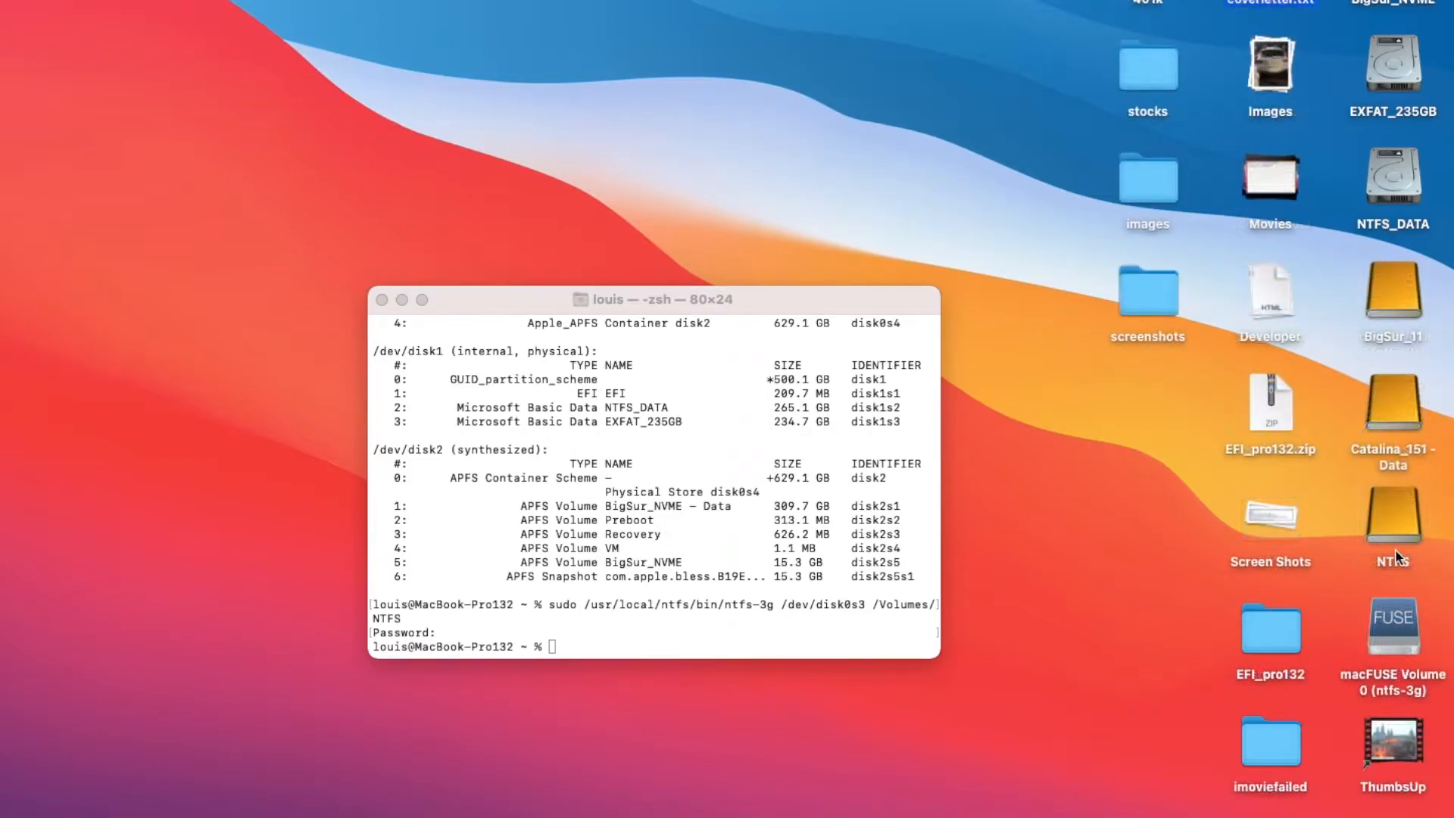
Eject only the external NTFS volume, then rerun diskutil list showing it as disk3s3.
right_click(1392, 519)
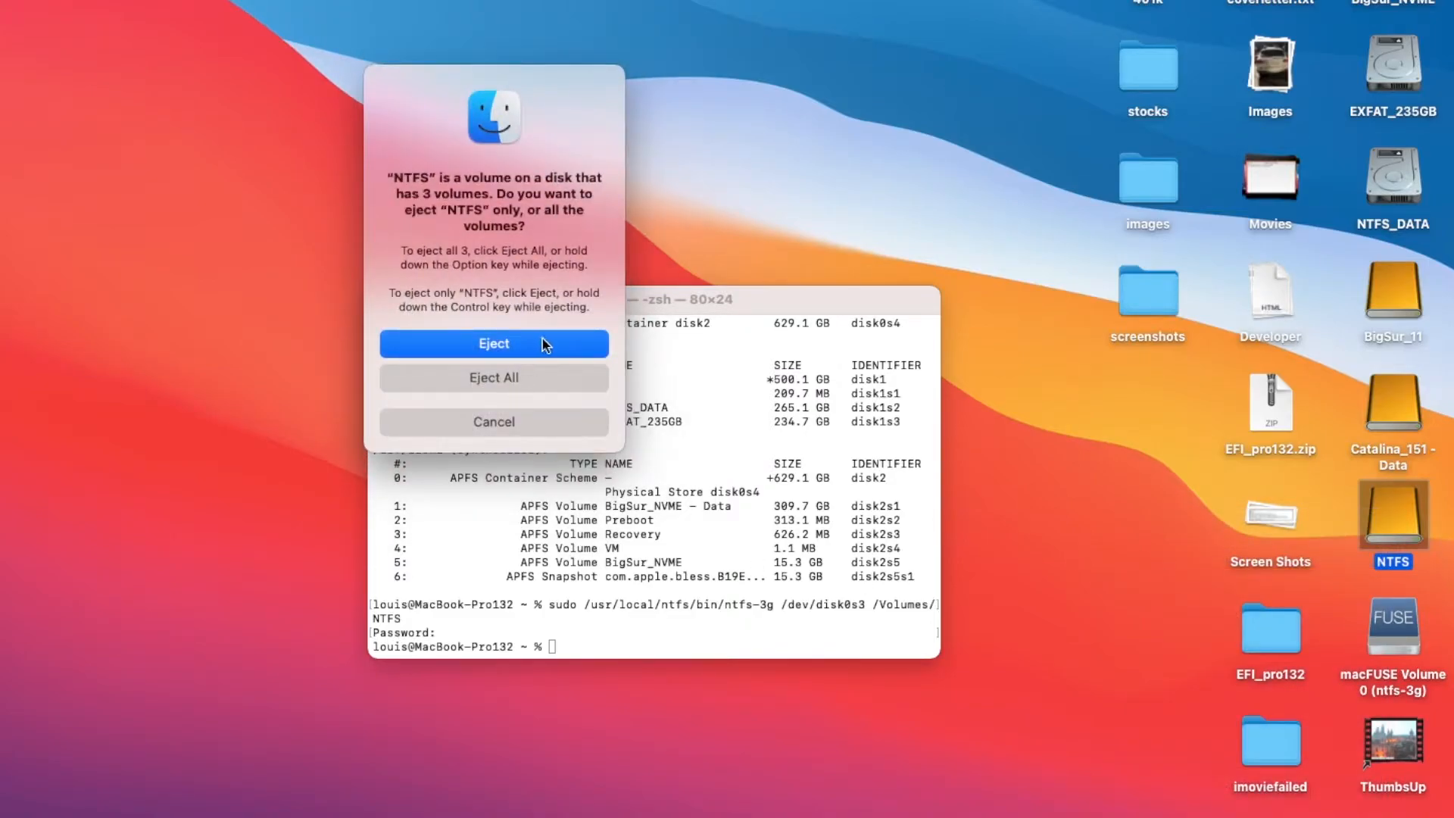
click(494, 344)
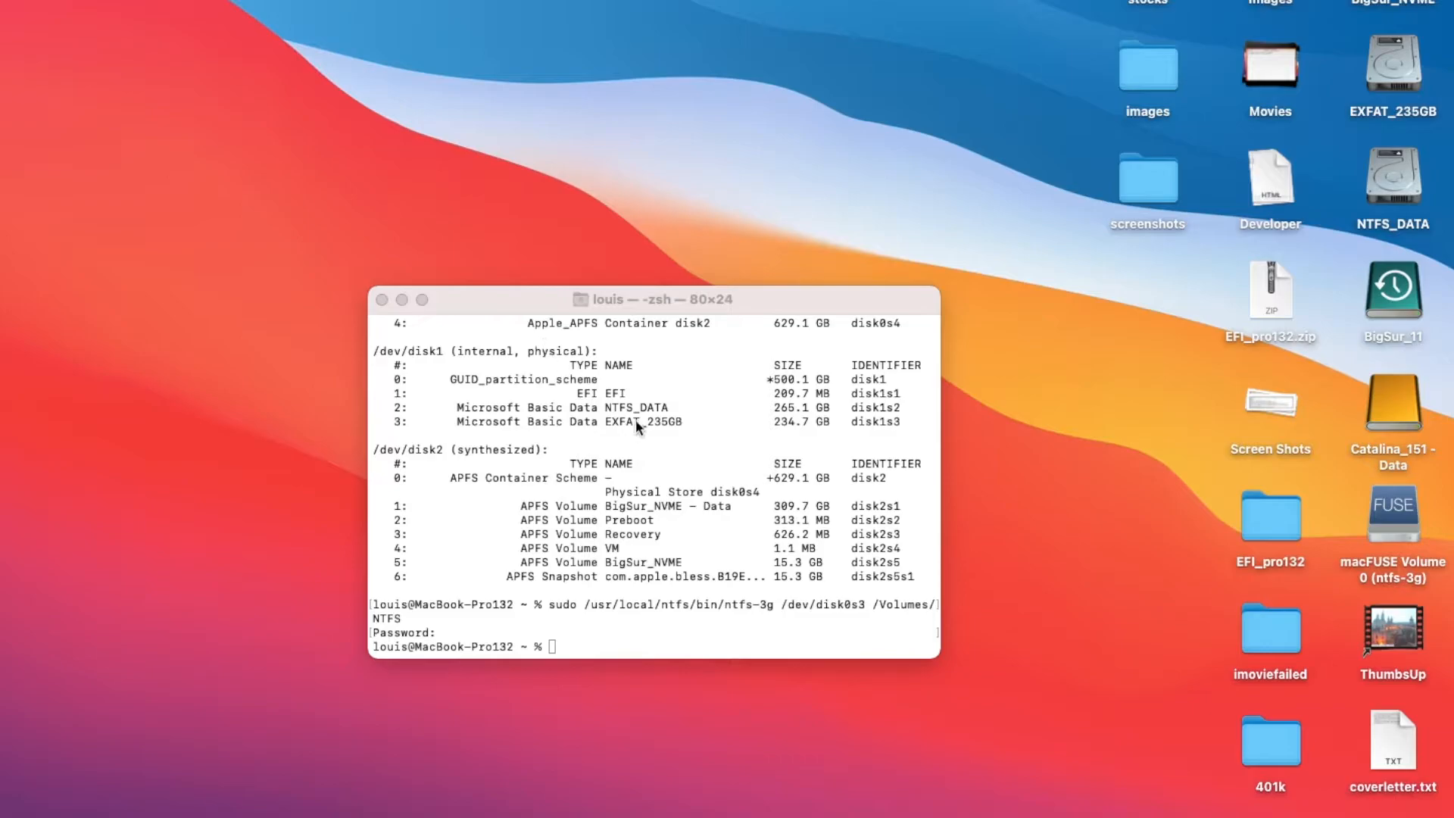
click(1390, 742)
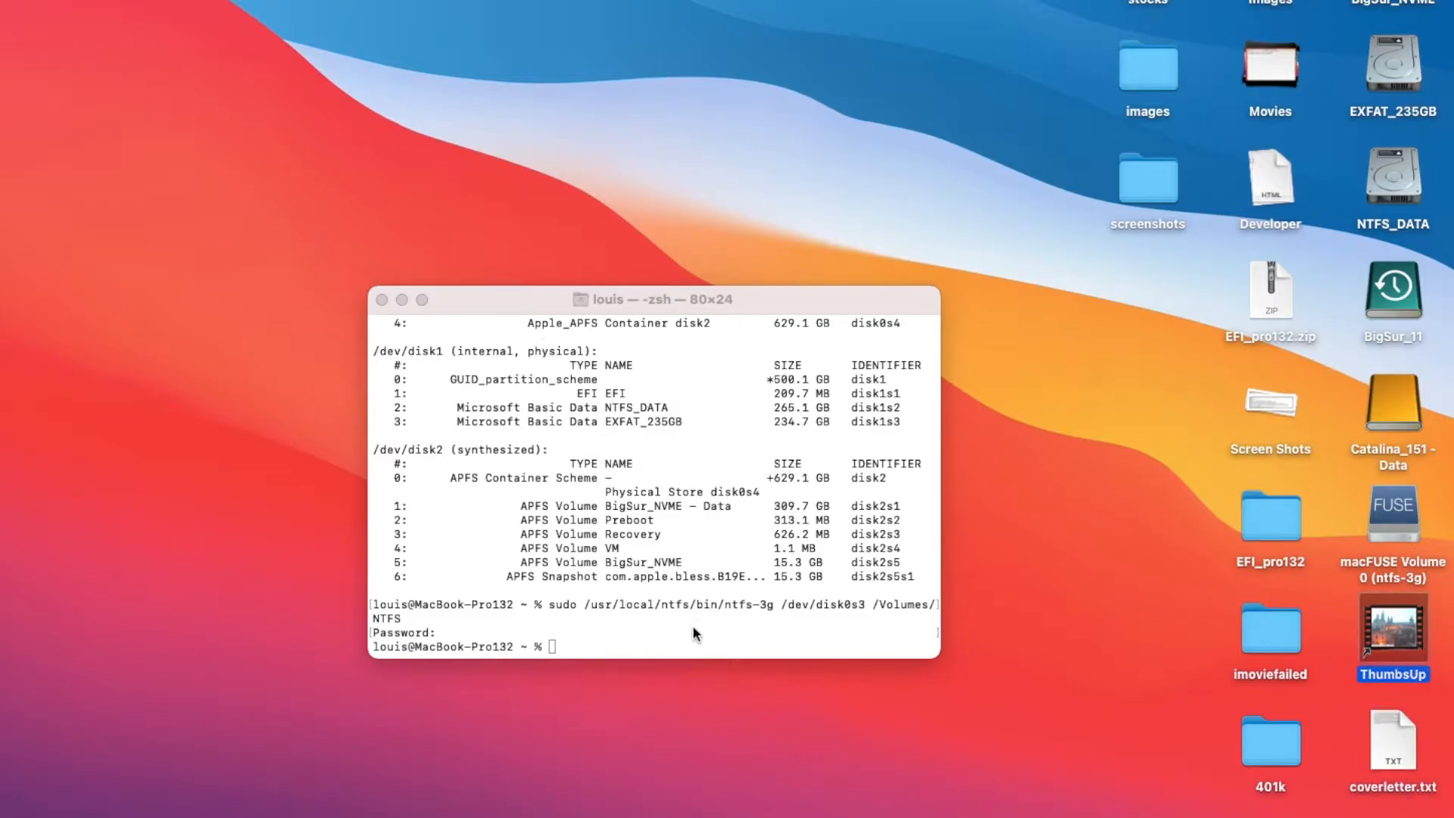
text(diskutil list)
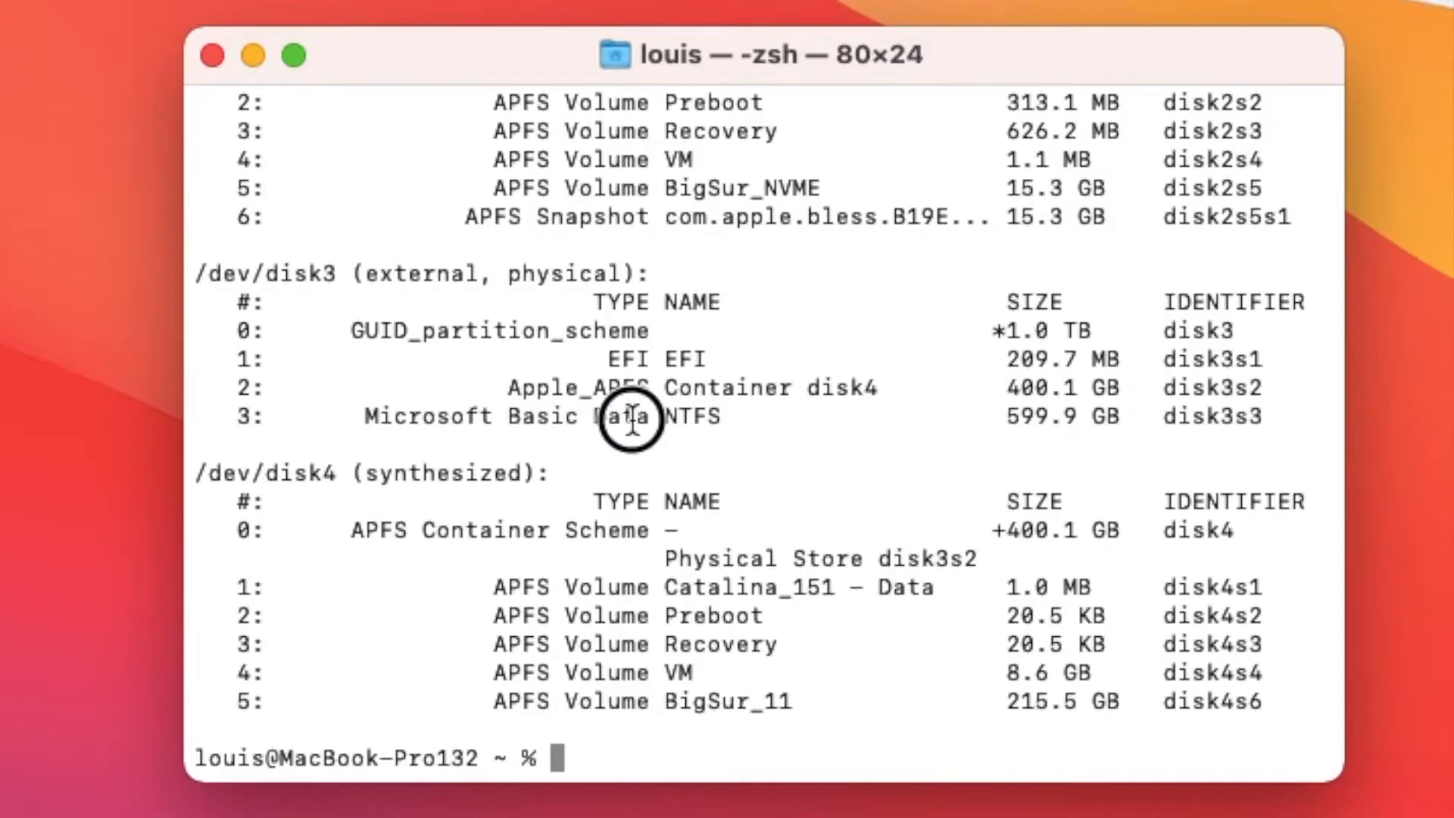
Run sudo ntfs-3g mounting /dev/disk3s3 at /Volumes/NTFS1, giving macFUSE Volume 1.
drag(630, 416, 1253, 417)
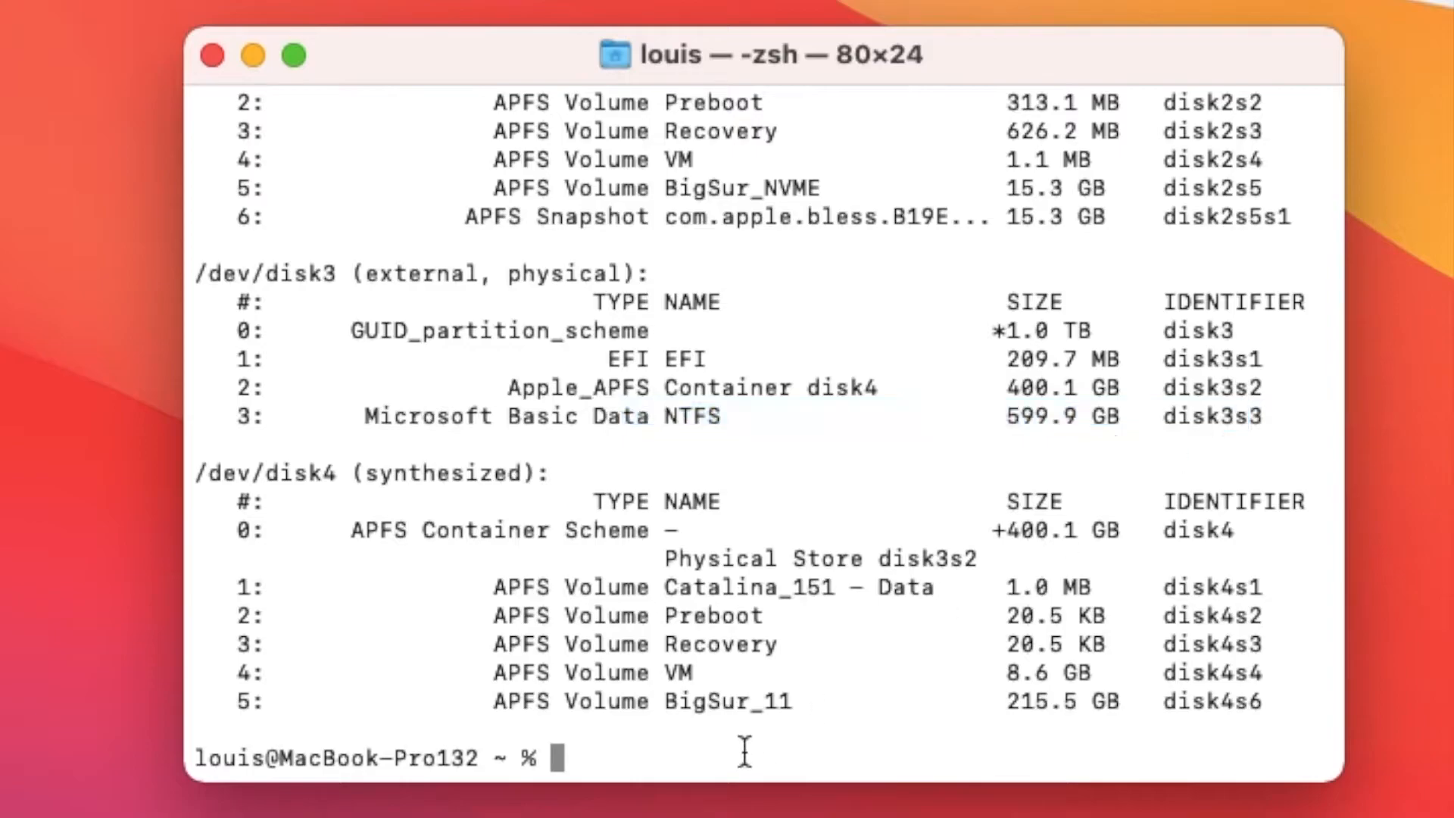
text(sudo /usr/local/ntfs/bin/ntfs-3g /dev/disk0s3 /Volumes/NTFS)
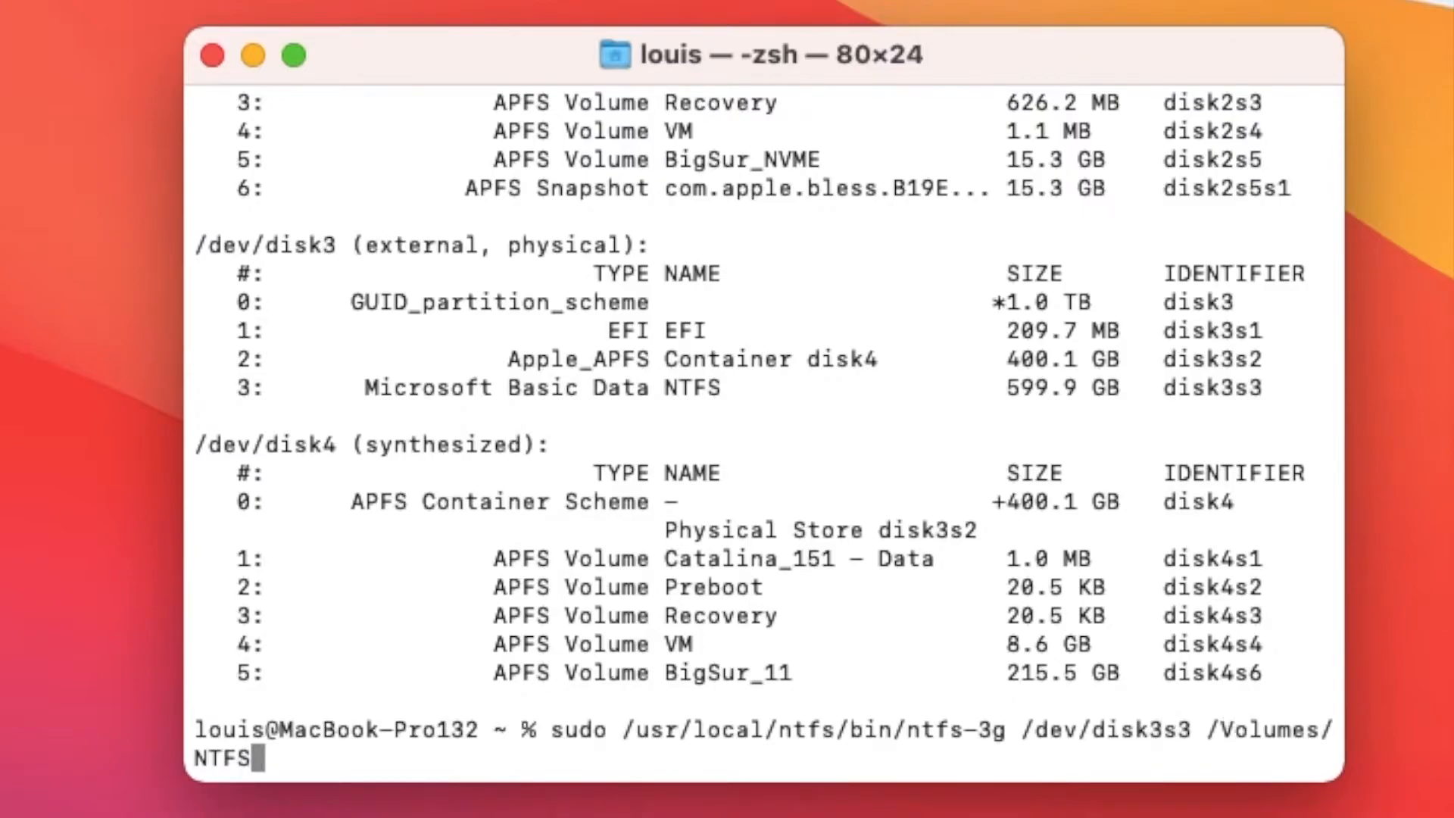
text(1)
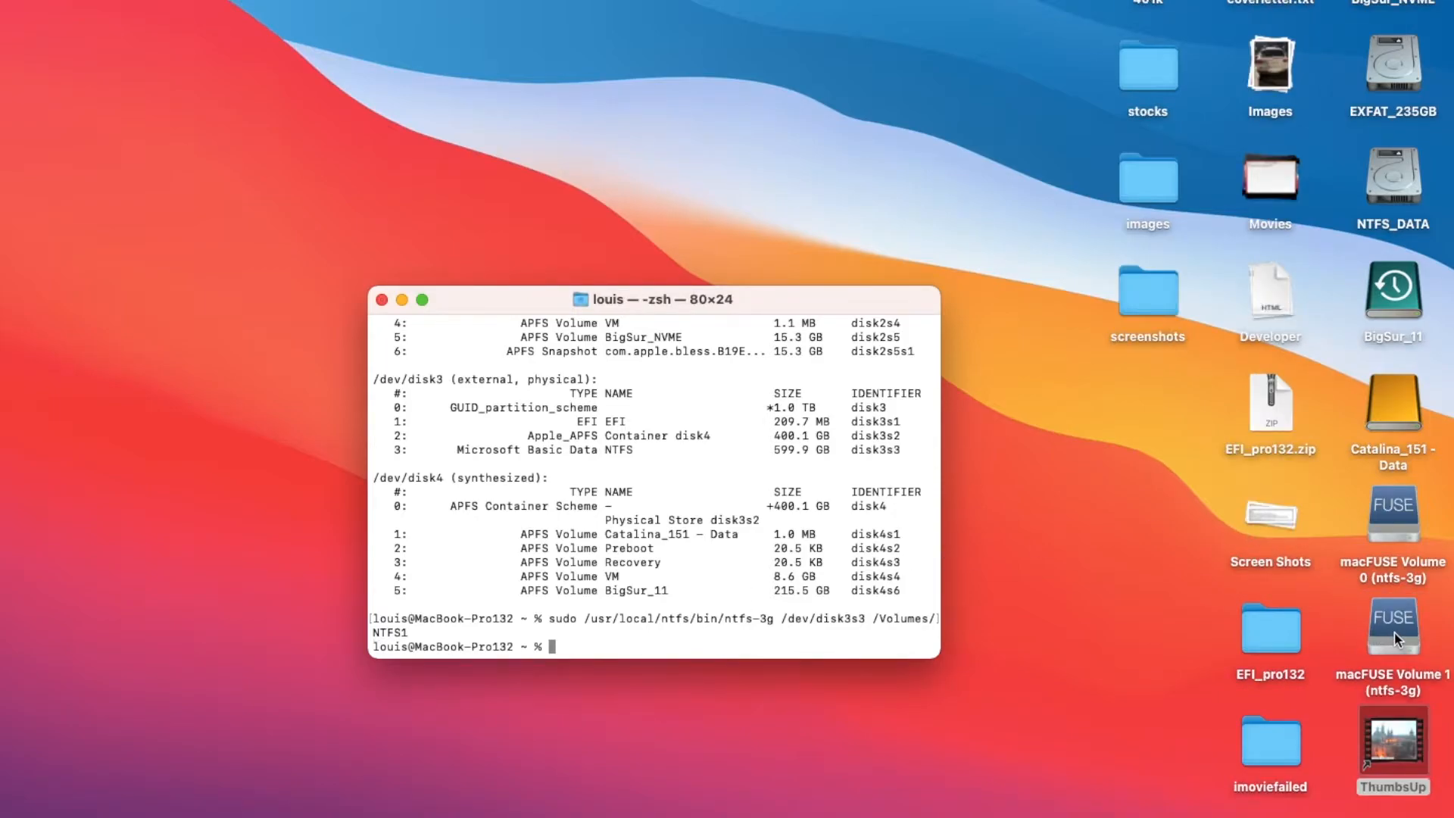
Browse macFUSE Volume 1 in Finder, showing folders like $RECYCLE.BIN and 2018_receipts.
double_click(1393, 624)
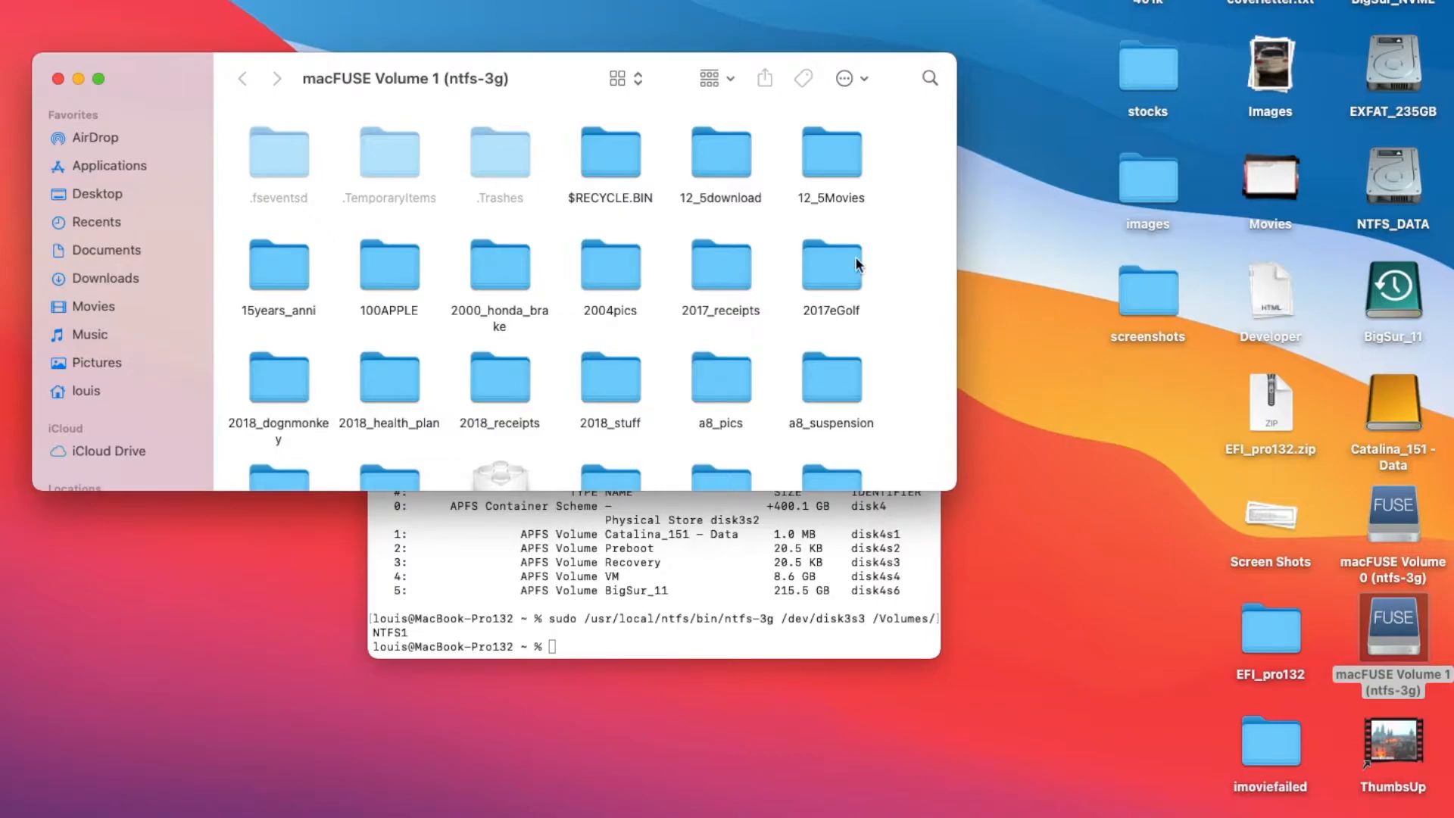
mouse_move(1312, 561)
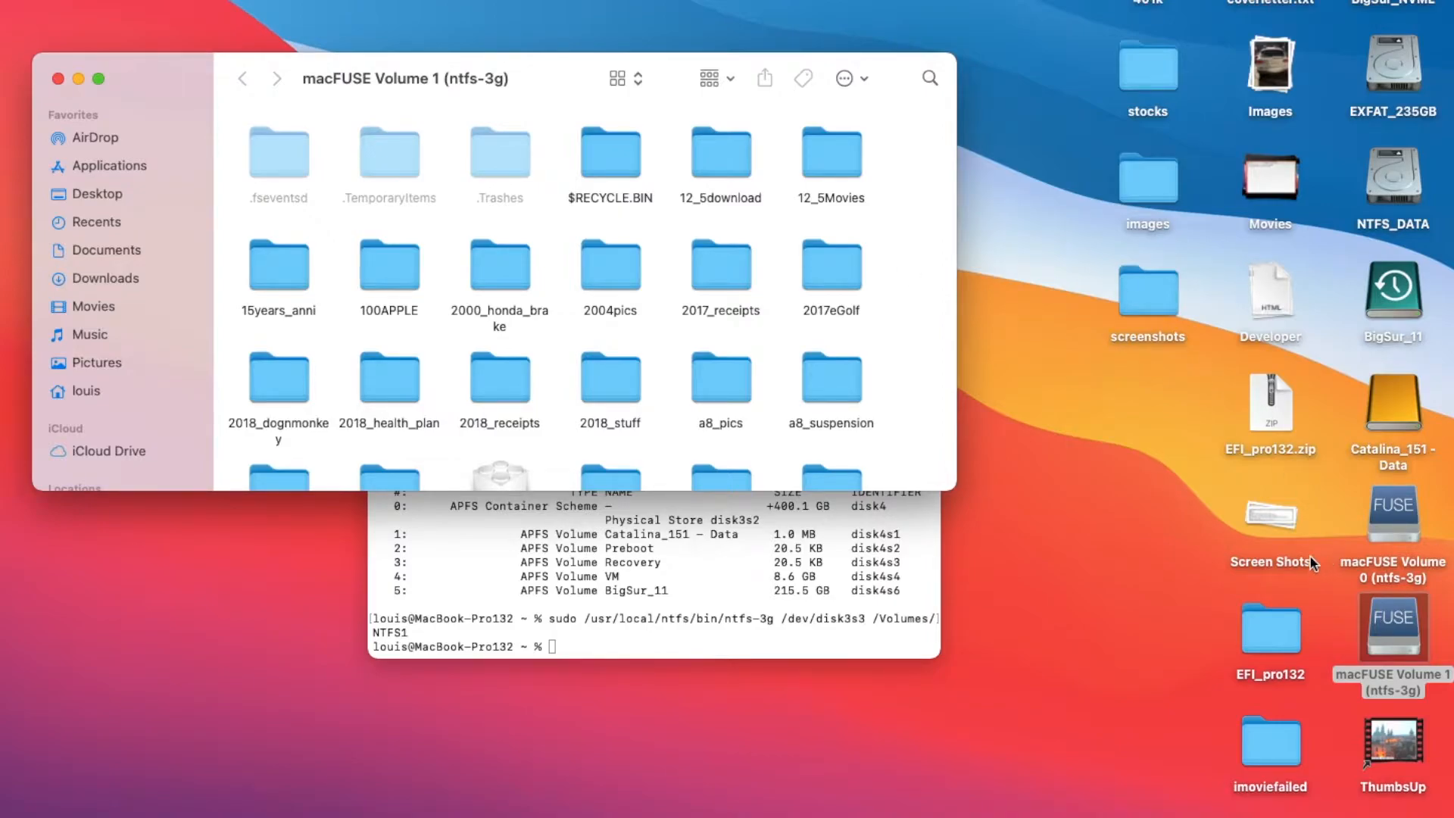
mouse_move(1273, 418)
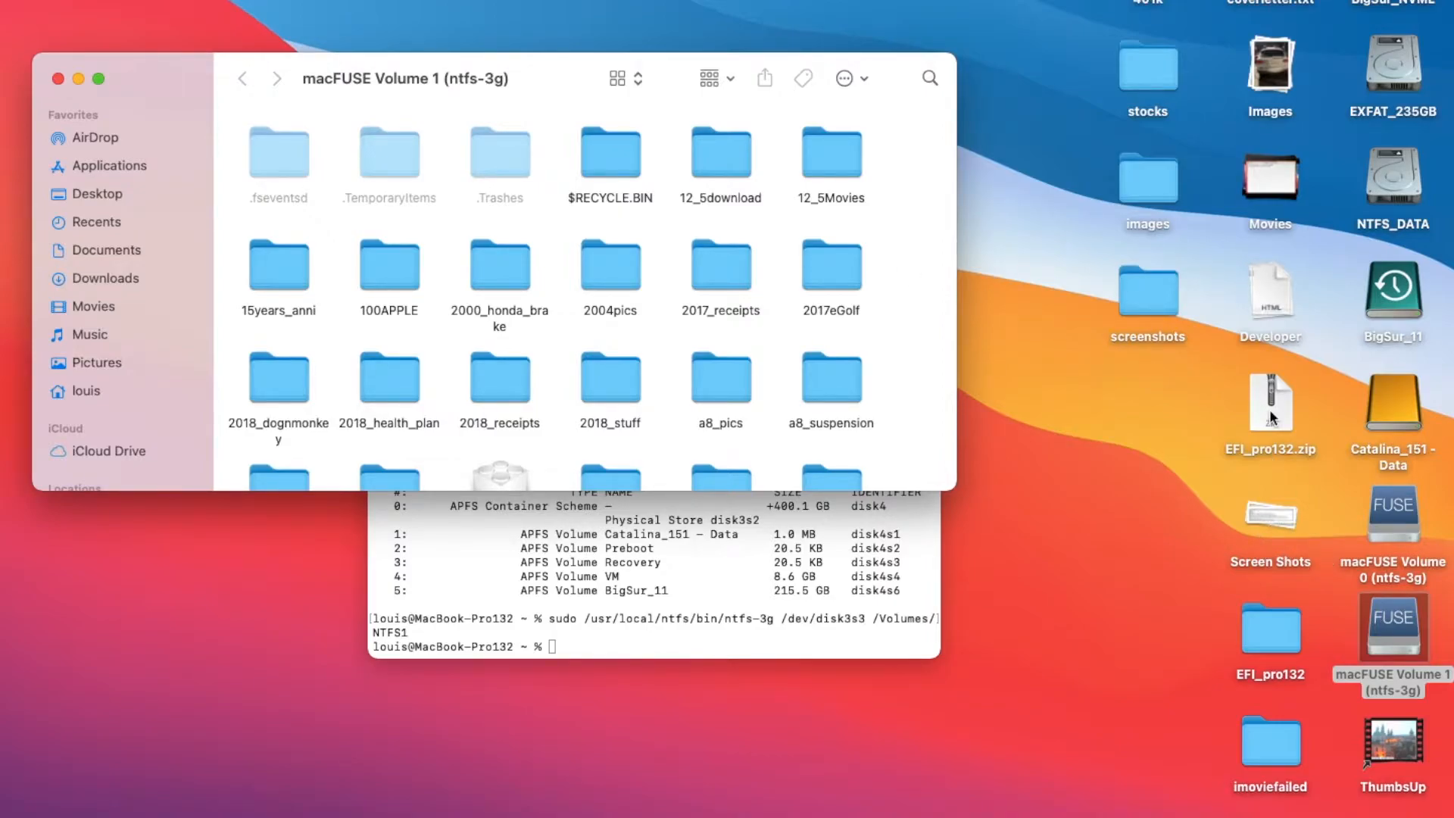
drag(1270, 413, 1131, 441)
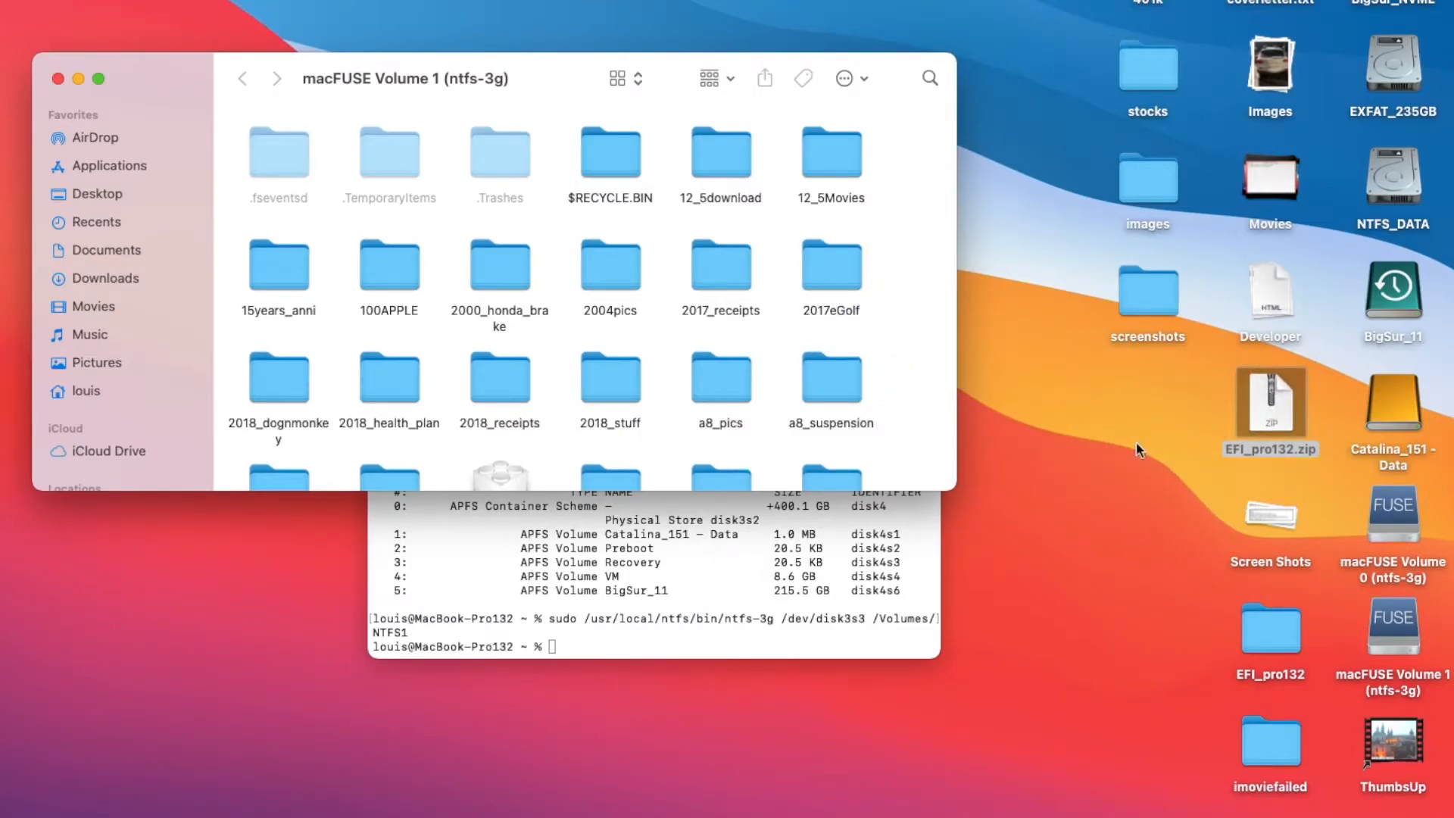
mouse_move(44, 109)
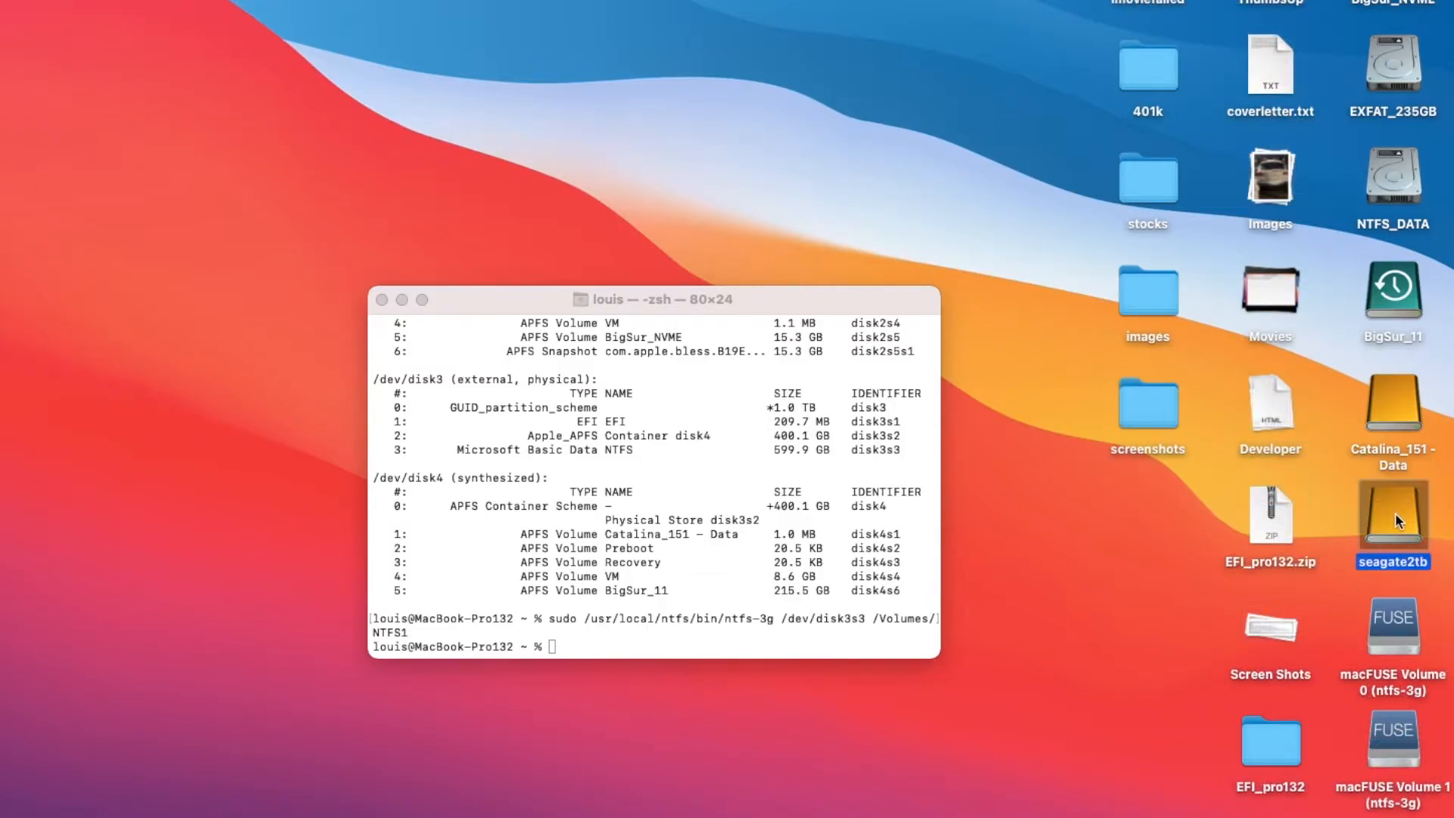
Eject the seagate2tb drive from the desktop via its context menu.
right_click(1391, 519)
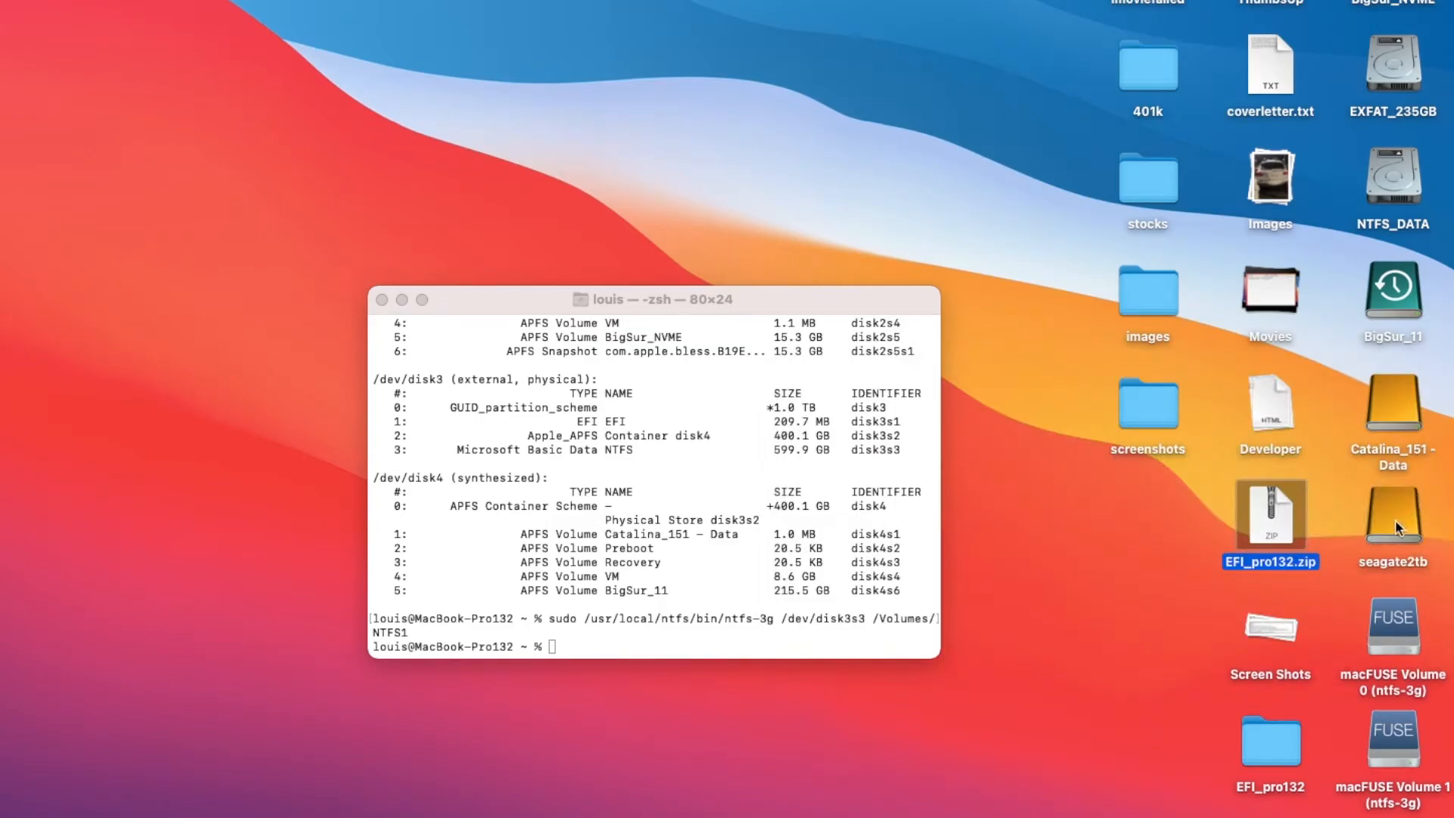
right_click(1394, 520)
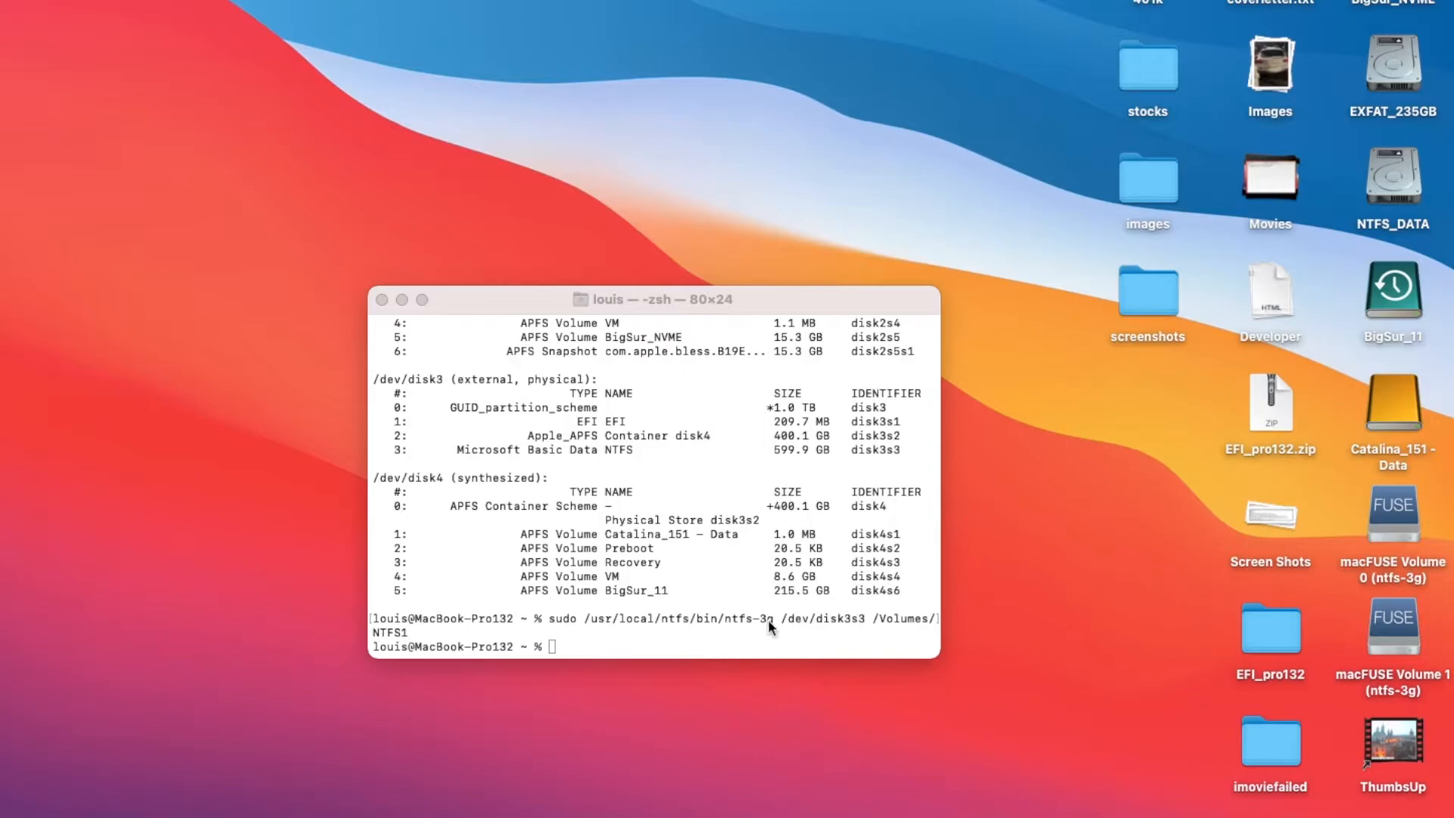
mouse_move(705, 619)
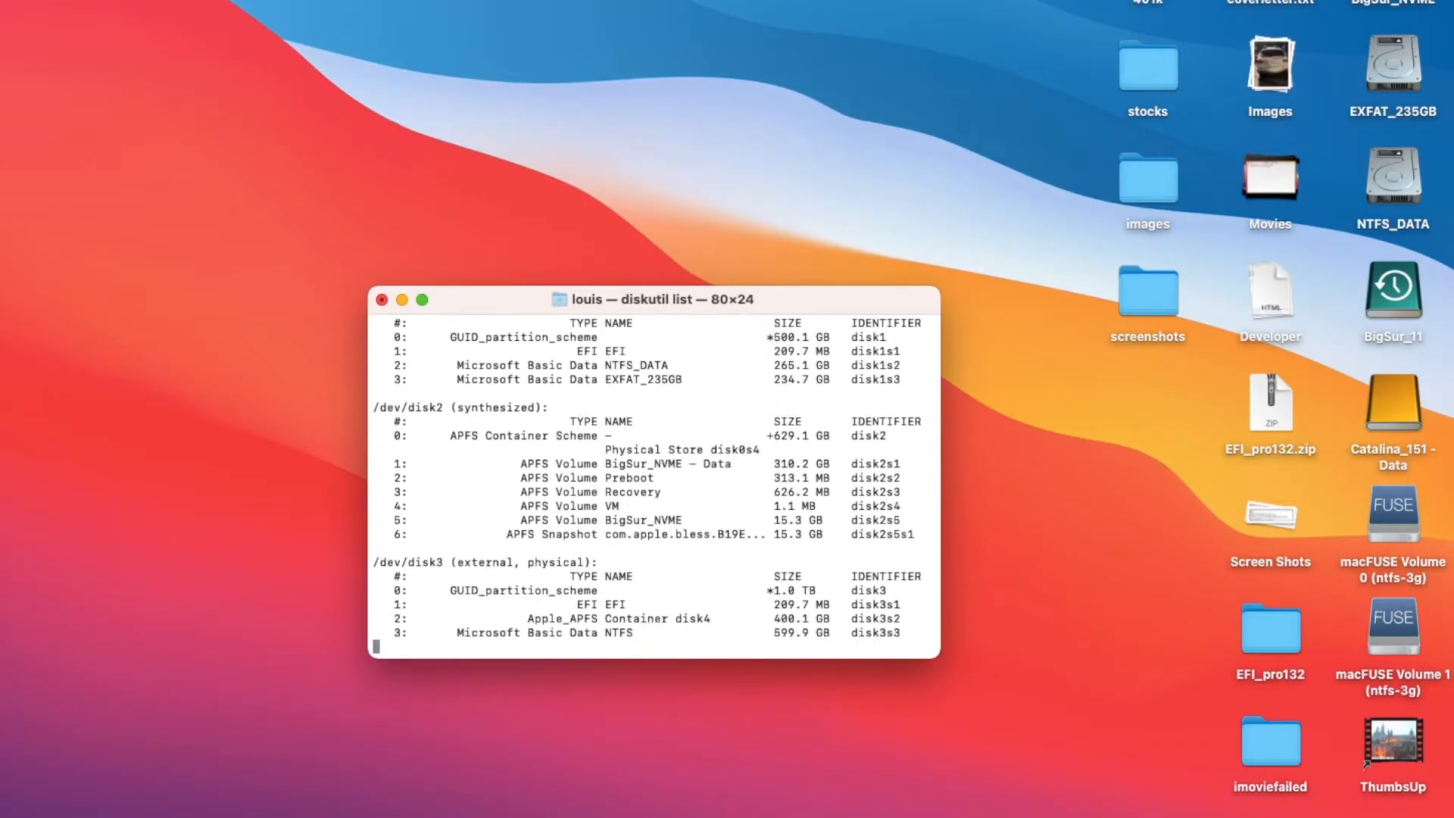
List disks to find seagate2tb as disk5s1, then mount it with ntfs-3g at /Volumes/NTFS2.
scroll(down, 3)
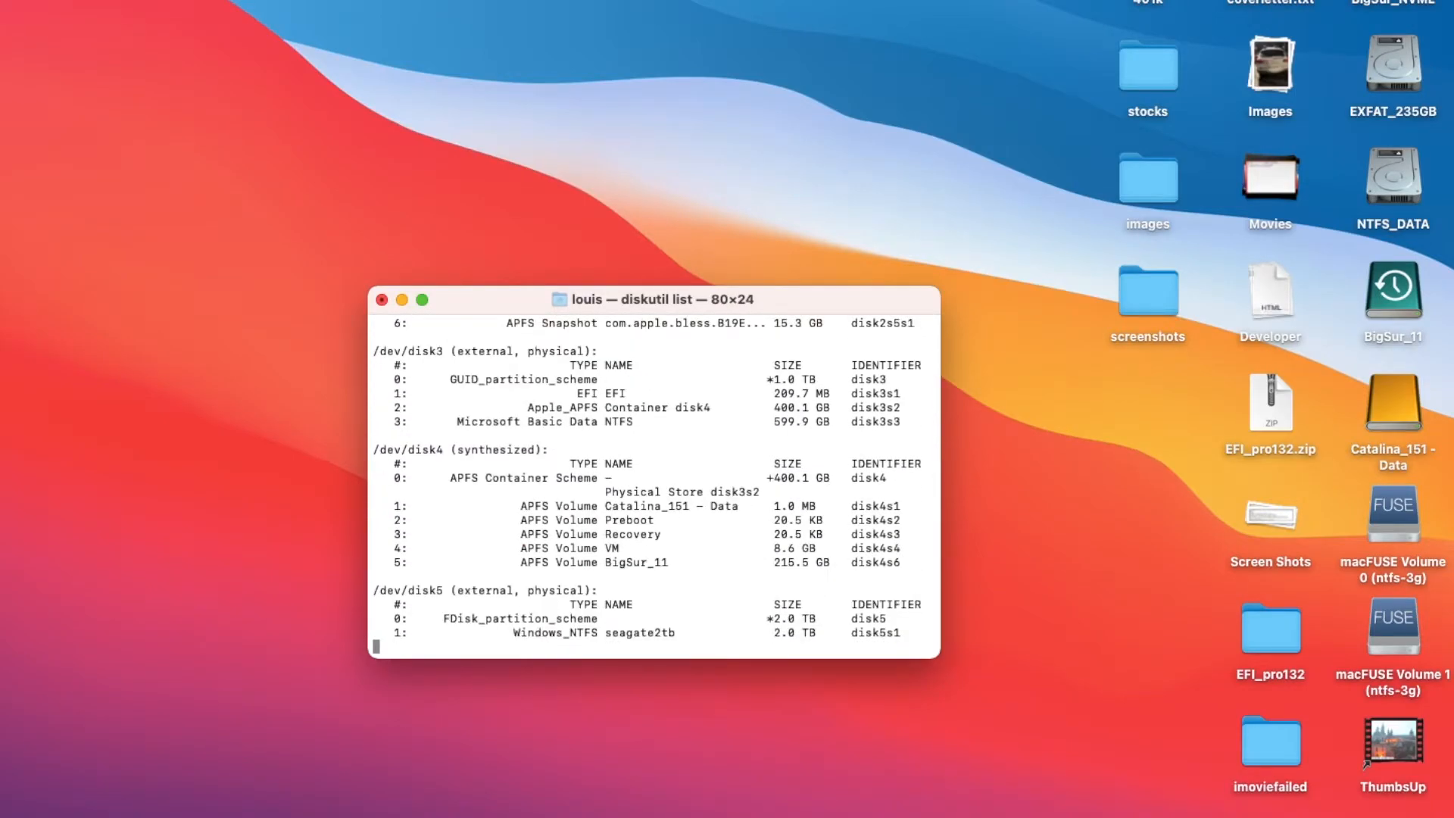
key(Return)
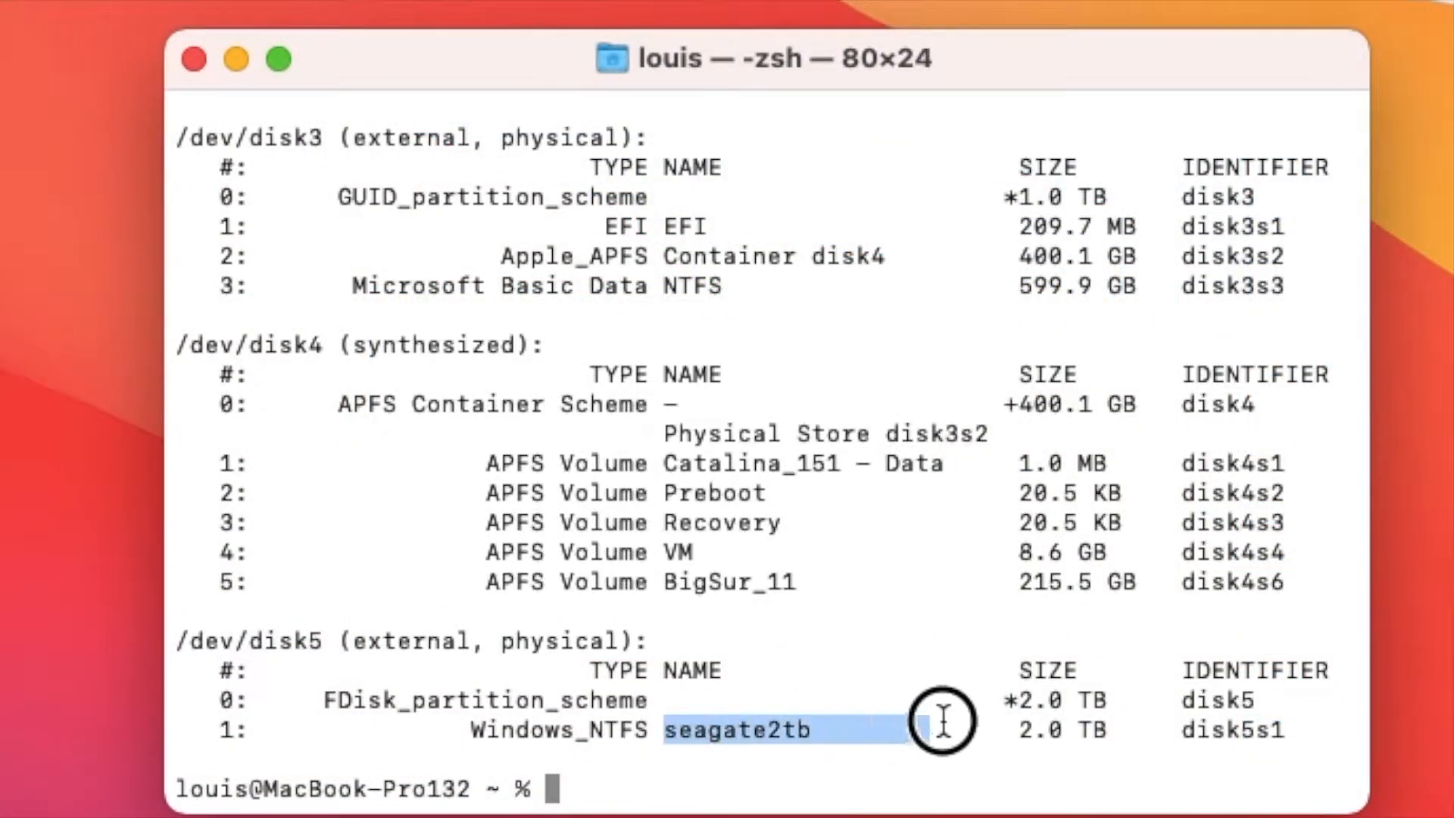
drag(945, 730, 1233, 730)
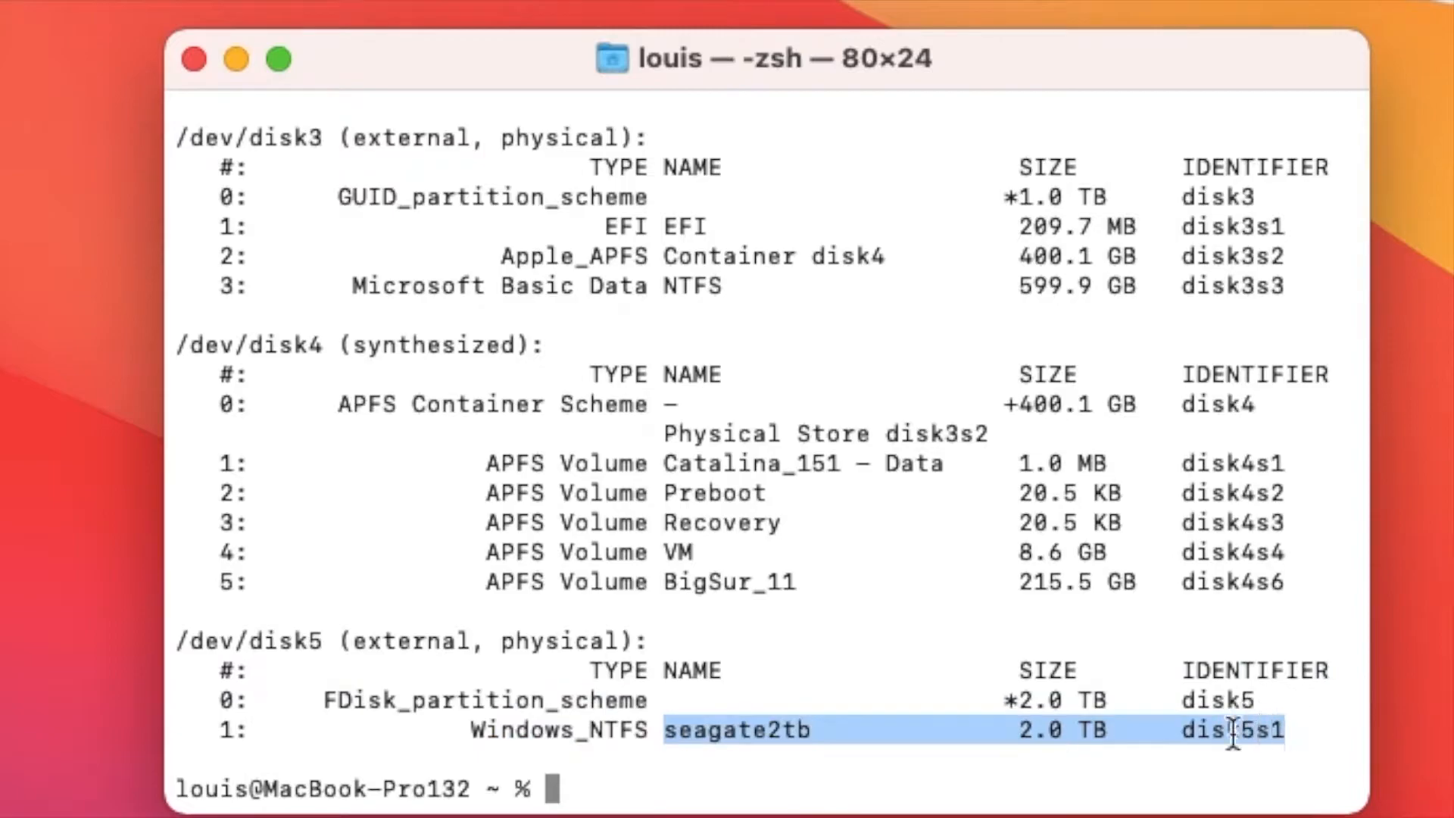
text(diskutil list)
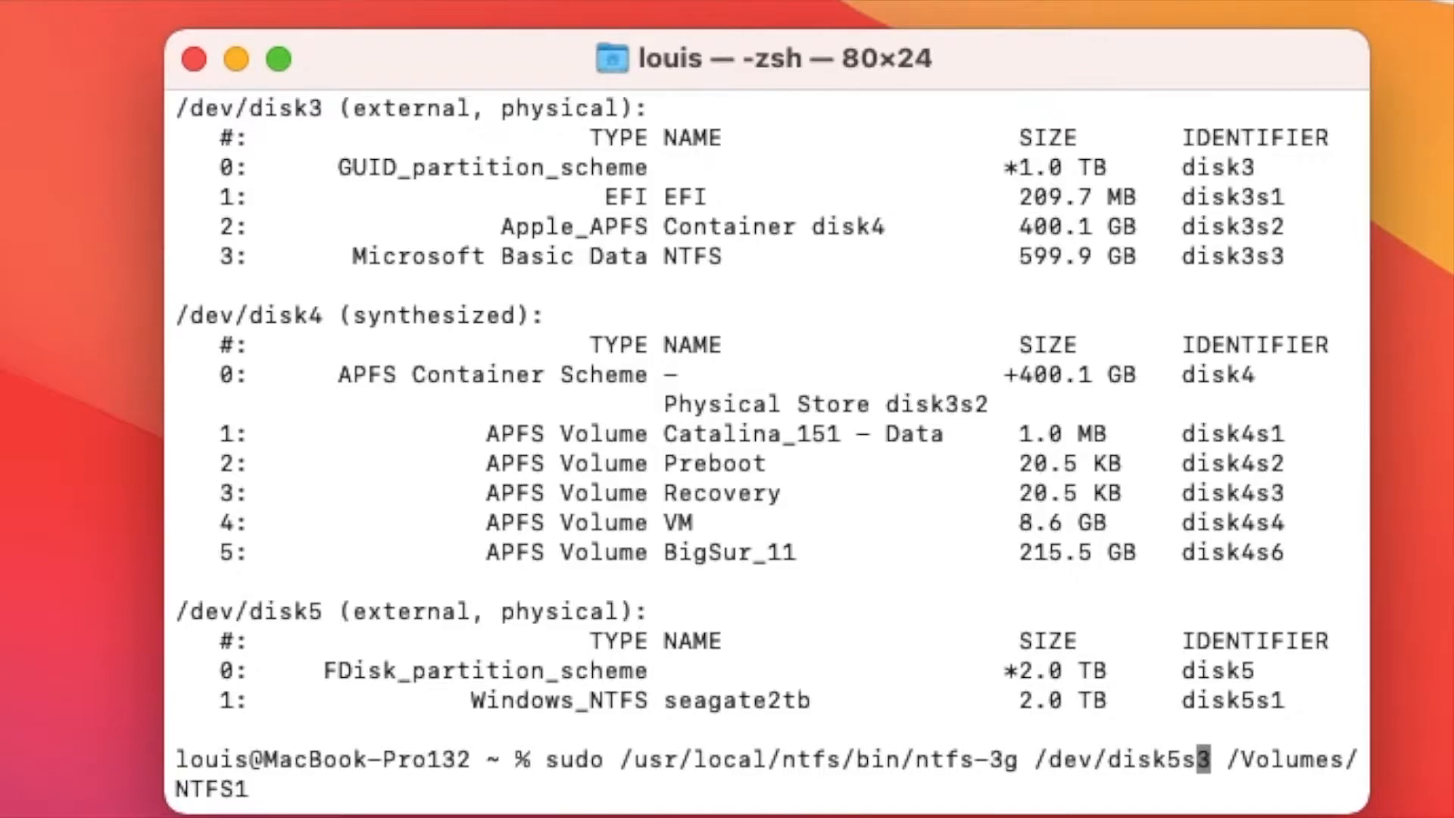
text(1)
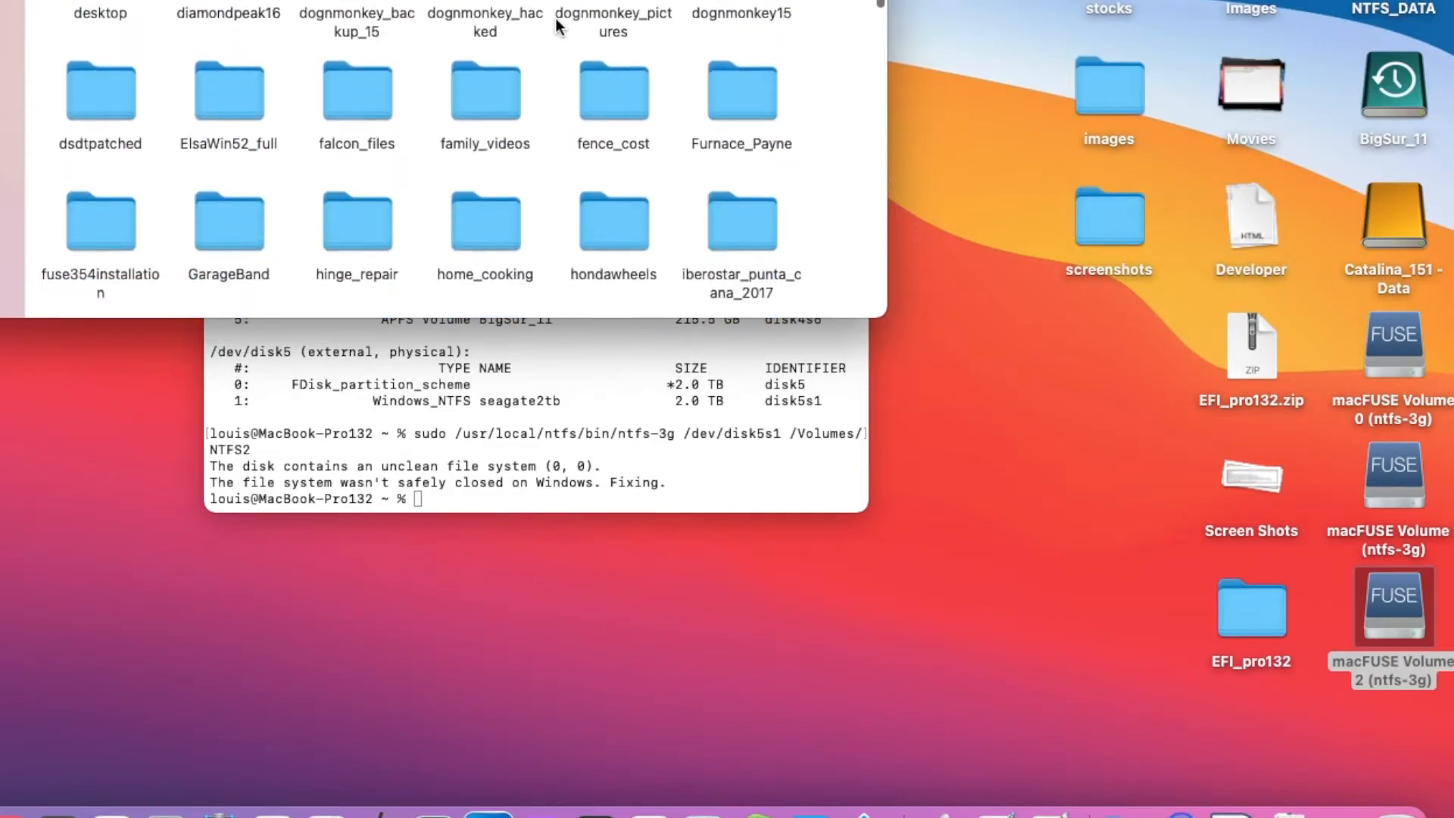
Close the Finder window browsing macFUSE Volume 2, leaving it mounted on the desktop.
scroll(down, 3)
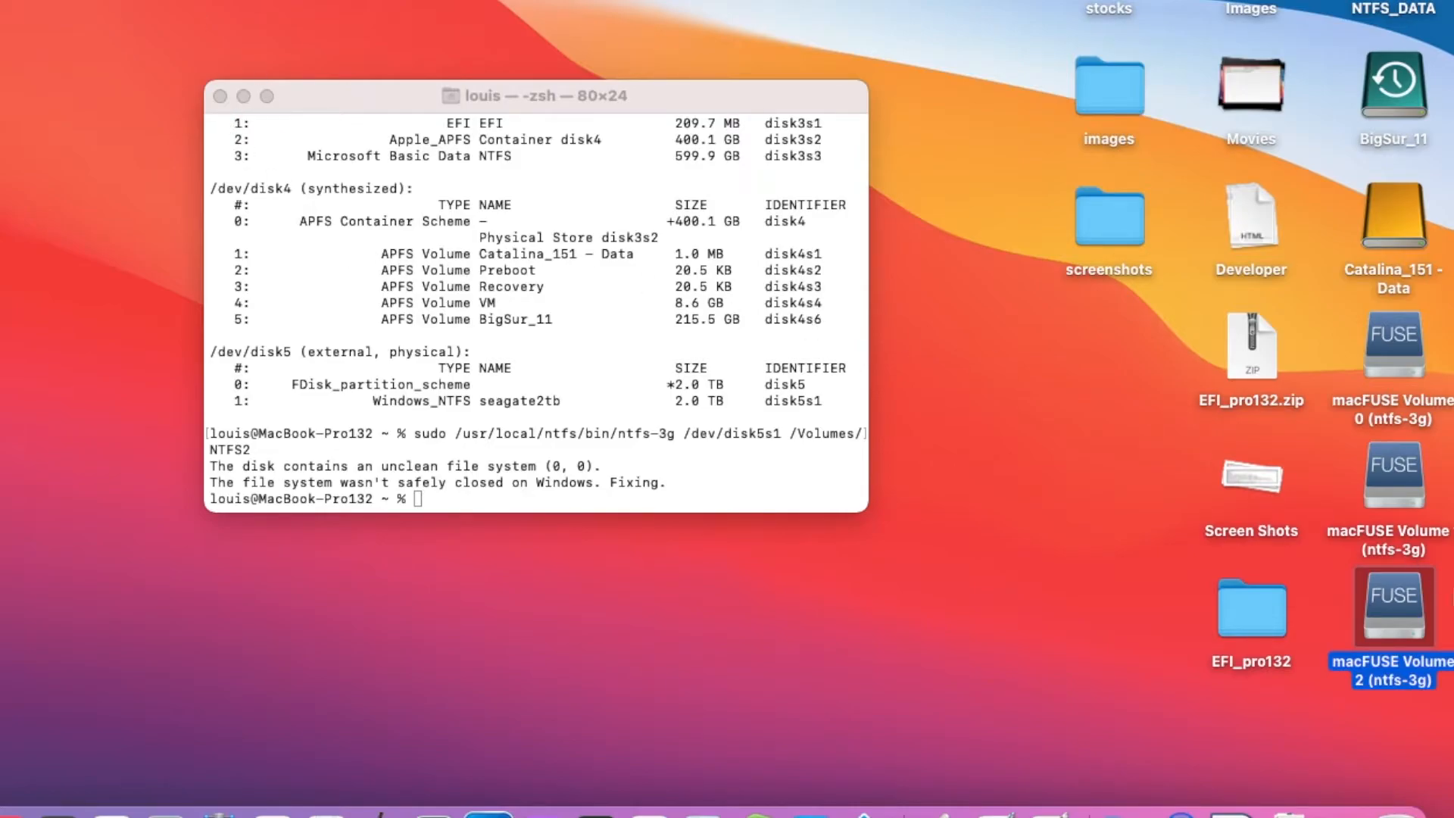
mouse_move(777, 329)
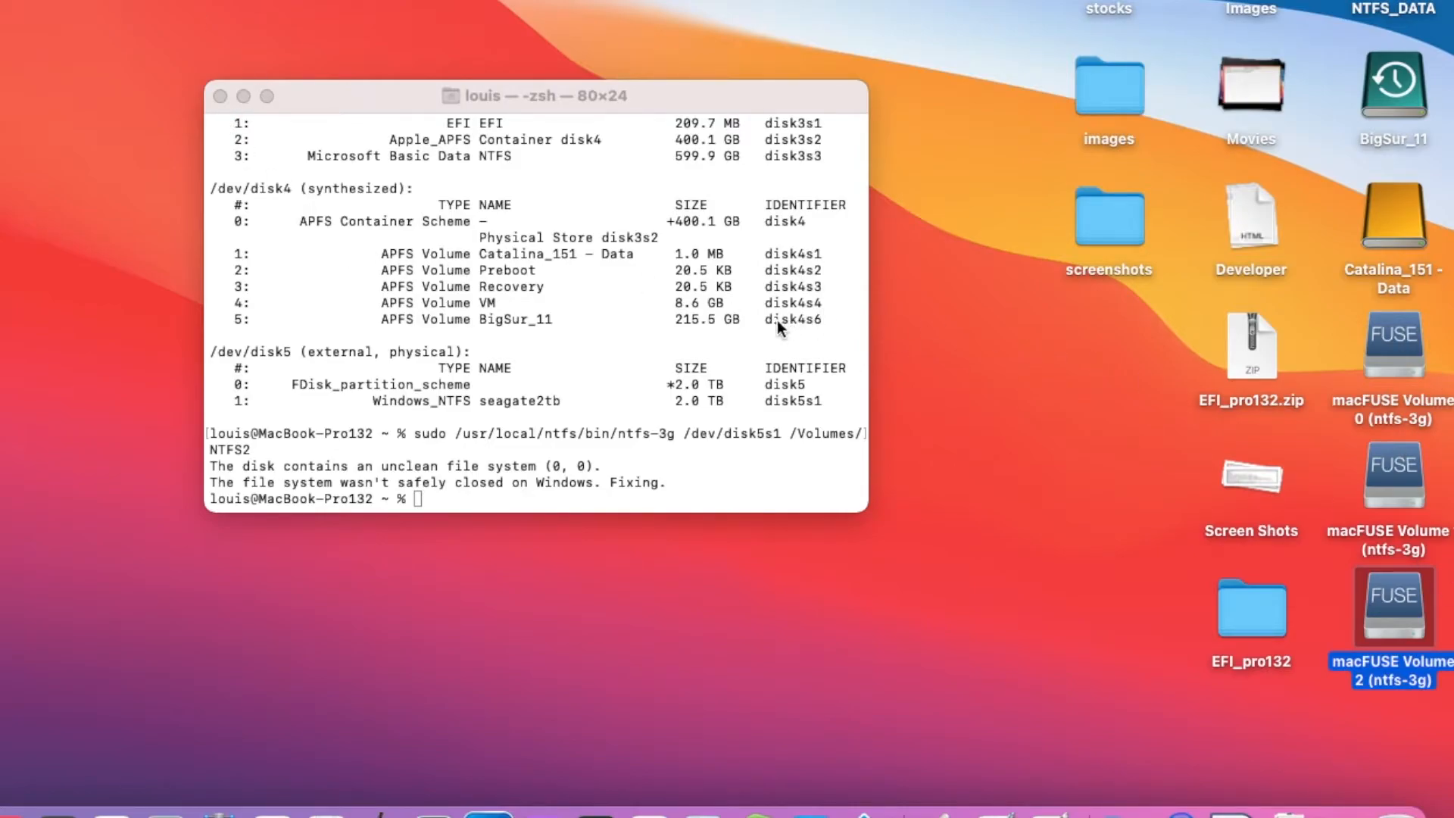
mouse_move(219, 96)
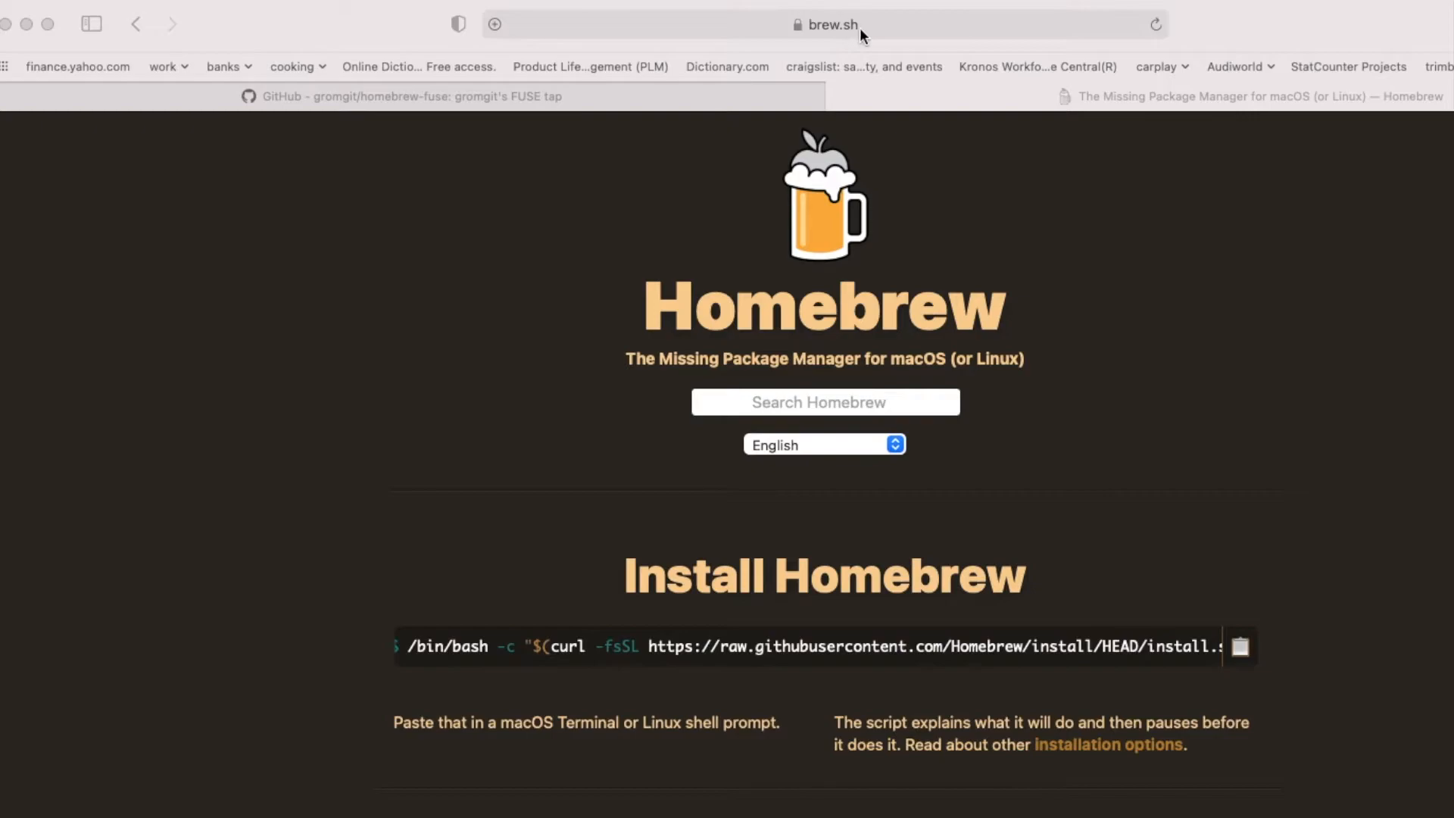
mouse_move(1166, 654)
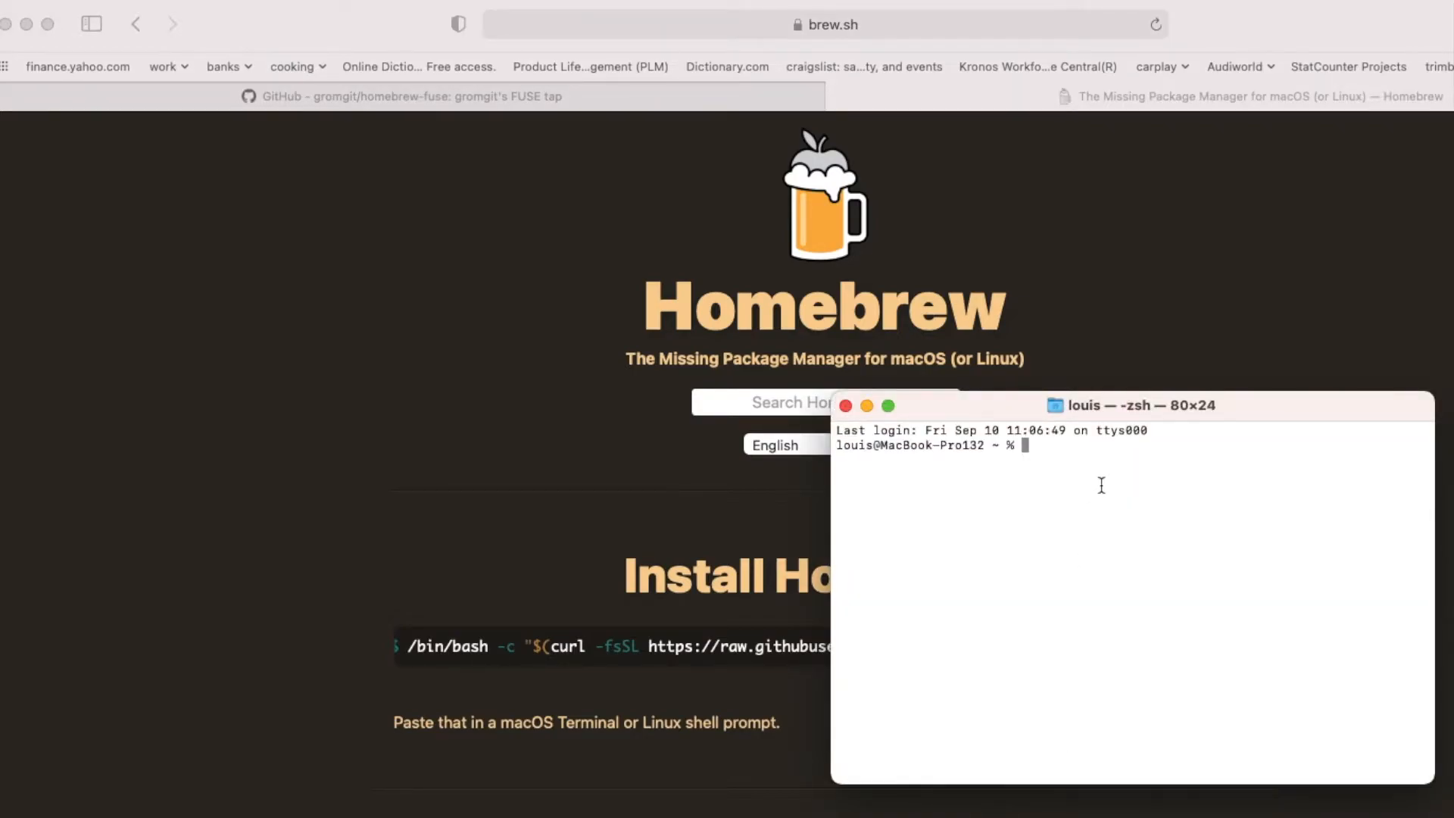
Paste the brew.sh install command at a fresh Terminal prompt and return to the browser.
text(/bin/bash -c "$(curl -fsSL https://raw.githubusercontent.com/Homebrew/install/HEAD/install.sh)")
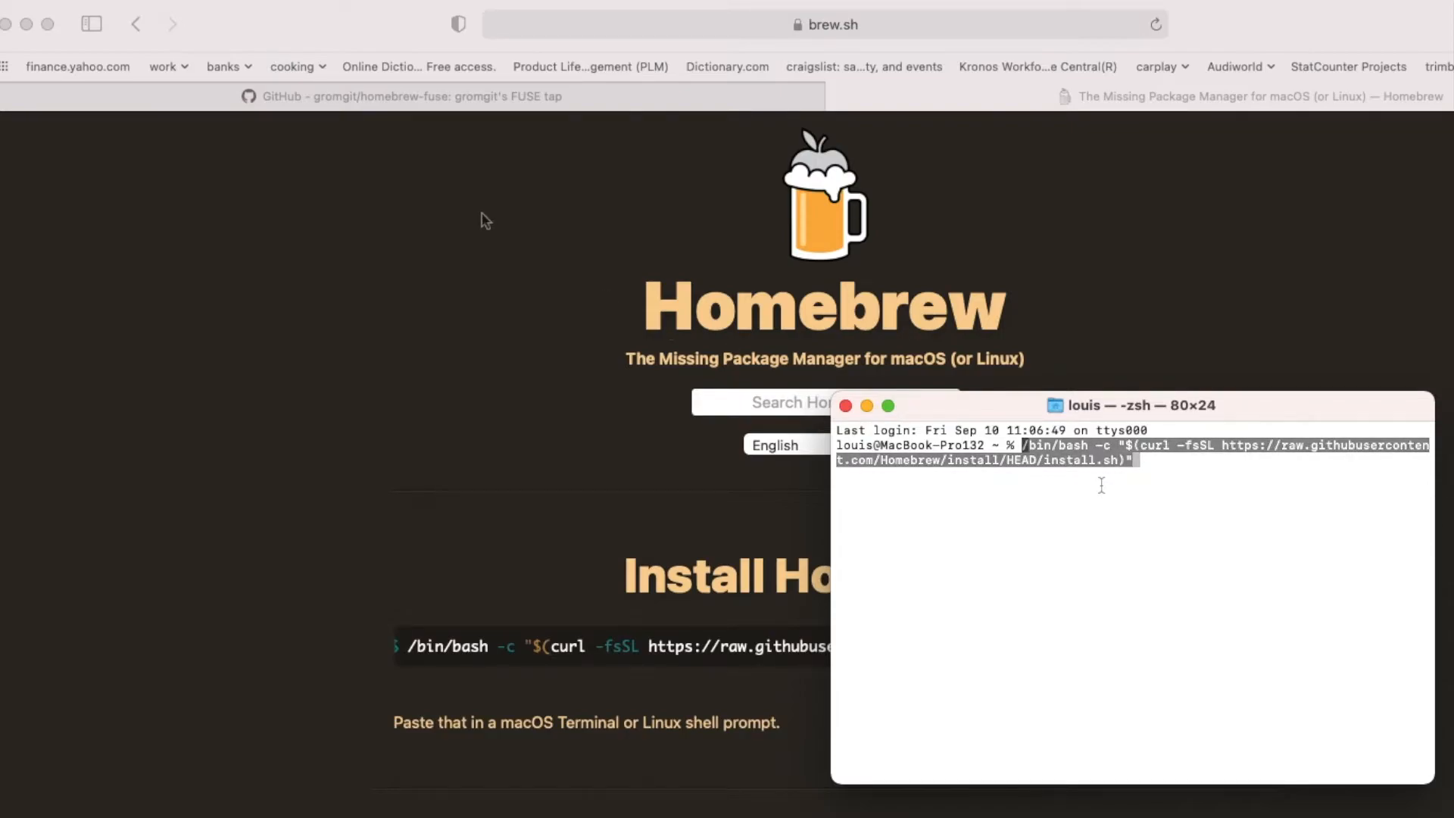
click(409, 95)
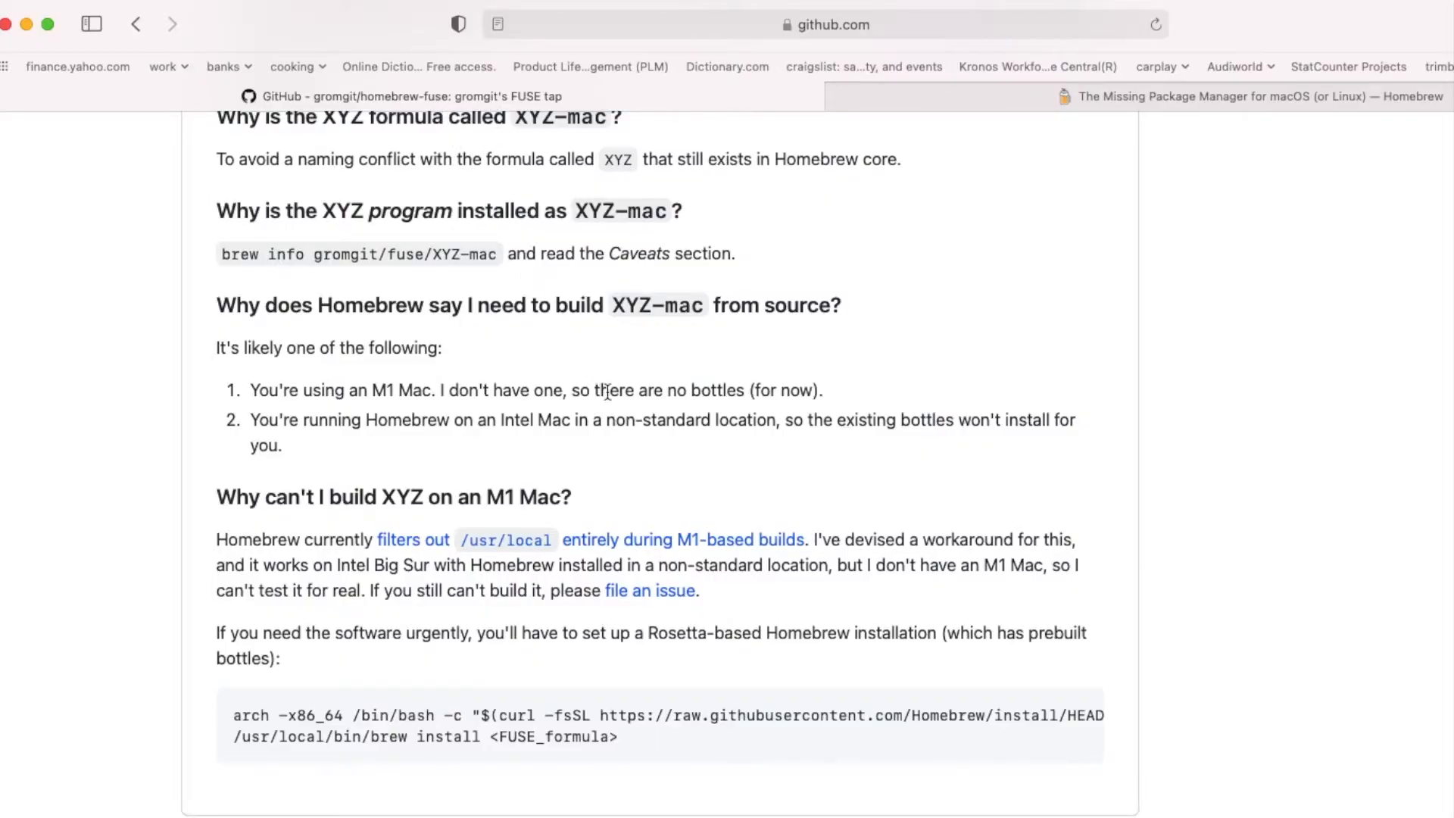
mouse_move(889, 445)
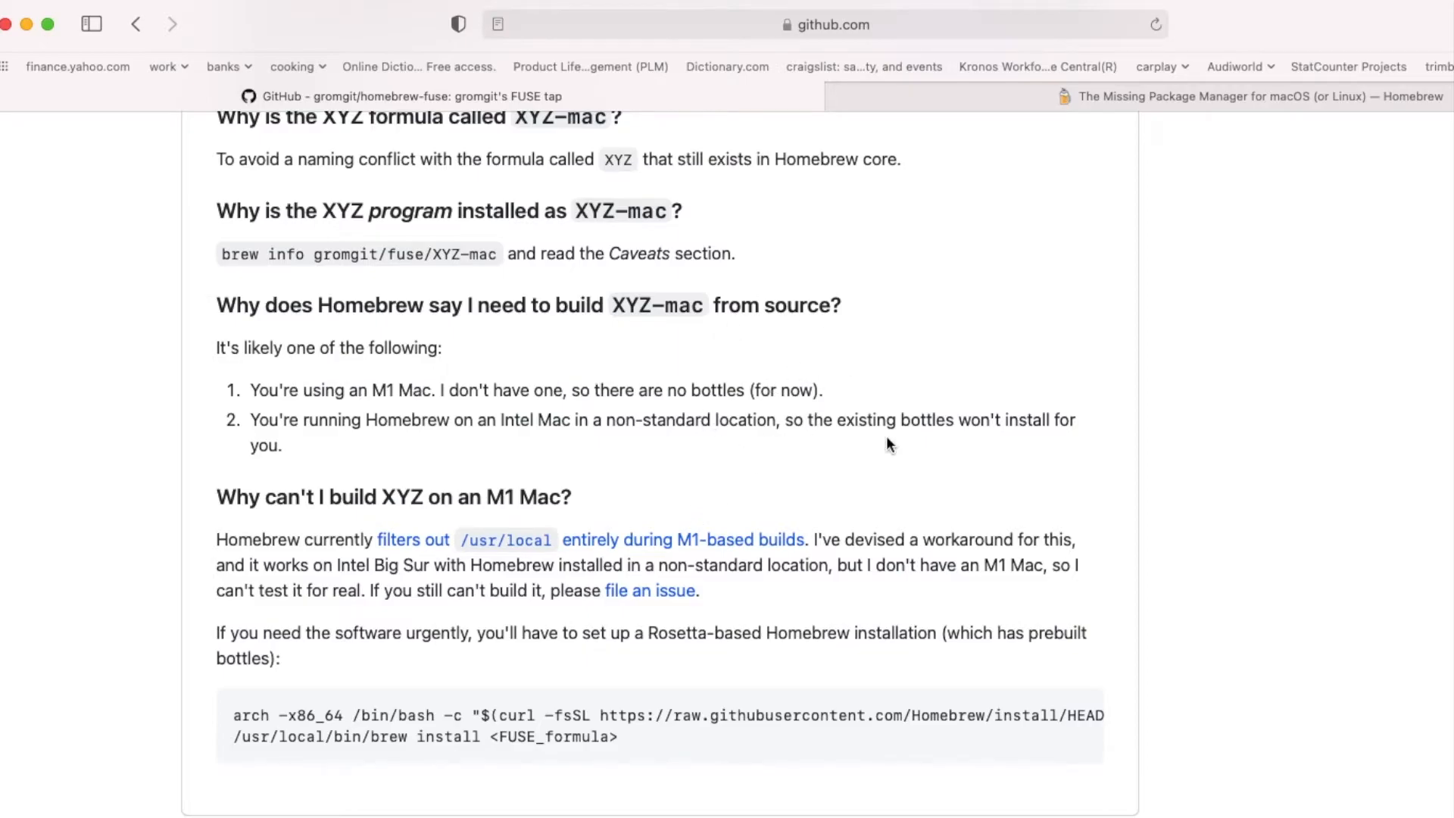
mouse_move(939, 625)
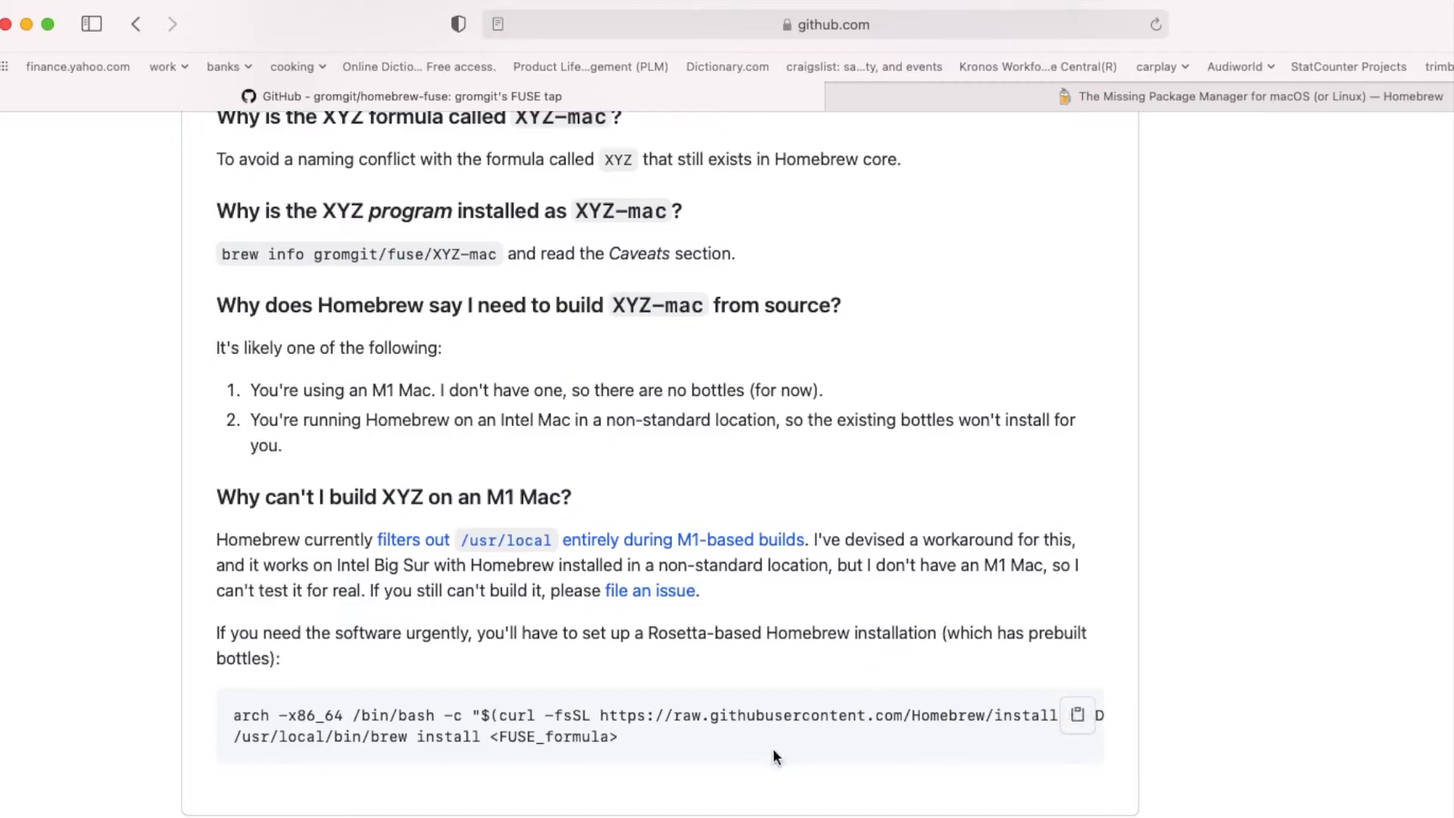
mouse_move(647, 759)
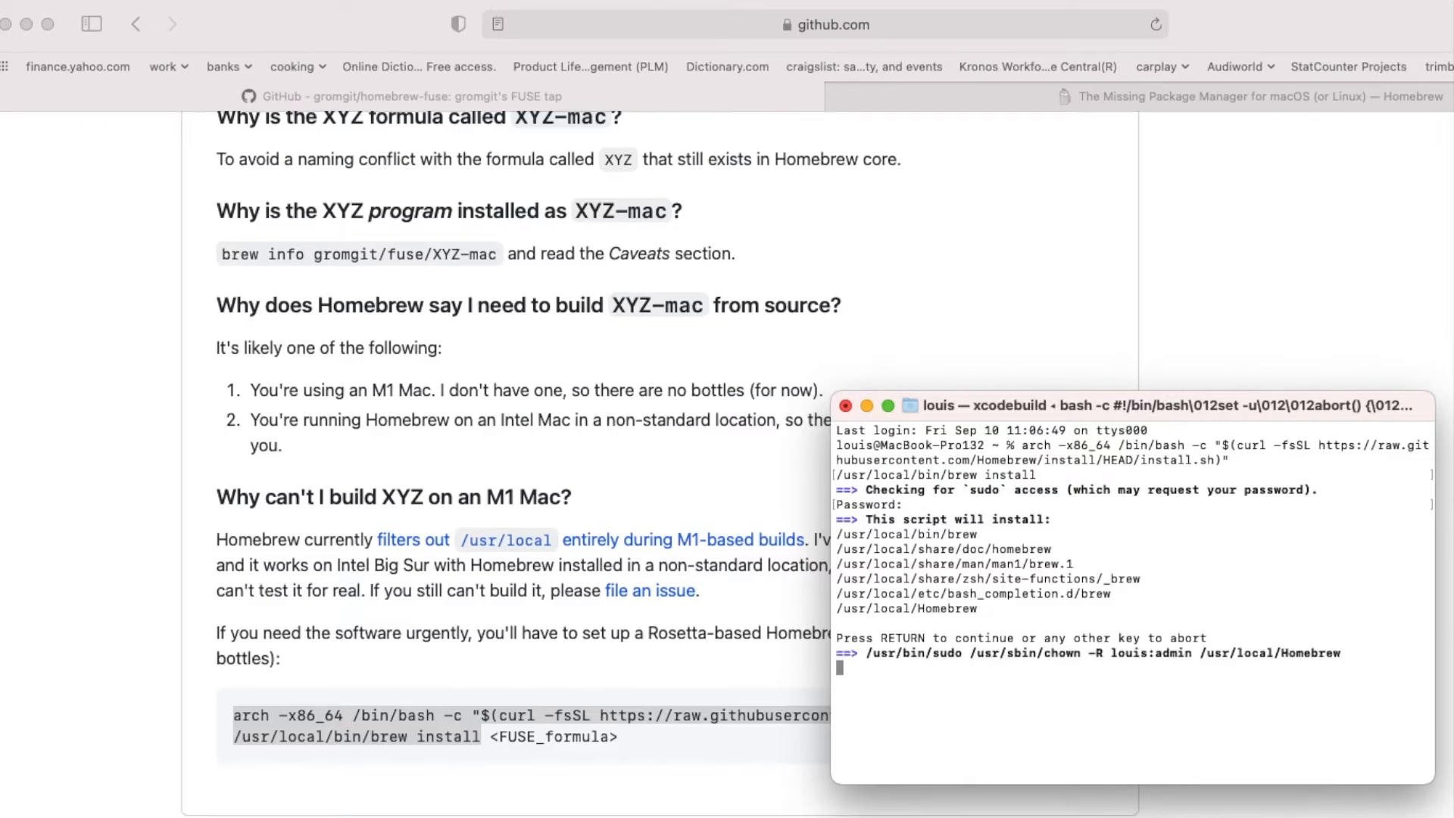
Confirm continuing the Rosetta-based Homebrew installation with Return.
key(Return)
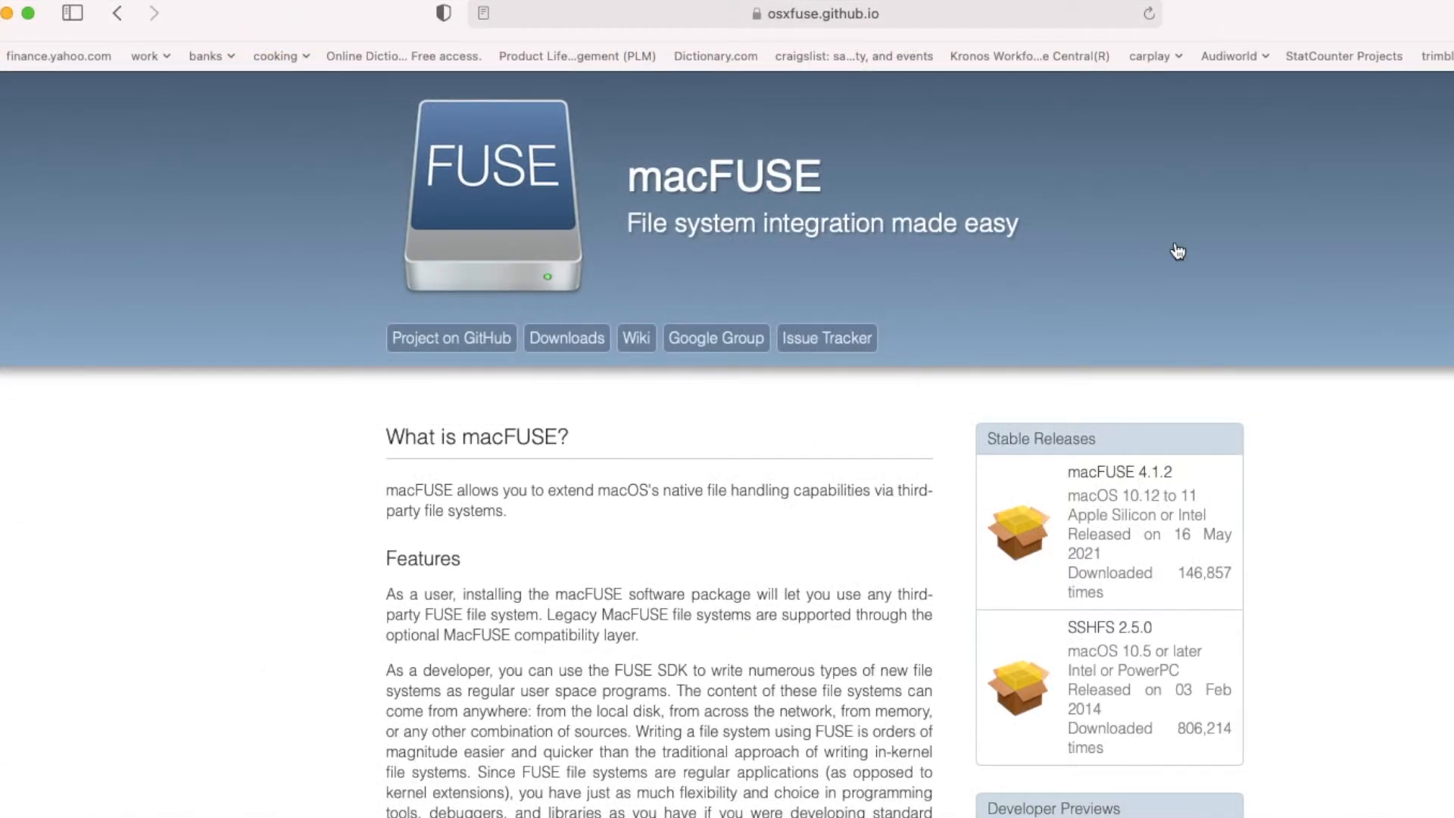
mouse_move(1123, 524)
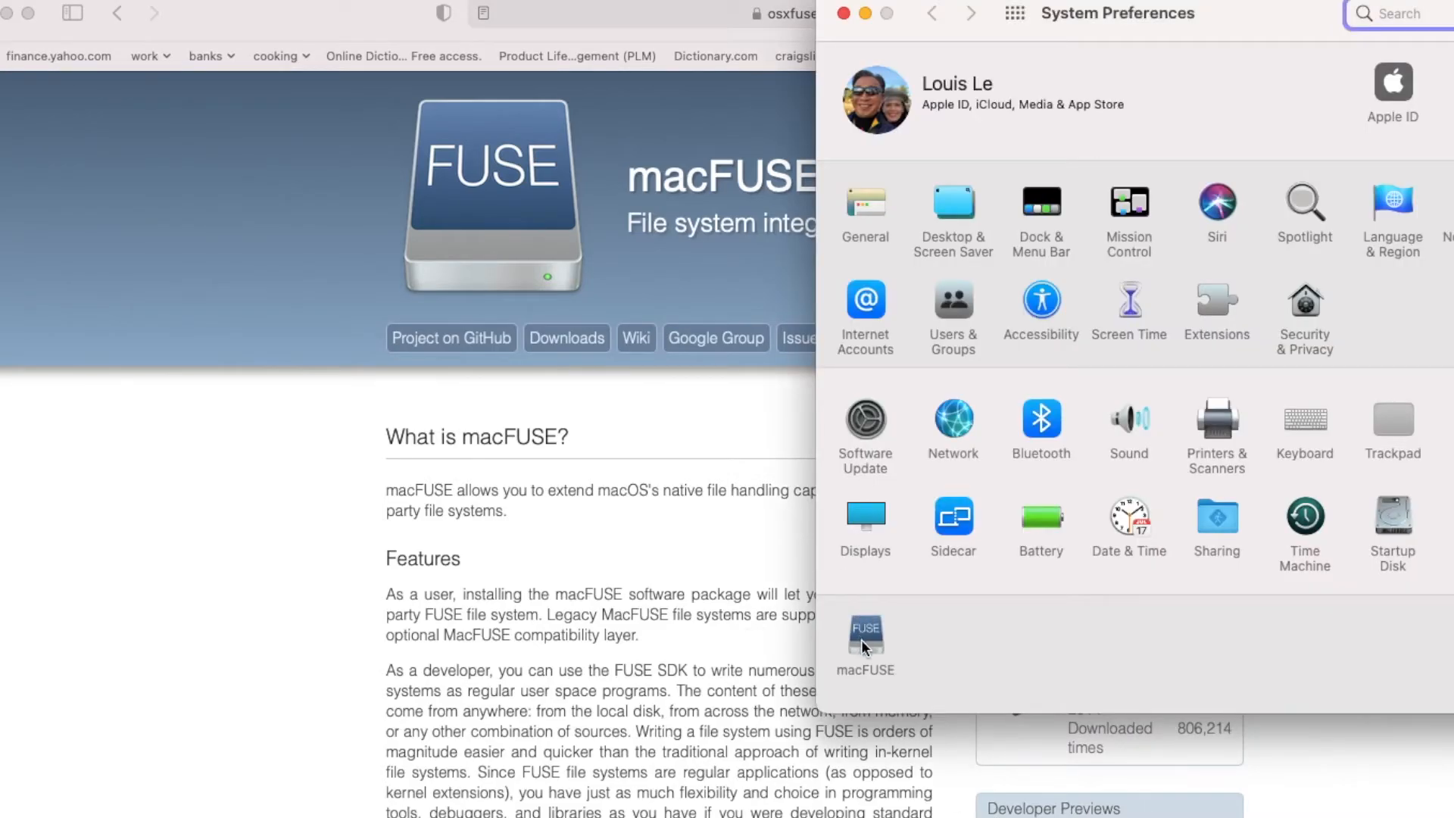
Show the macFUSE pane in System Preferences.
click(865, 635)
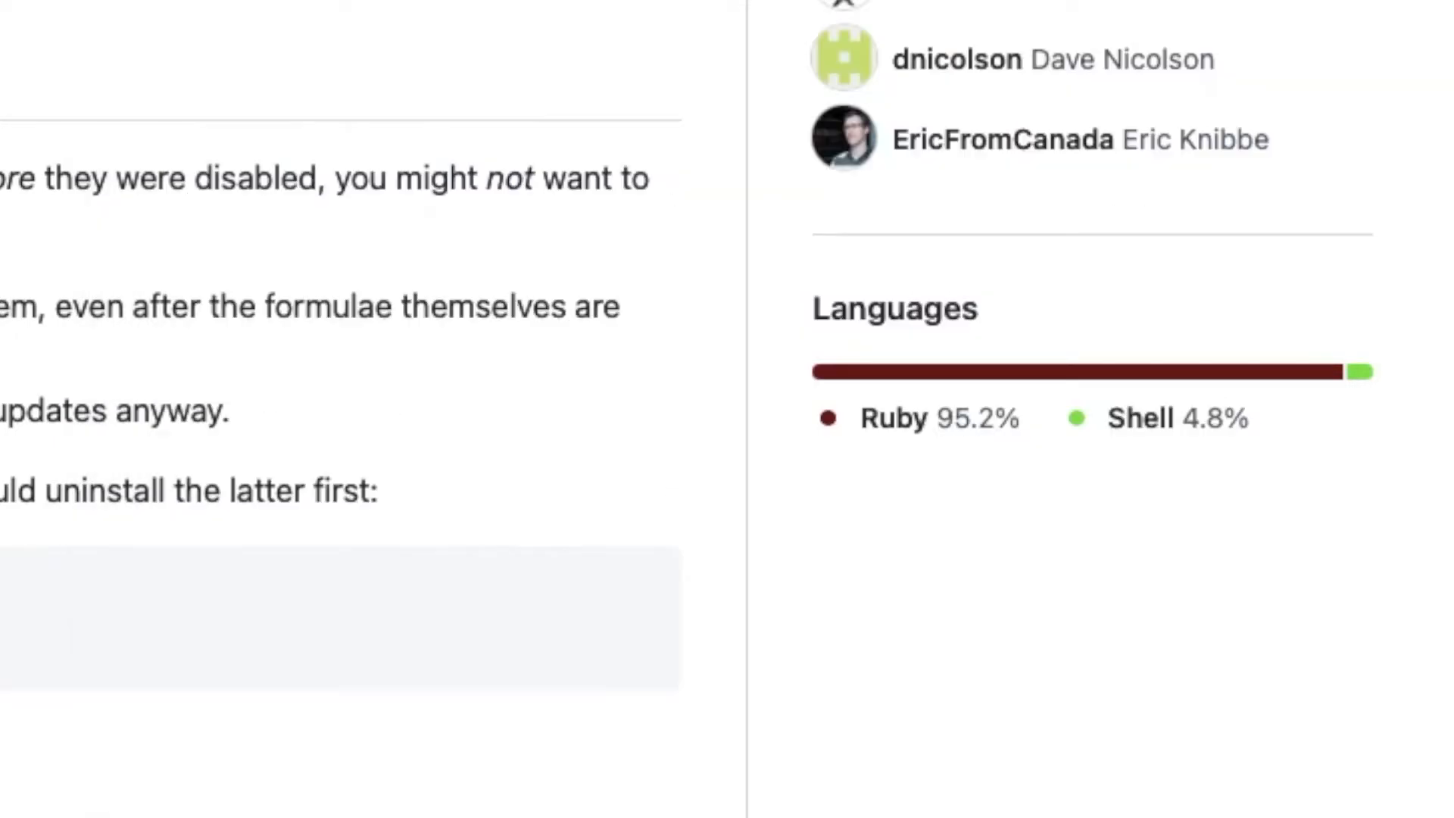
mouse_move(630, 599)
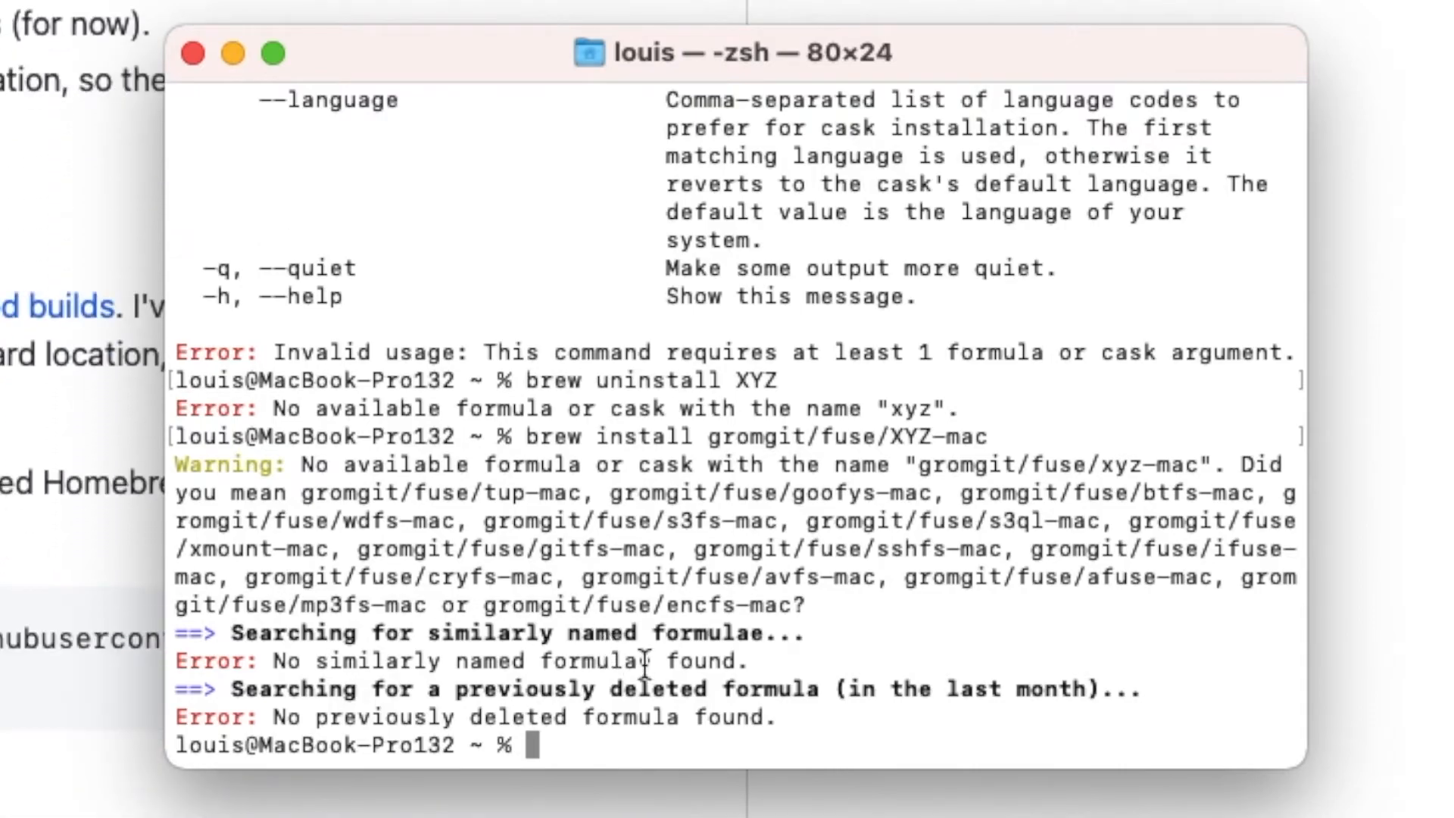
Run brew install ntfs-3g-mac, which reports 2021.8.22 already installed but unlinked.
text(brew ins)
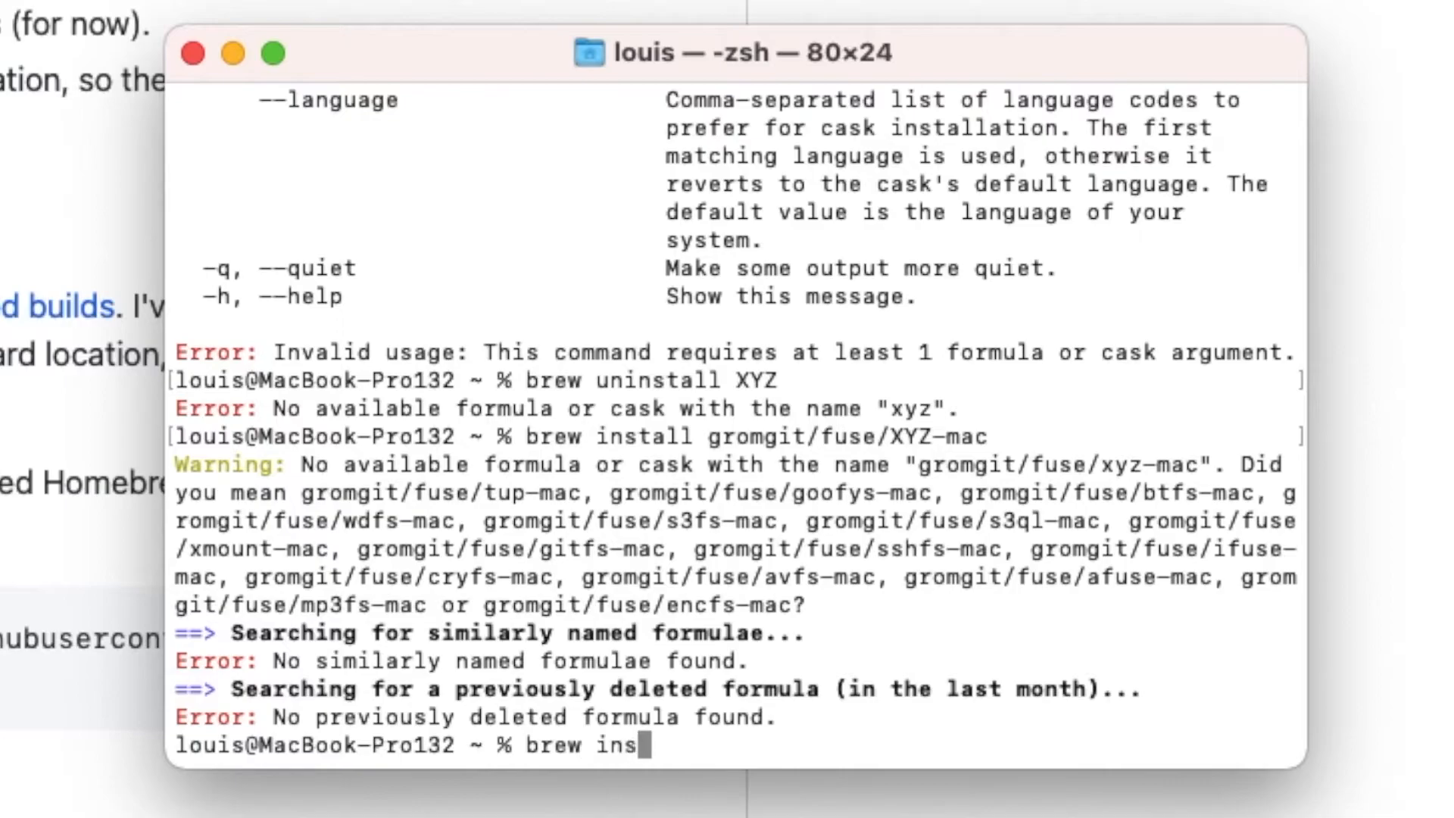
text(tall)
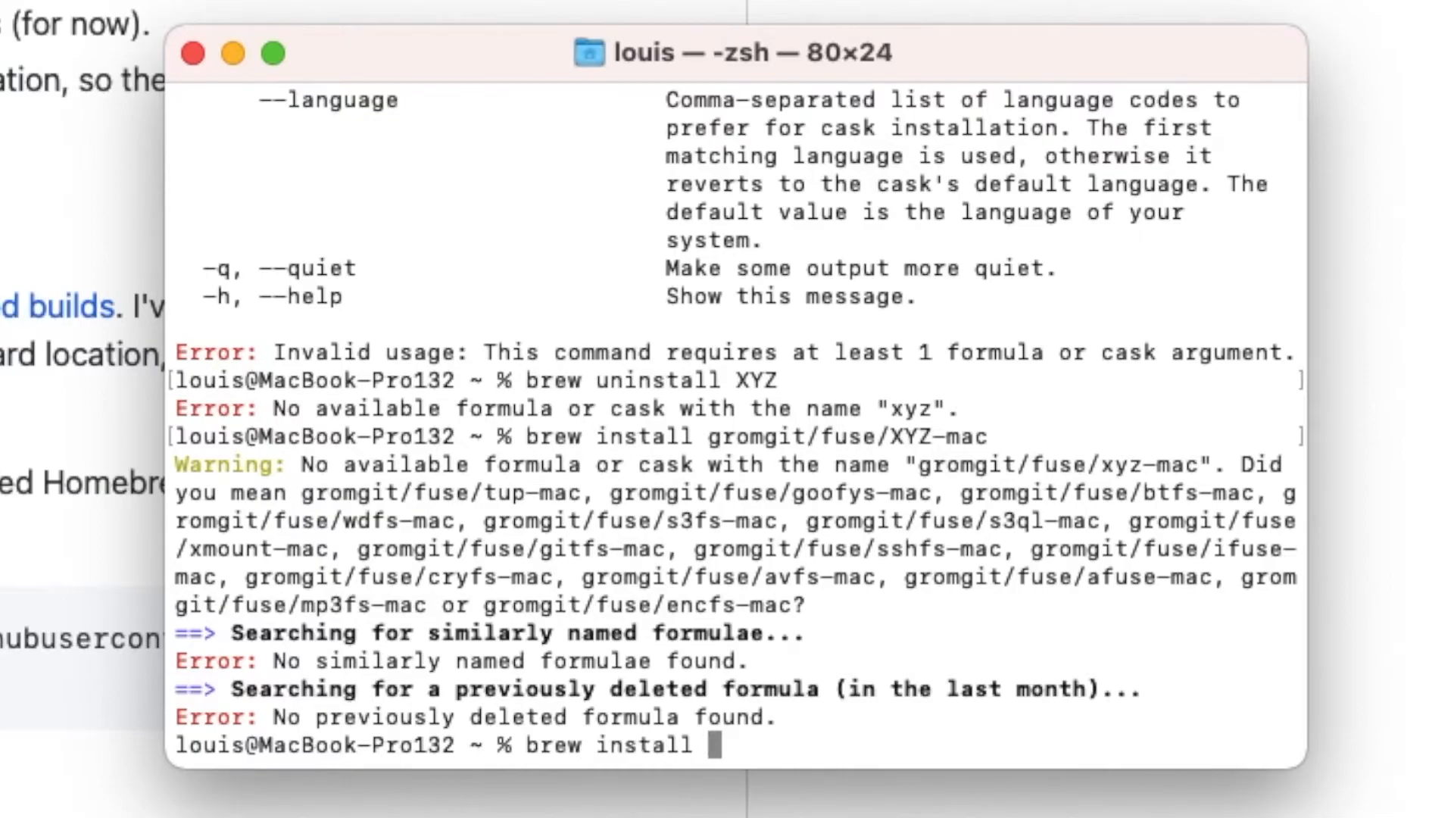
text(ntfs)
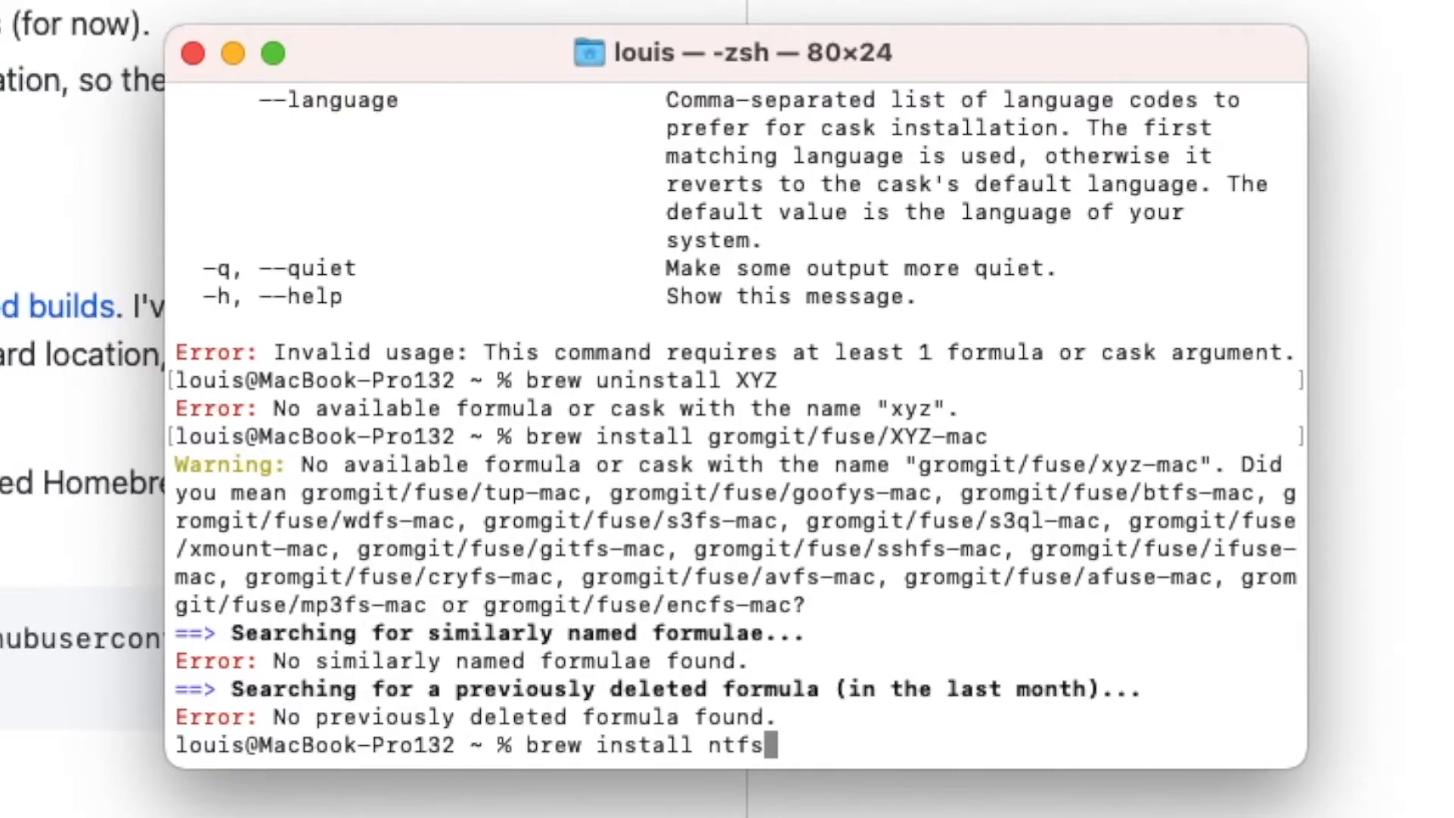
text(3g-)
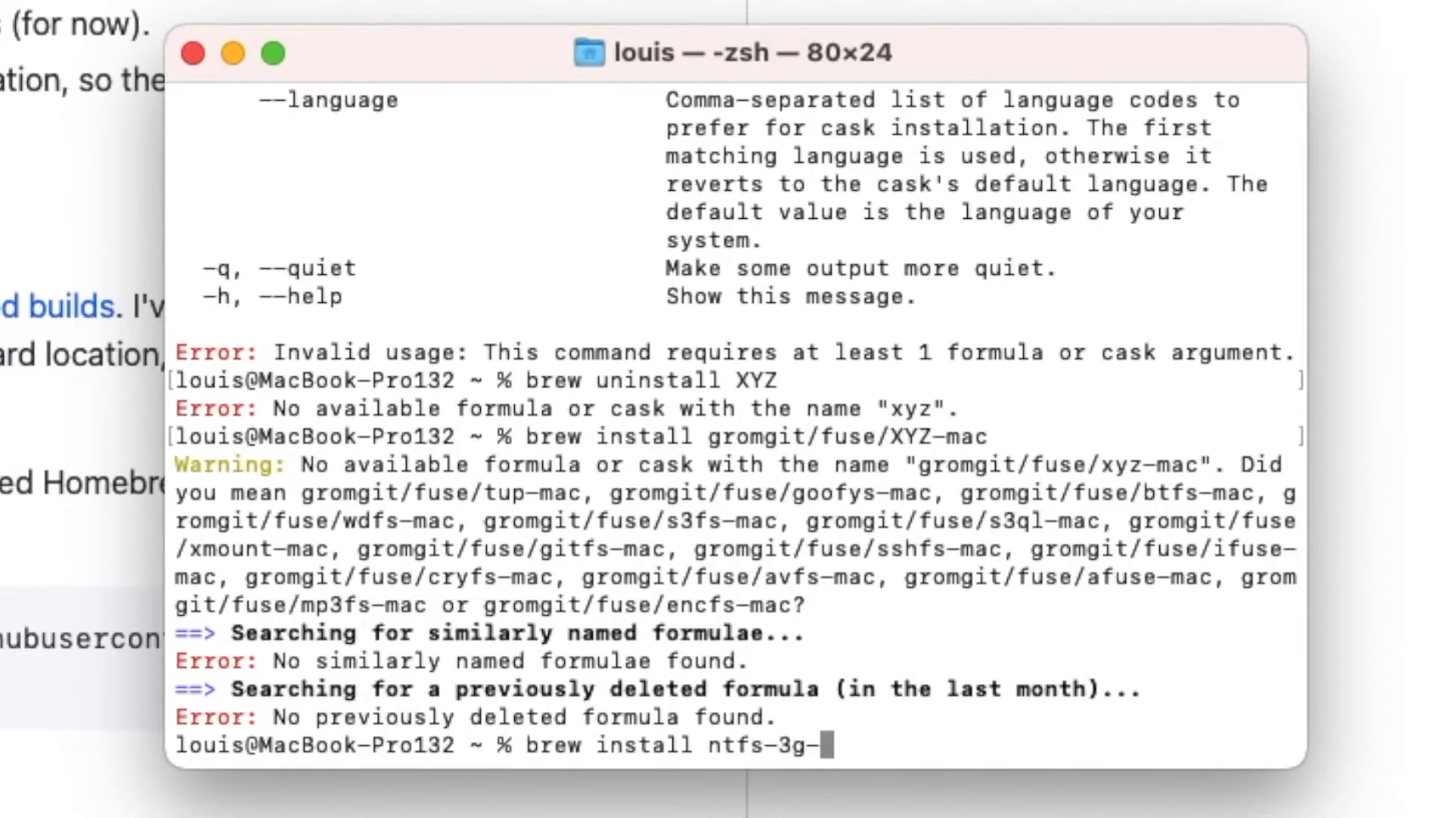
text(mac)
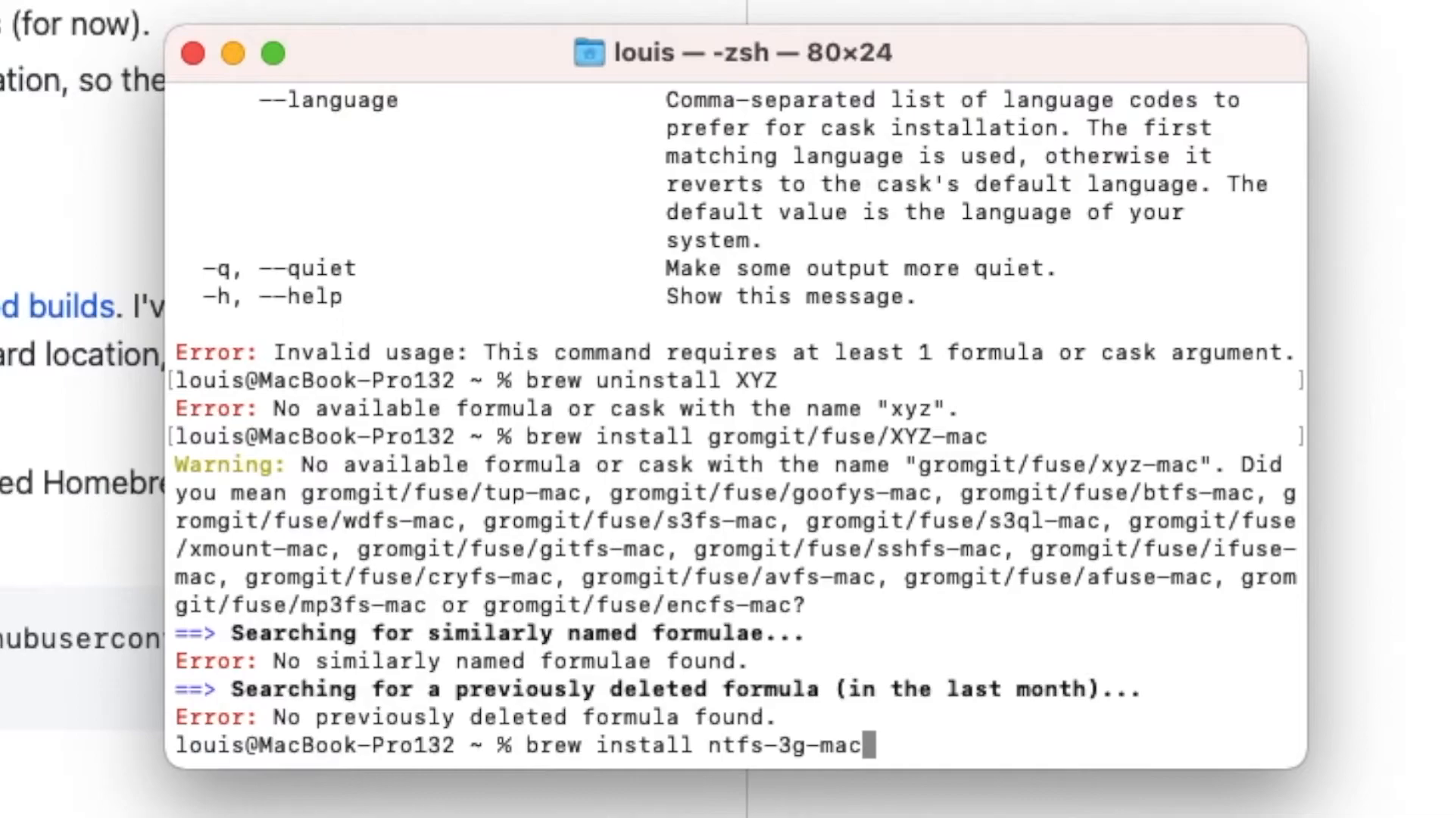
key(Return)
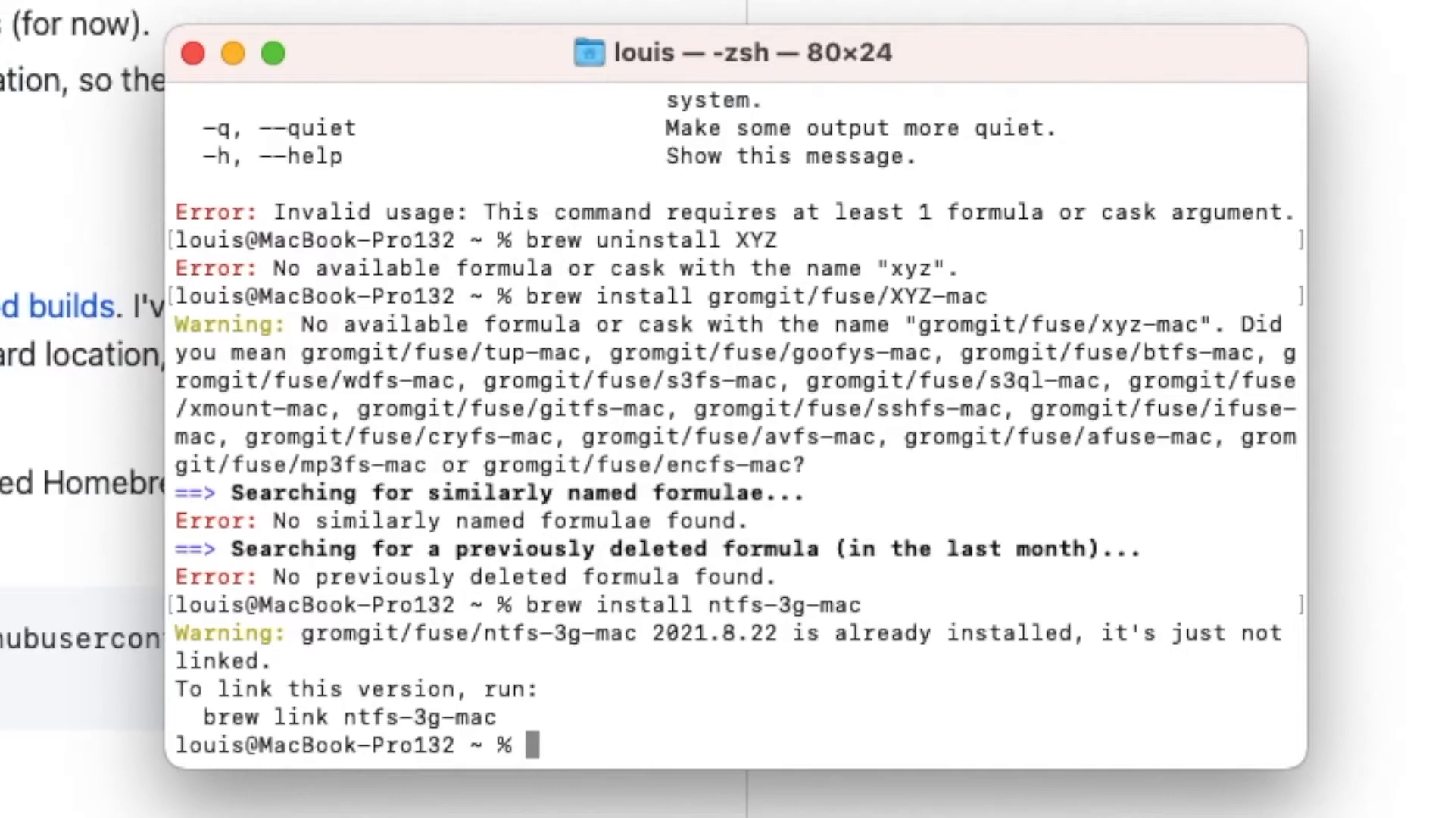
Enter the brew link ntfs-3g-mac command at the prompt.
text(brew link)
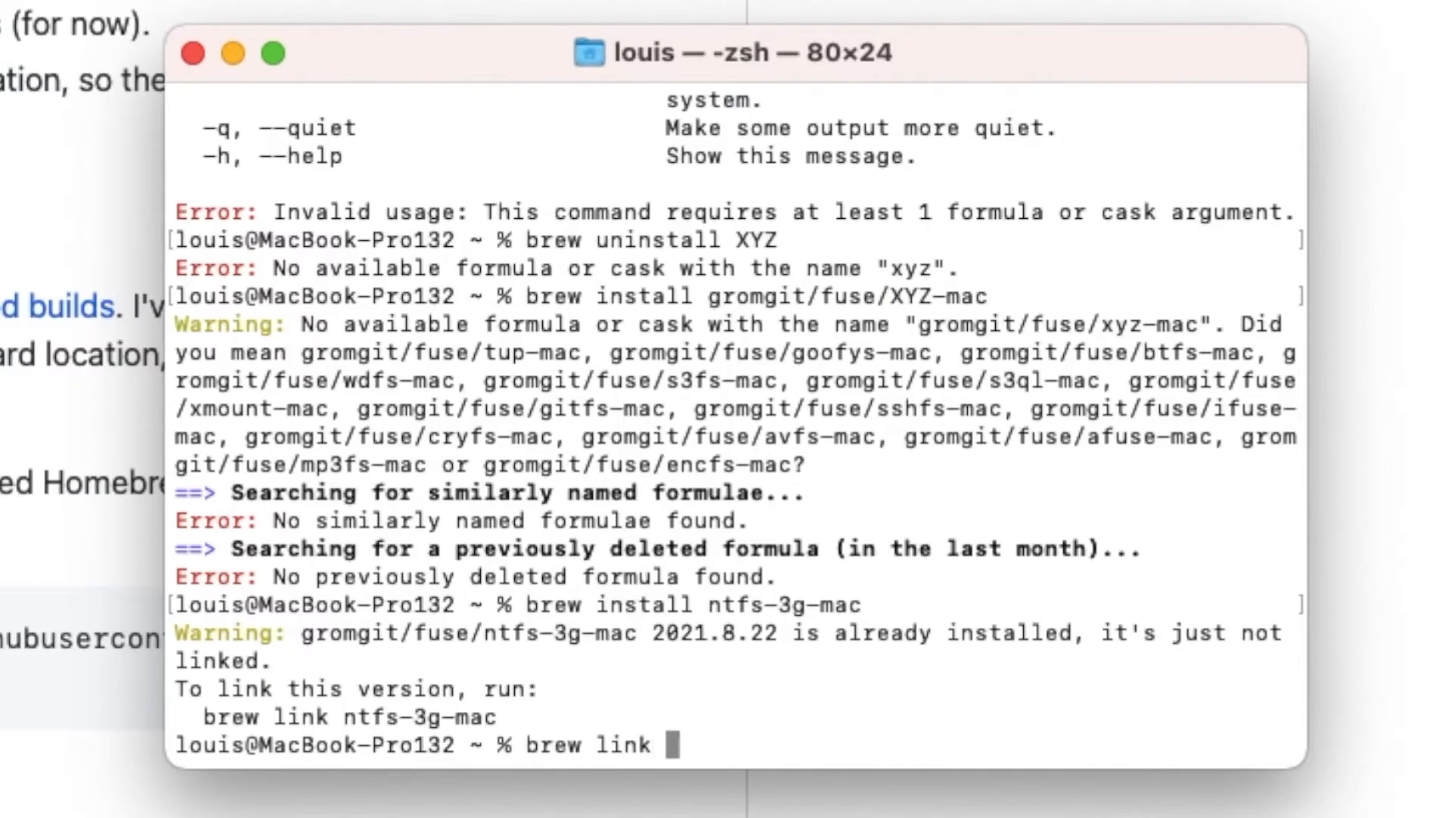
text(ntfs)
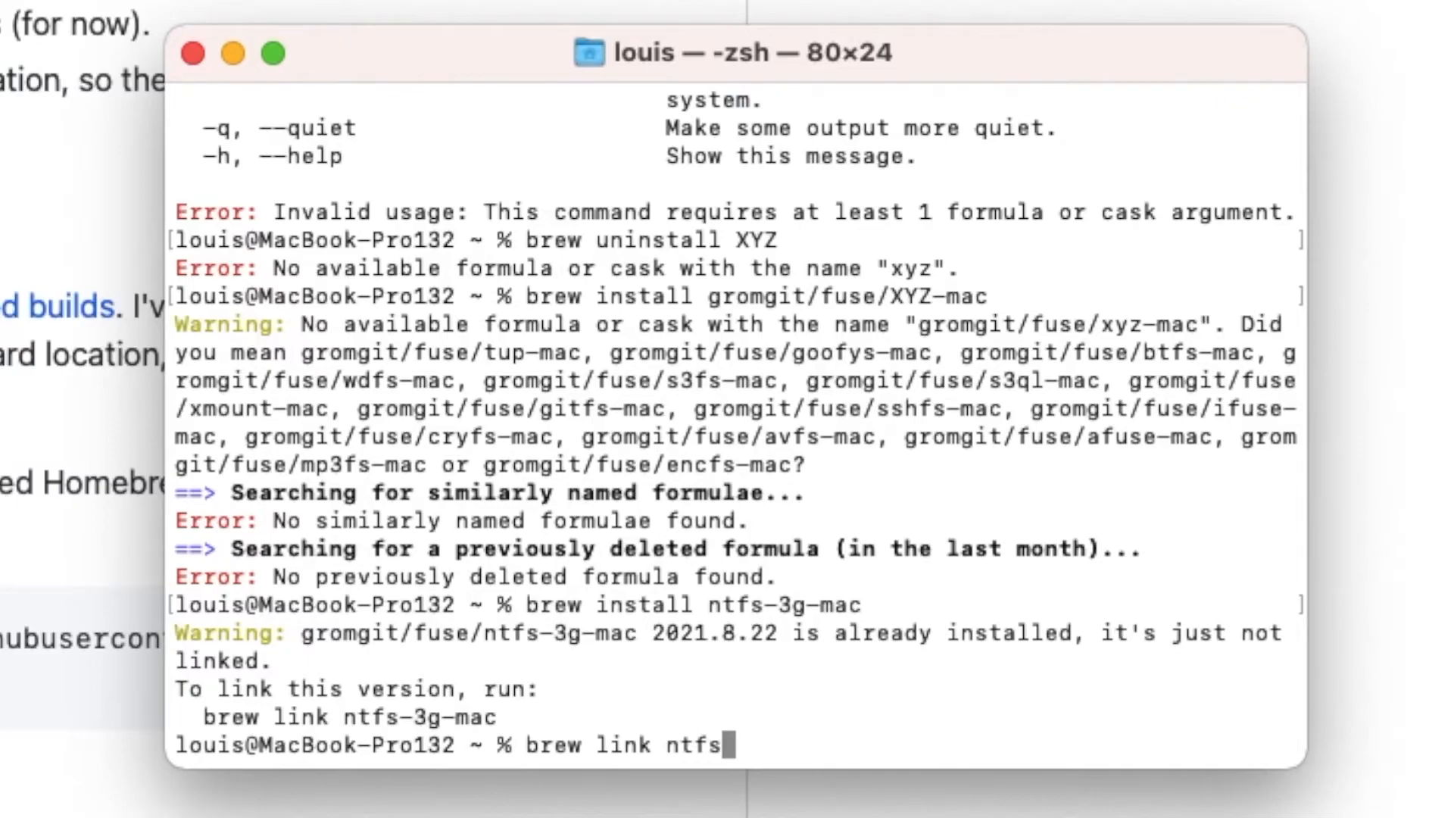
text(-3)
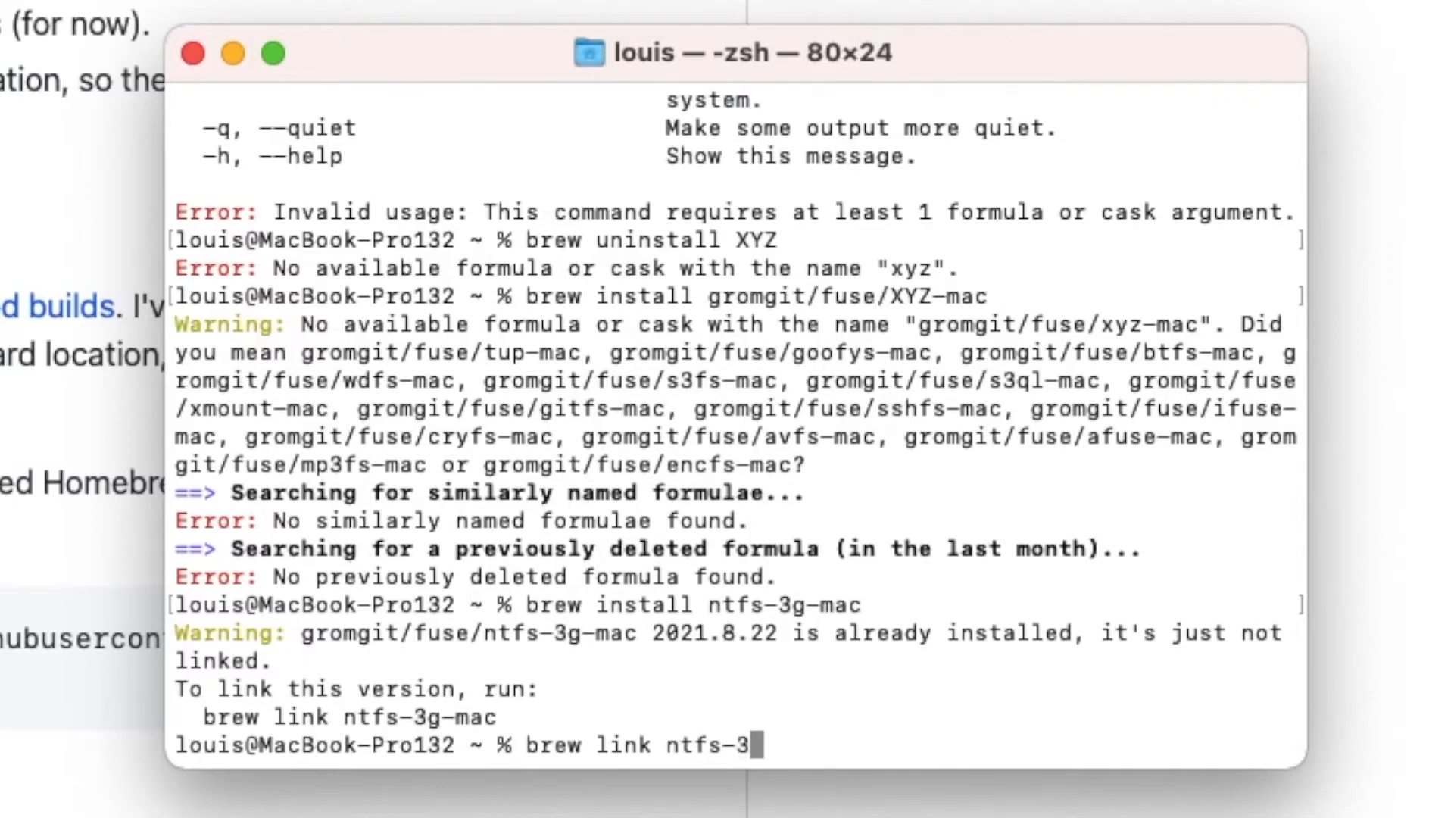
text(g-)
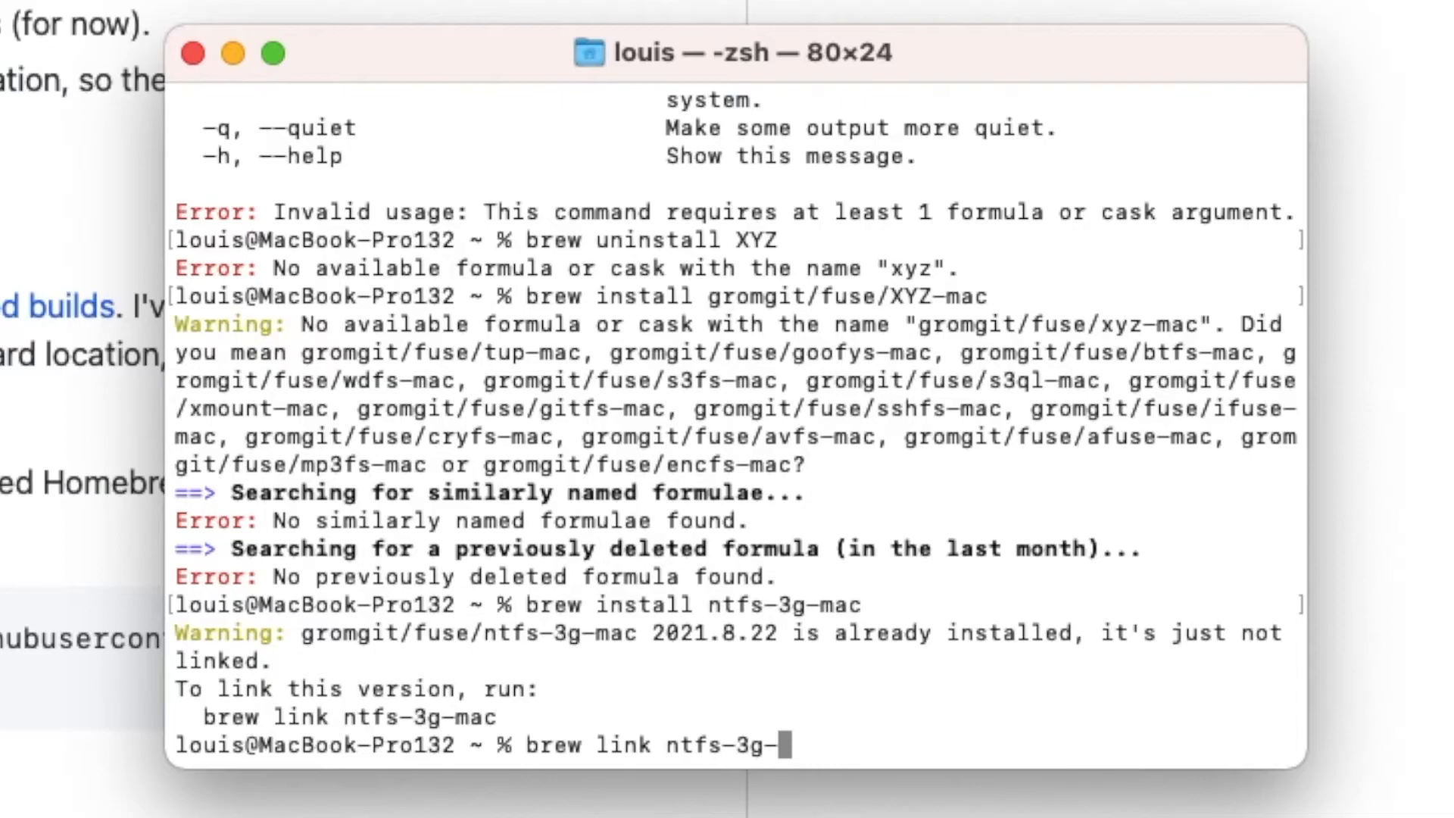
text(mac)
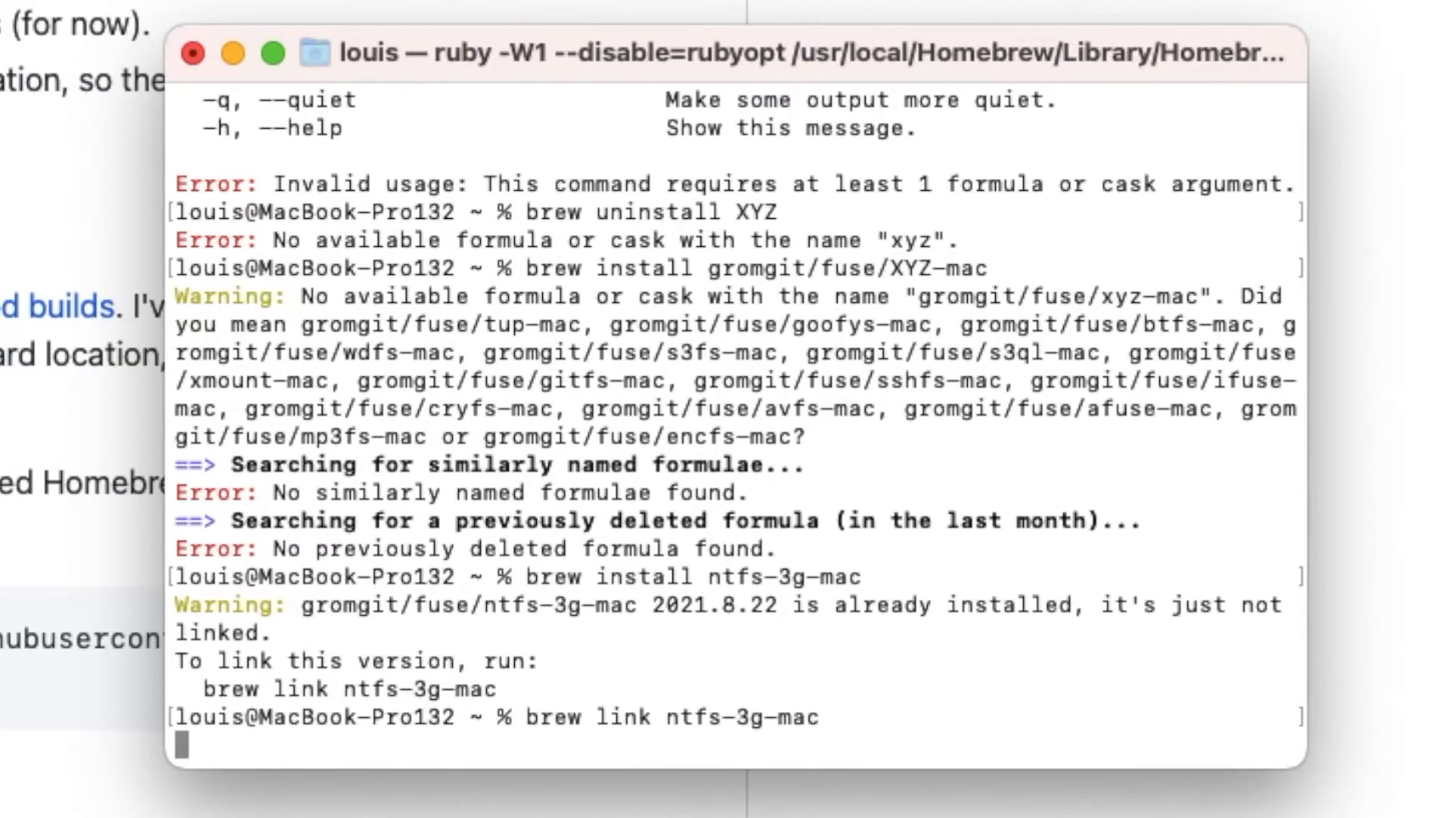
Run brew link ntfs-3g-mac, which fails because sbin/mount_ntfs already exists.
key(Return)
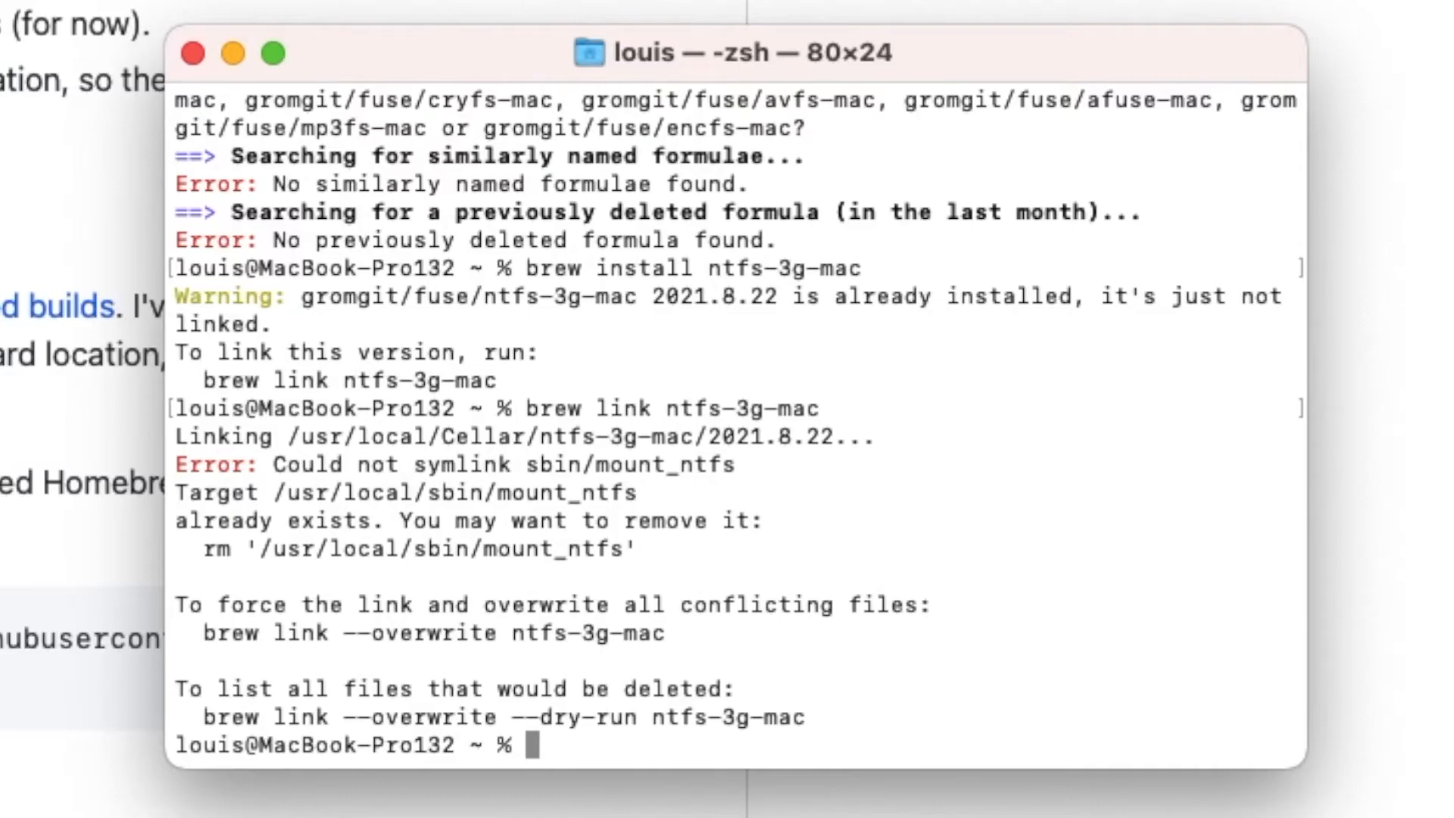
mouse_move(777, 336)
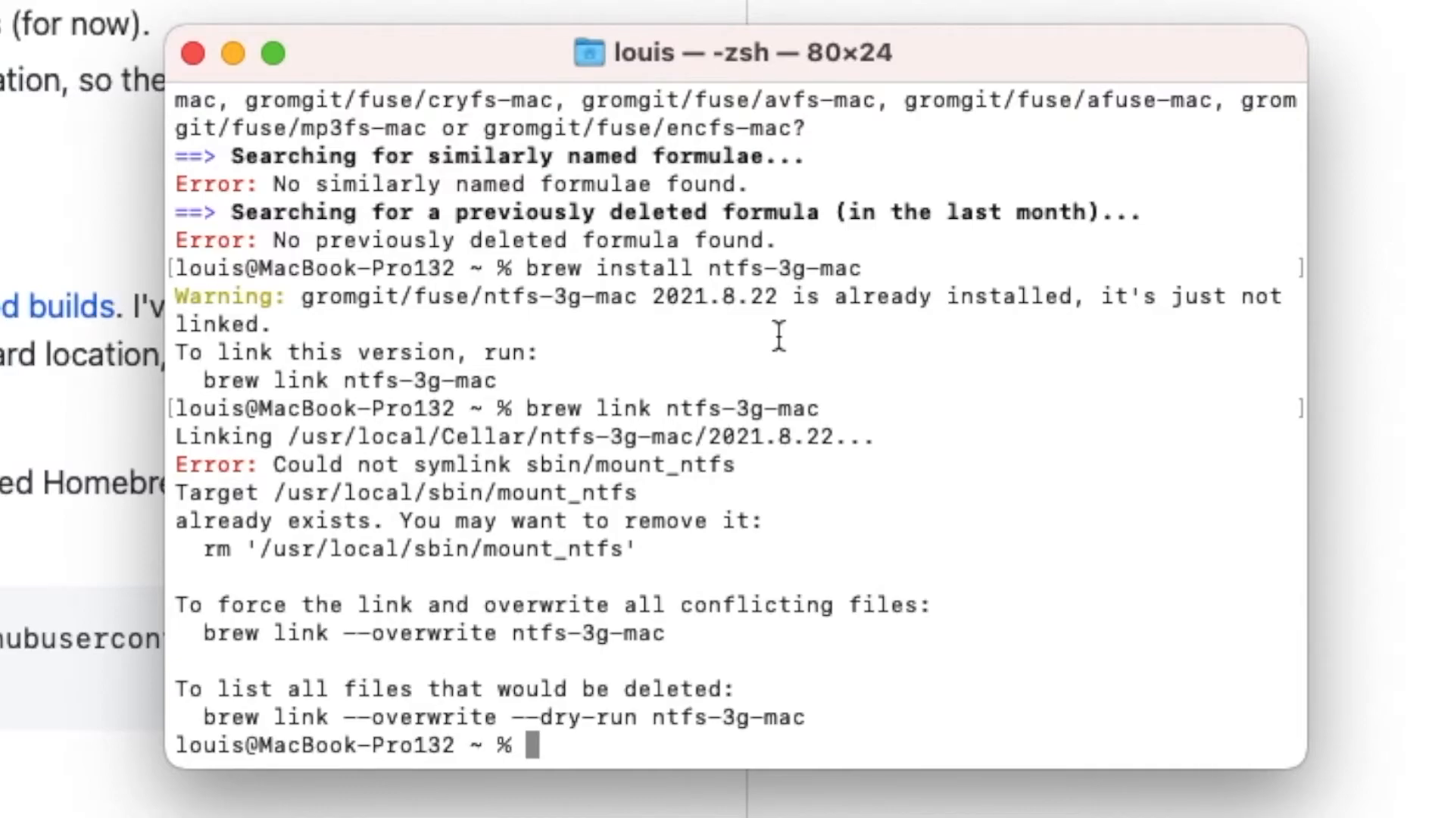
mouse_move(739, 524)
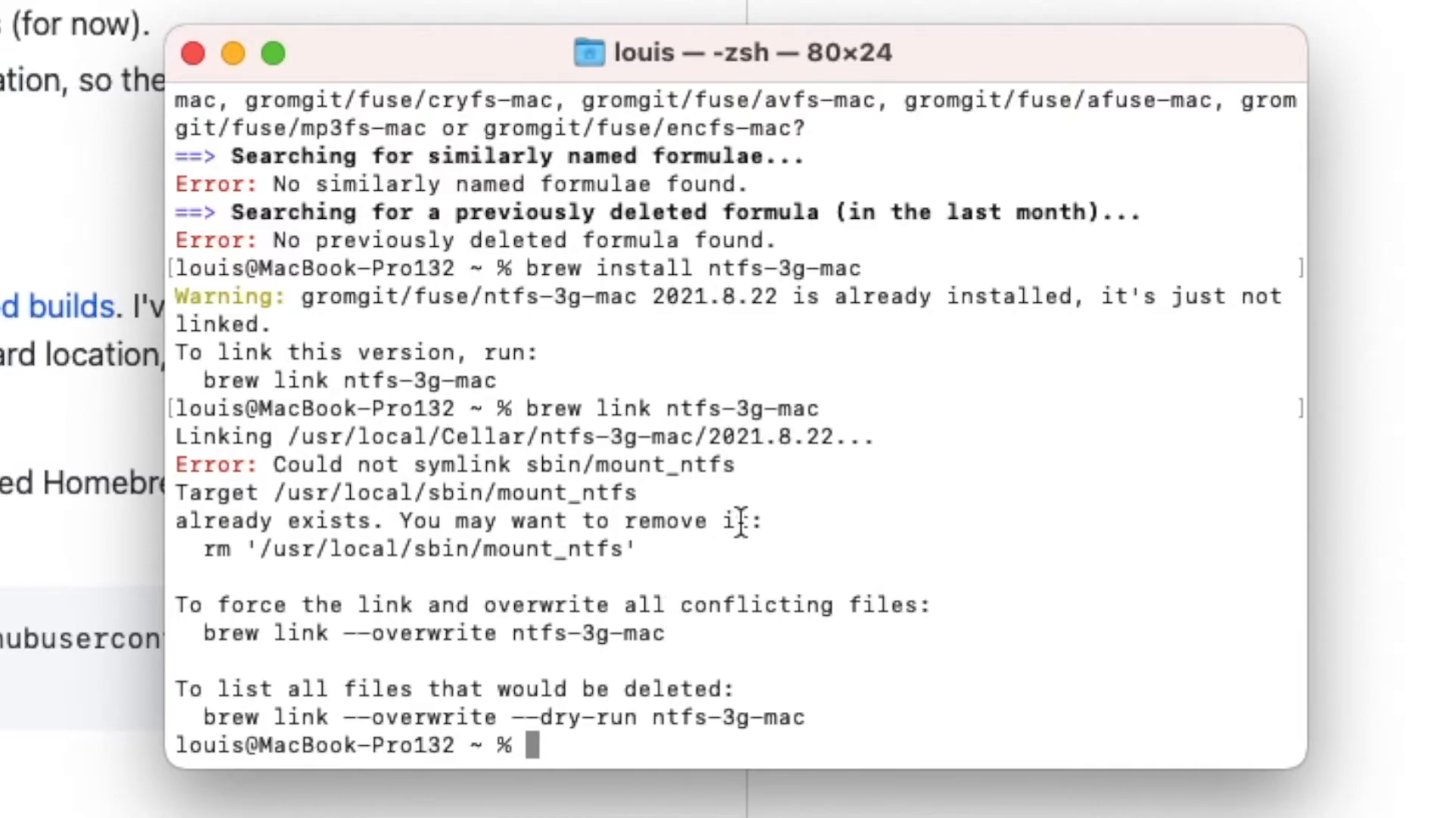
mouse_move(497, 464)
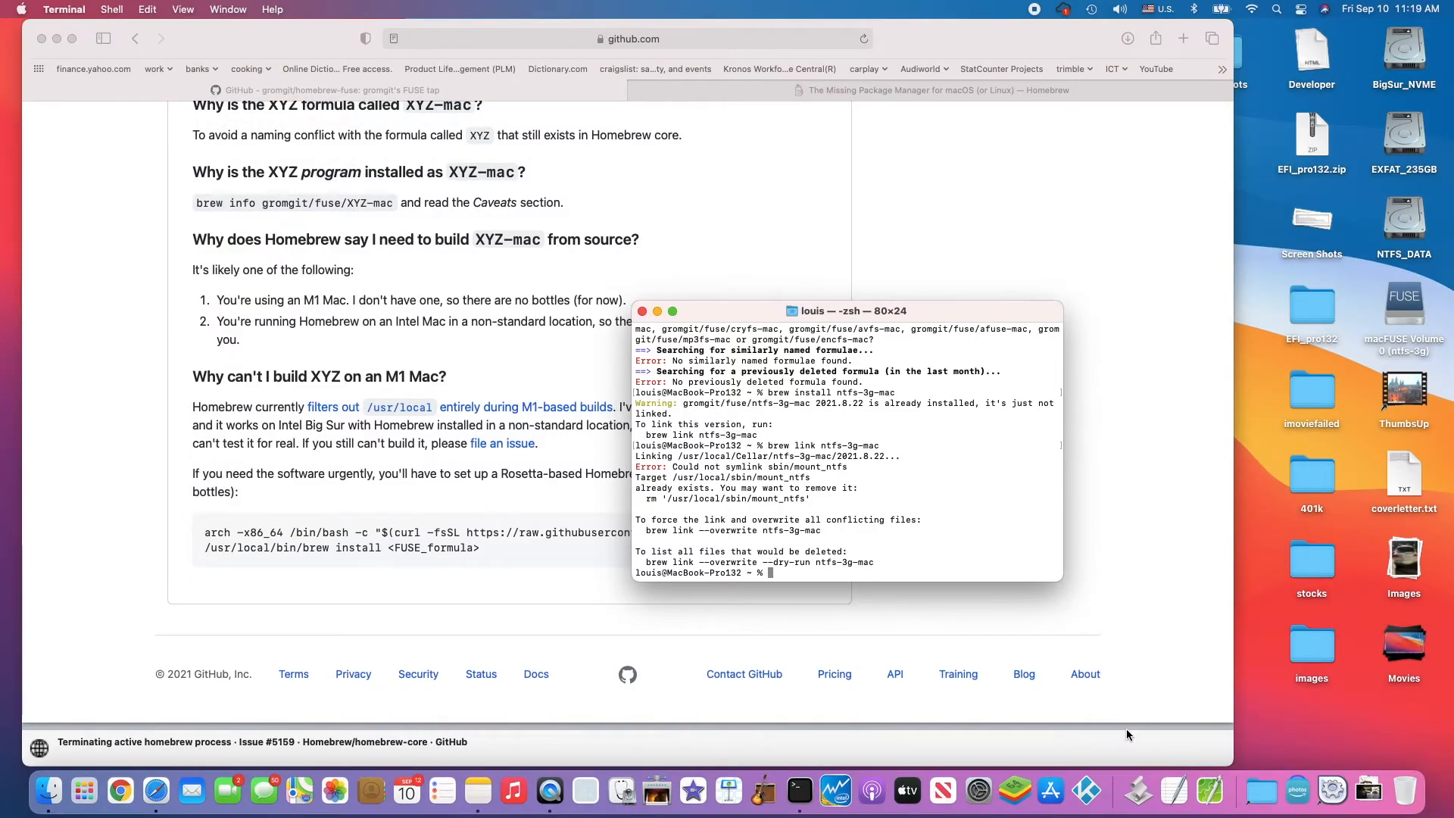
mouse_move(1139, 792)
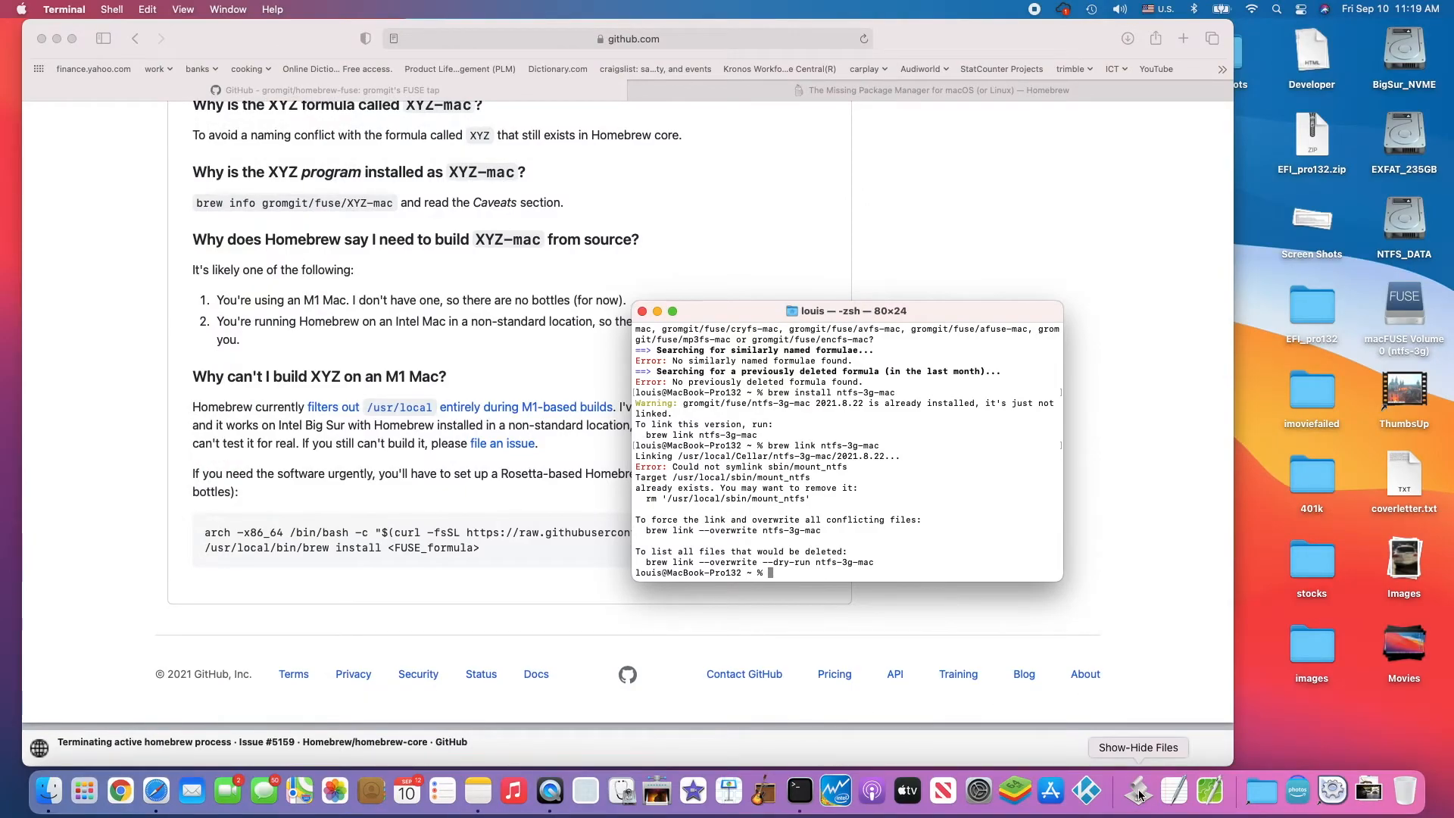
Launch Show-Hide Files from the Dock and make Finder's hidden files visible.
click(1139, 791)
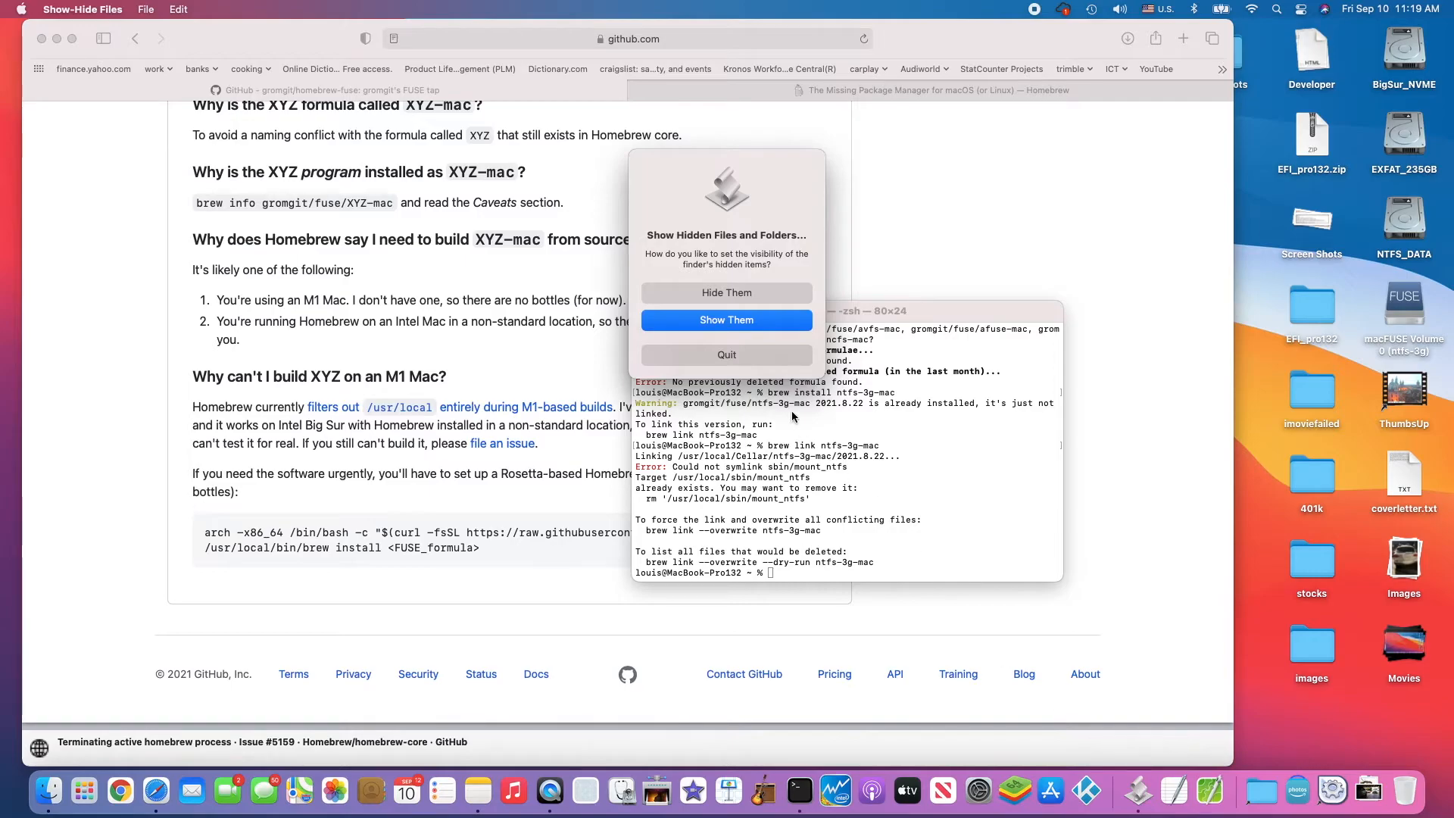
click(726, 320)
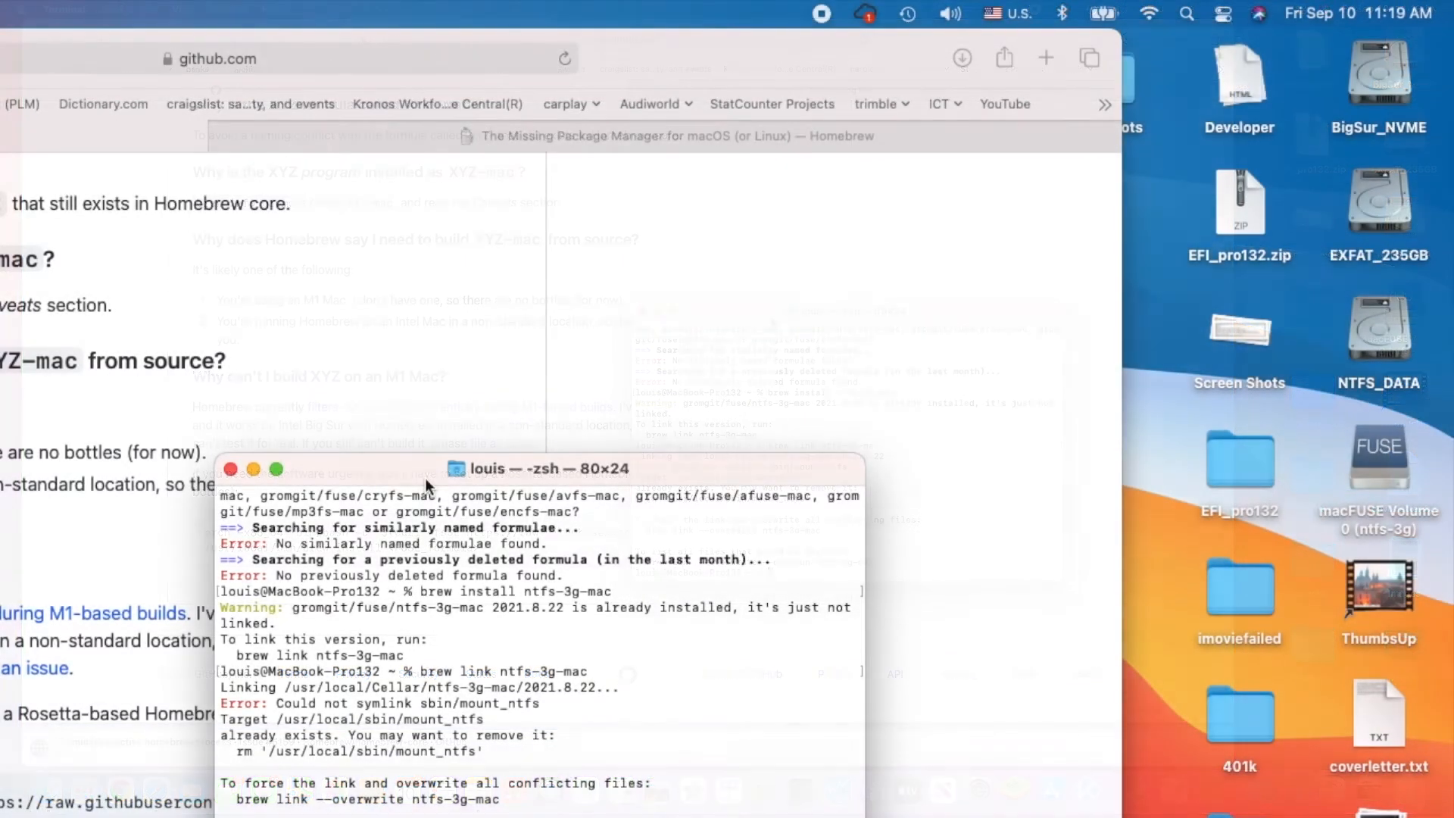
Browse the BigSur_NVME drive into usr/local/Cellar.
click(1379, 74)
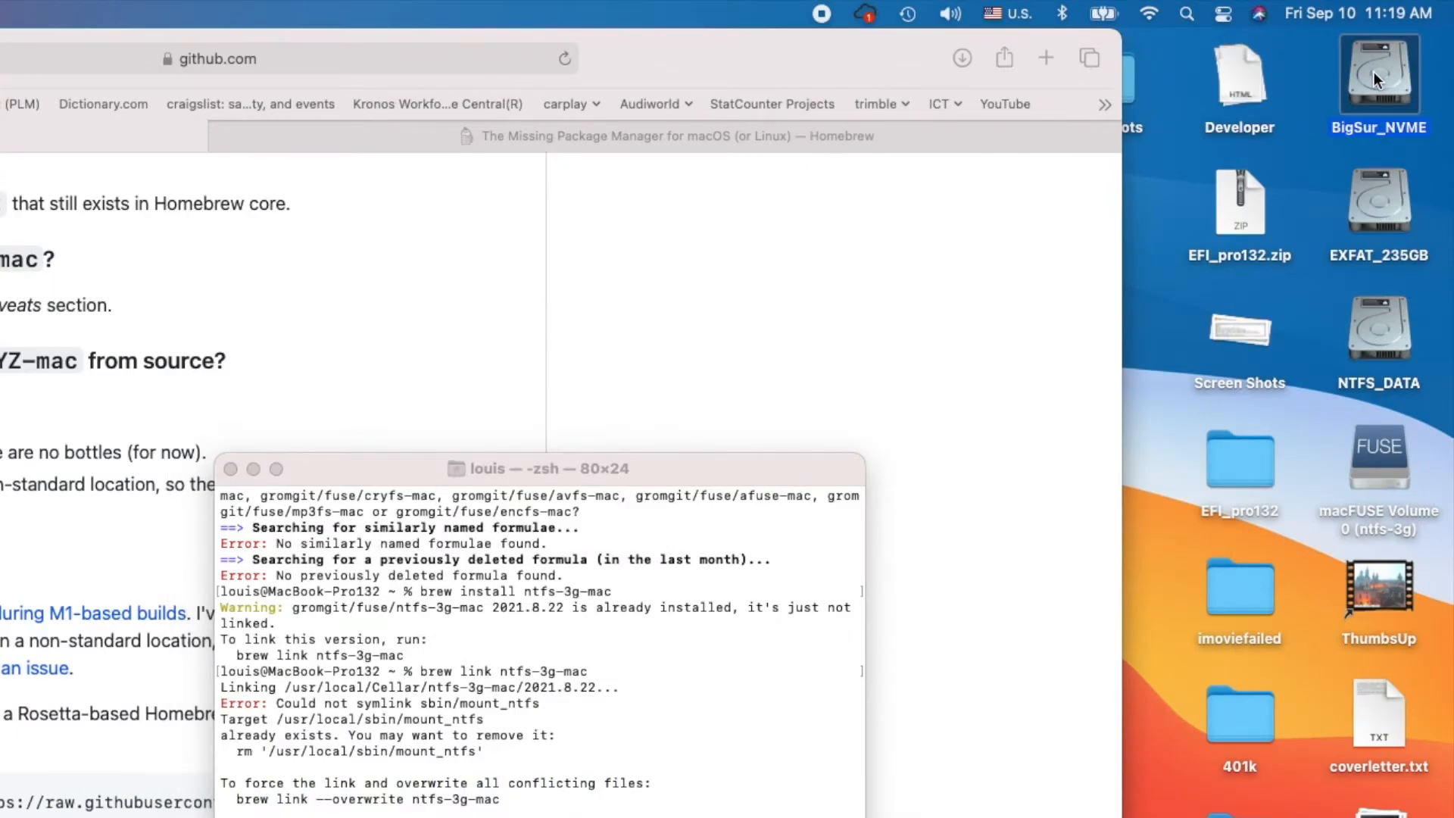
double_click(1379, 76)
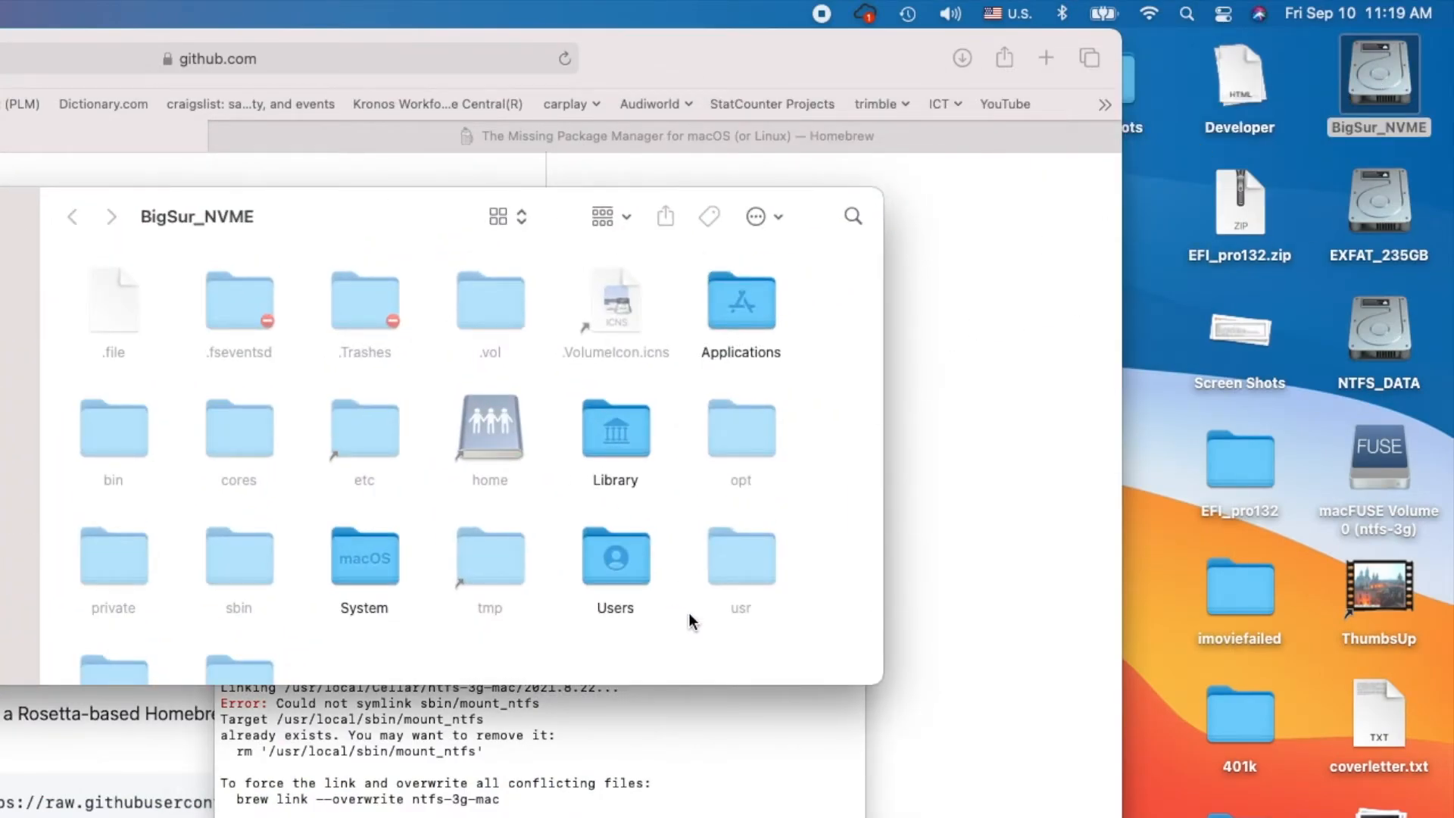
double_click(741, 556)
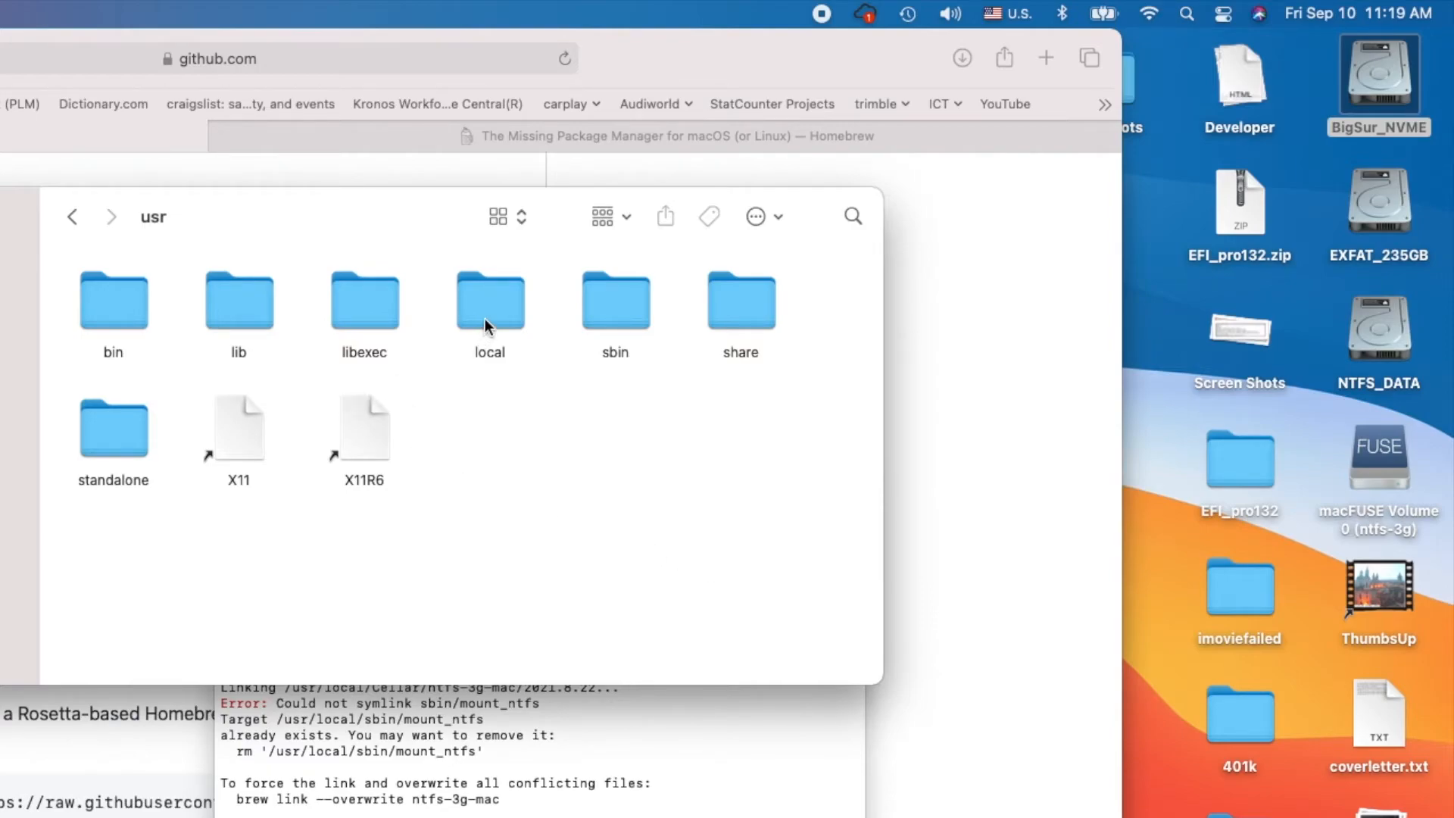
double_click(489, 299)
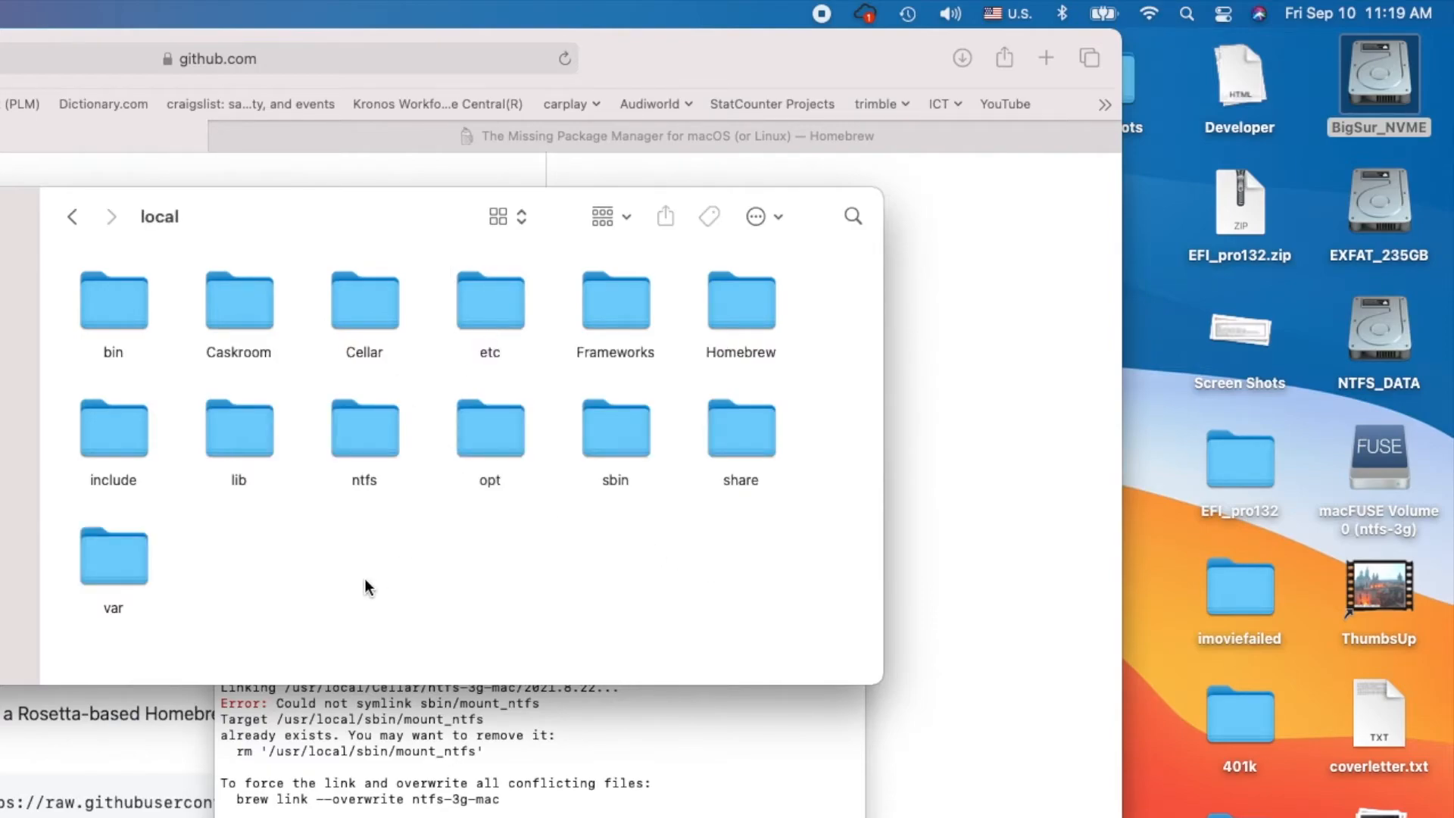
double_click(364, 299)
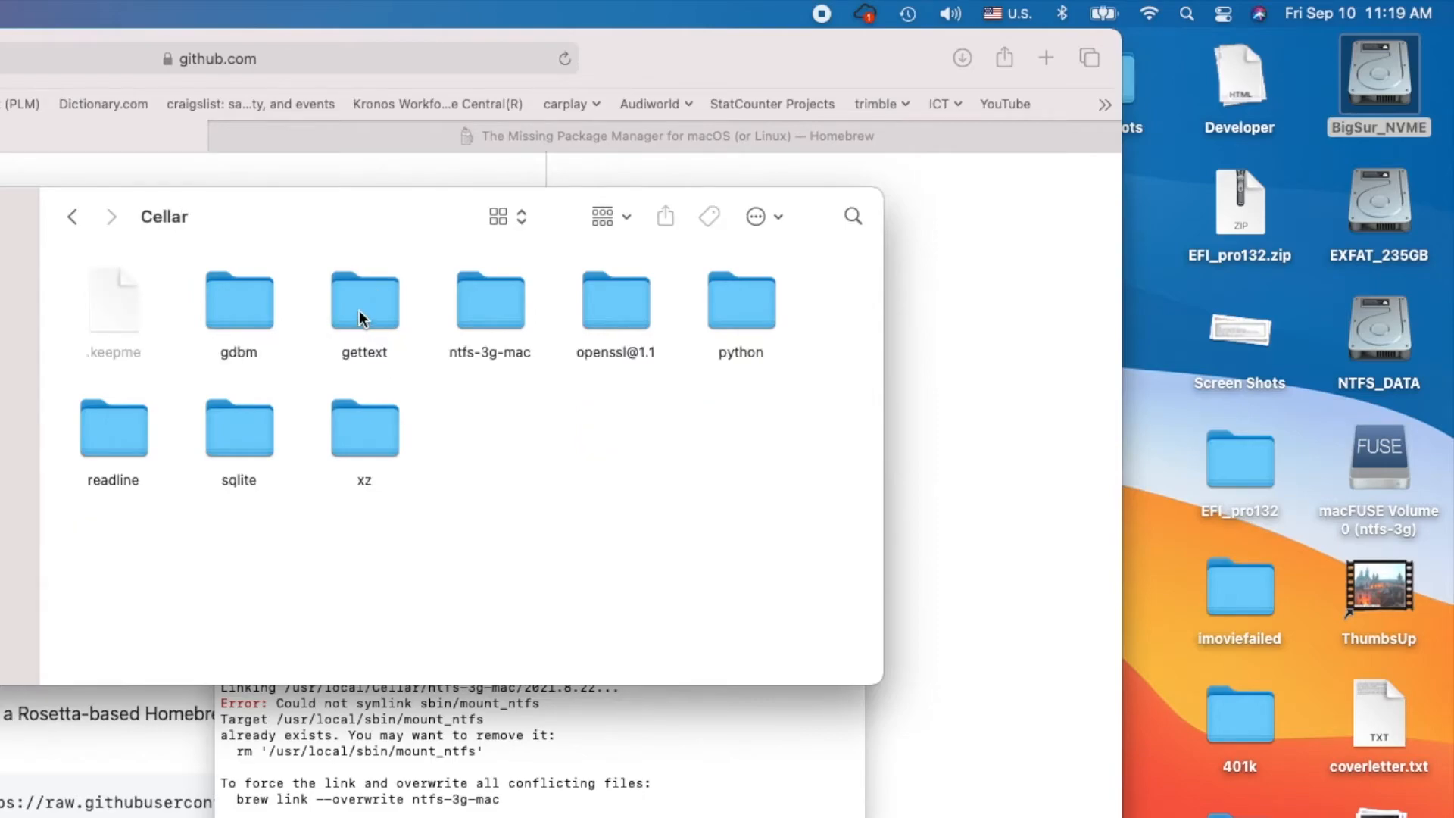
mouse_move(492, 364)
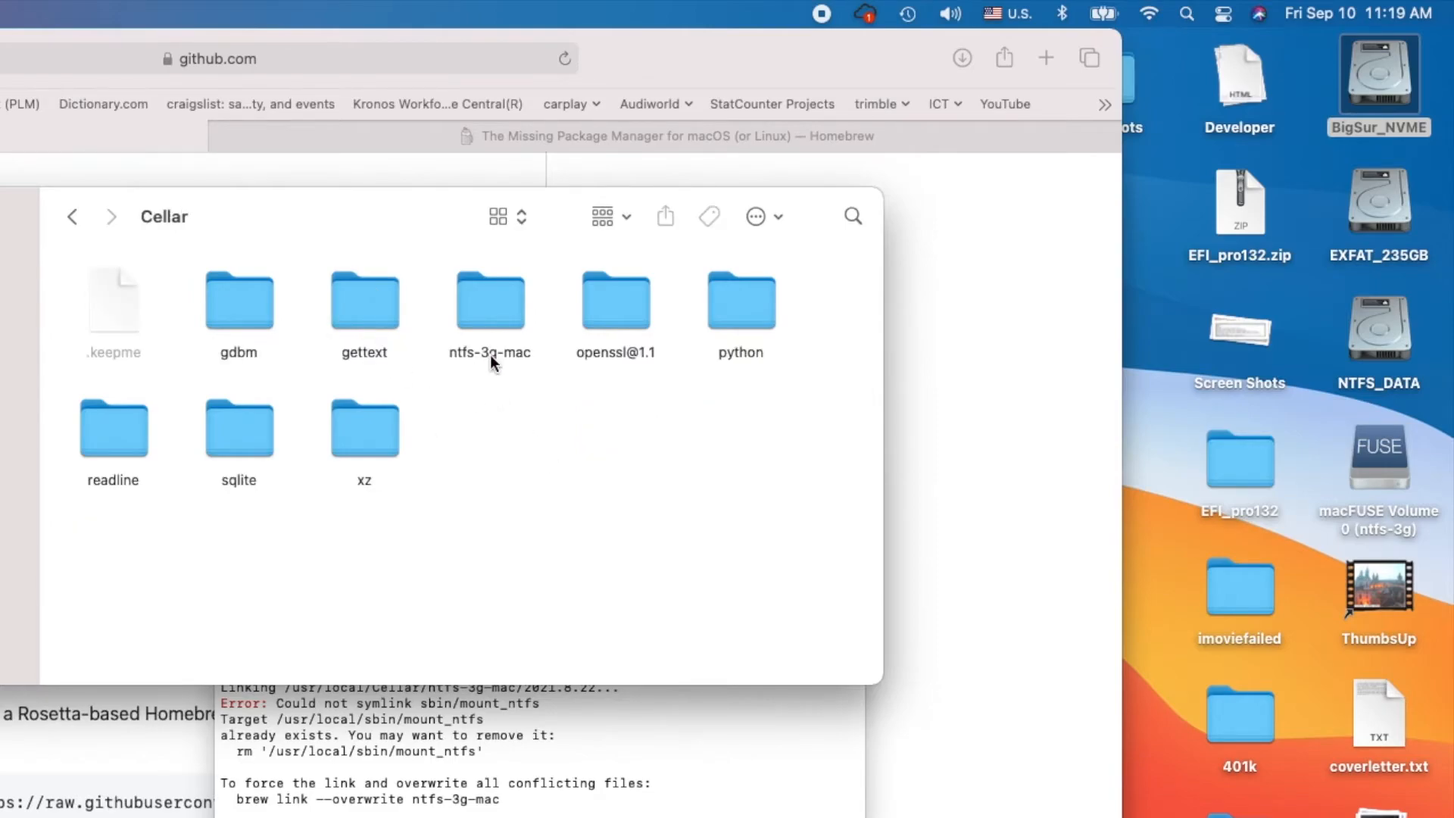
Enter ntfs-3g-mac 2021.8.22's bin and sbin folders and bring up actions for mount_ntfs.
double_click(490, 298)
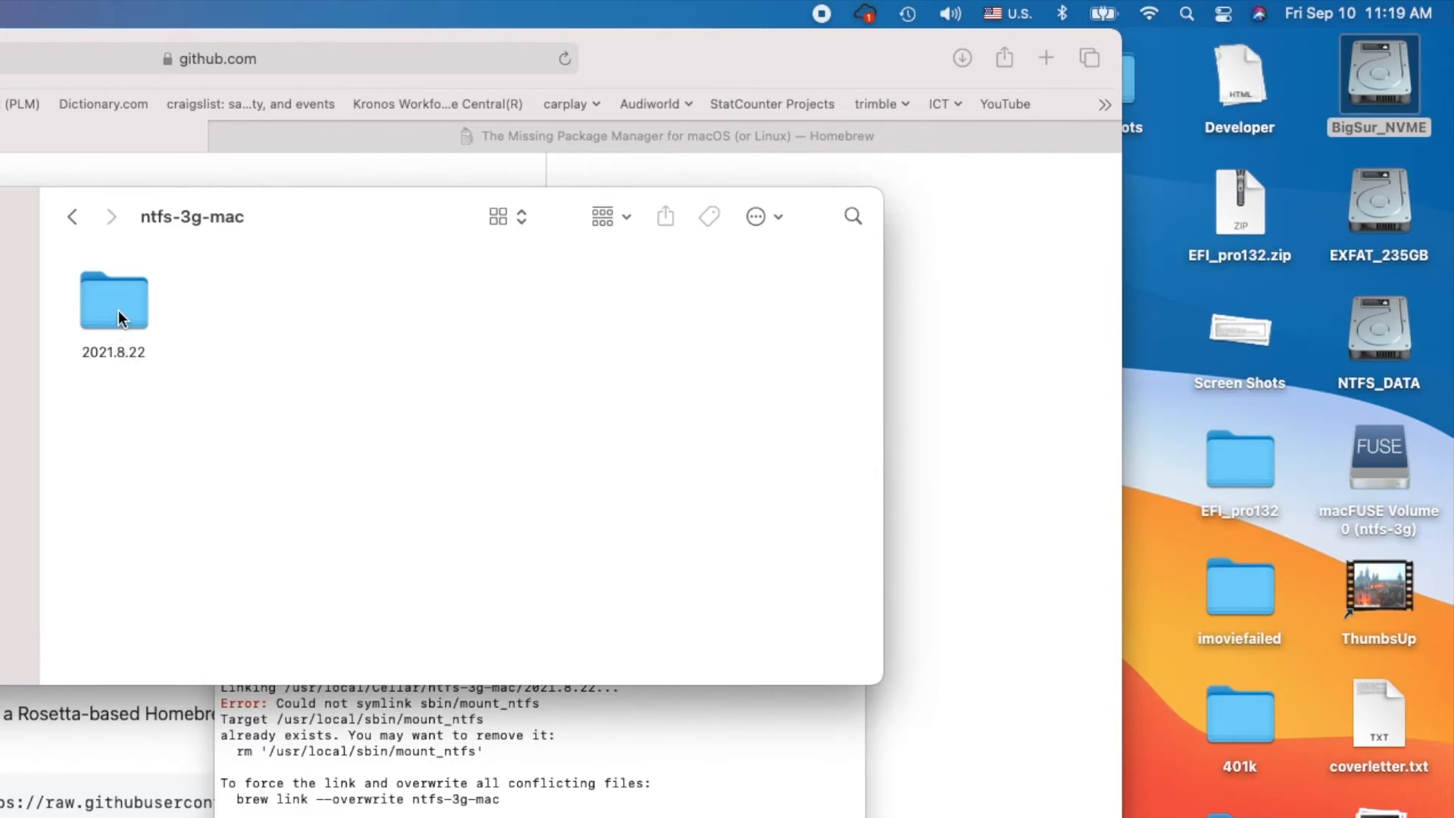
double_click(113, 299)
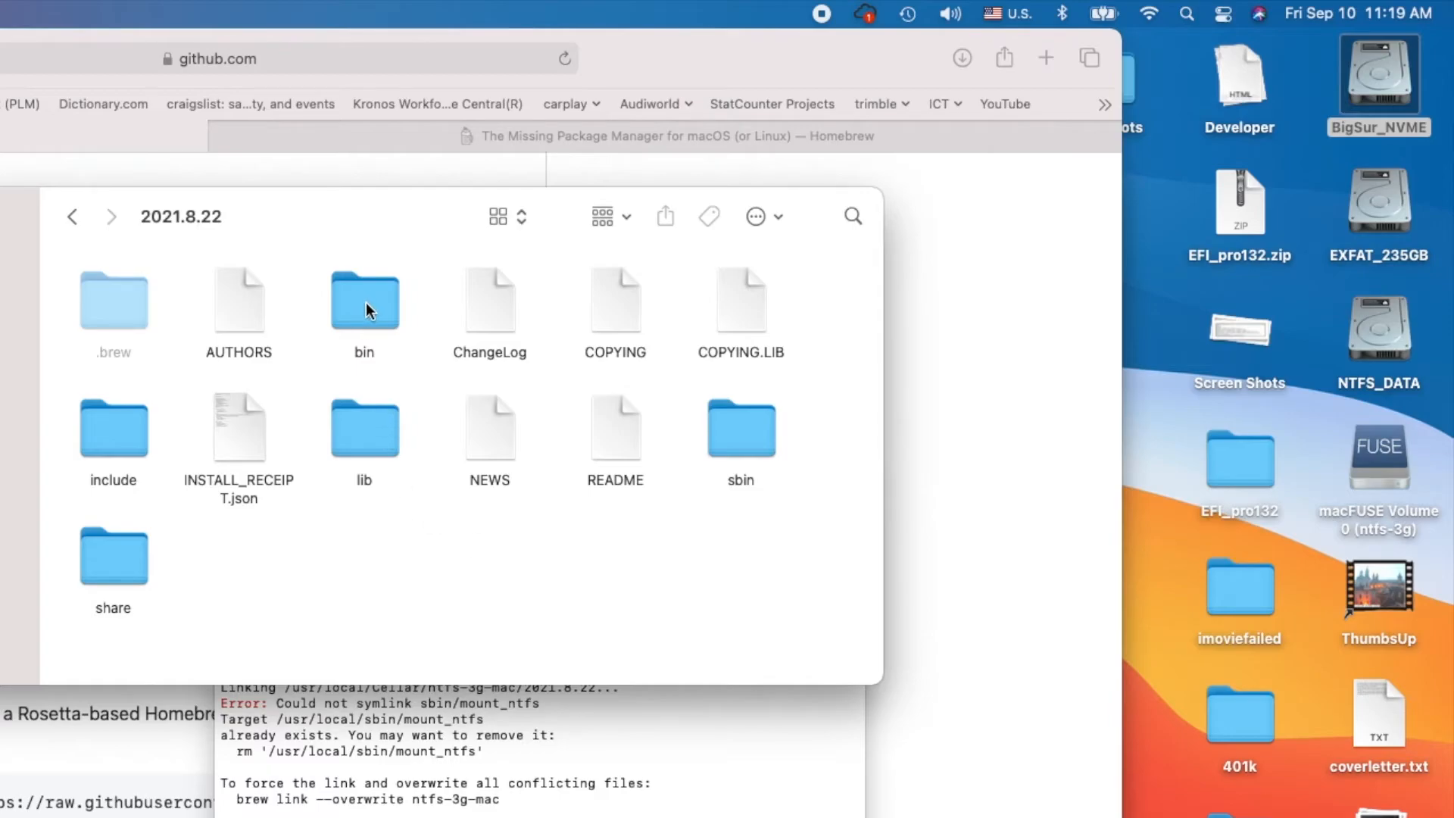
double_click(364, 299)
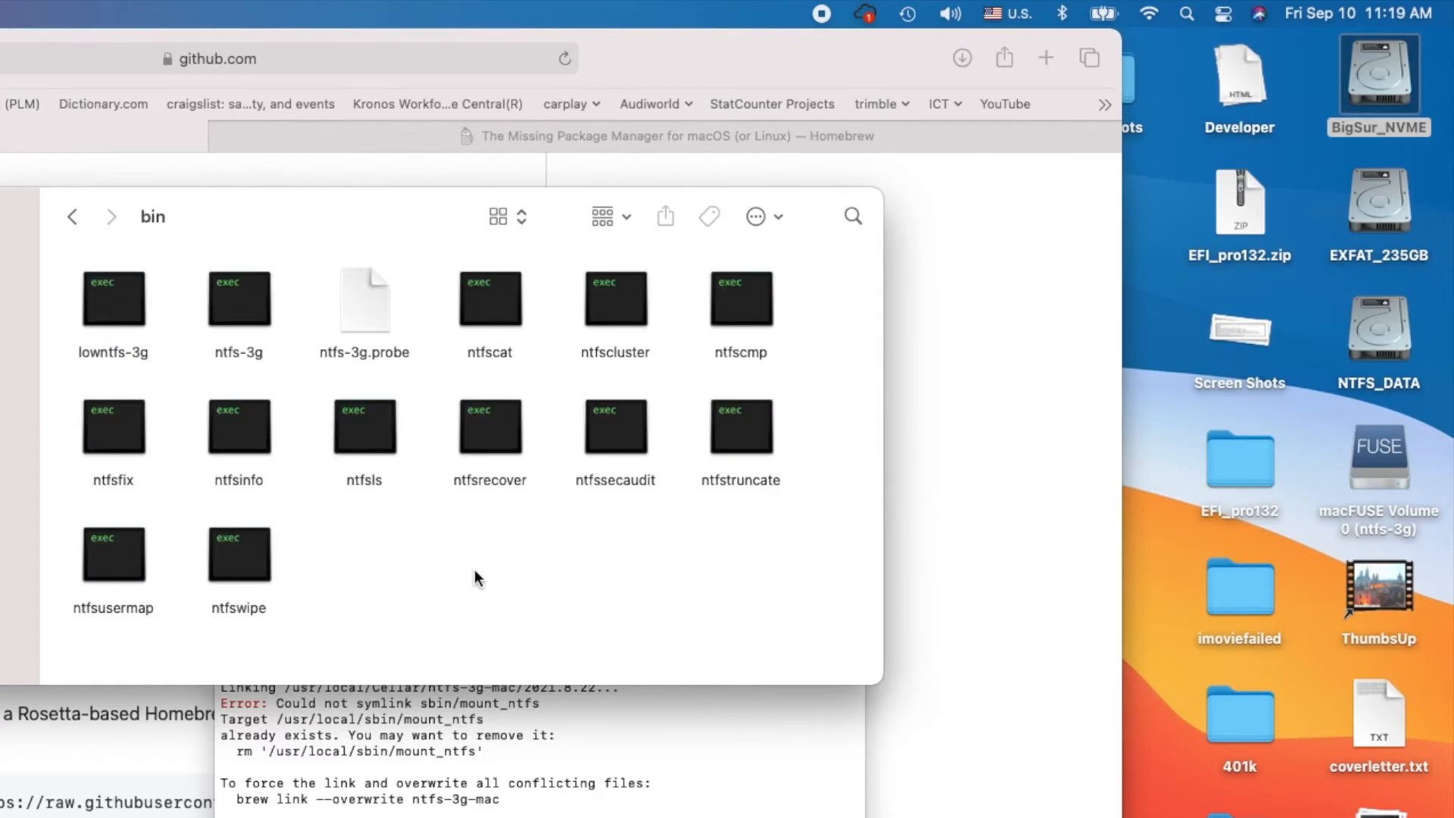
mouse_move(491, 606)
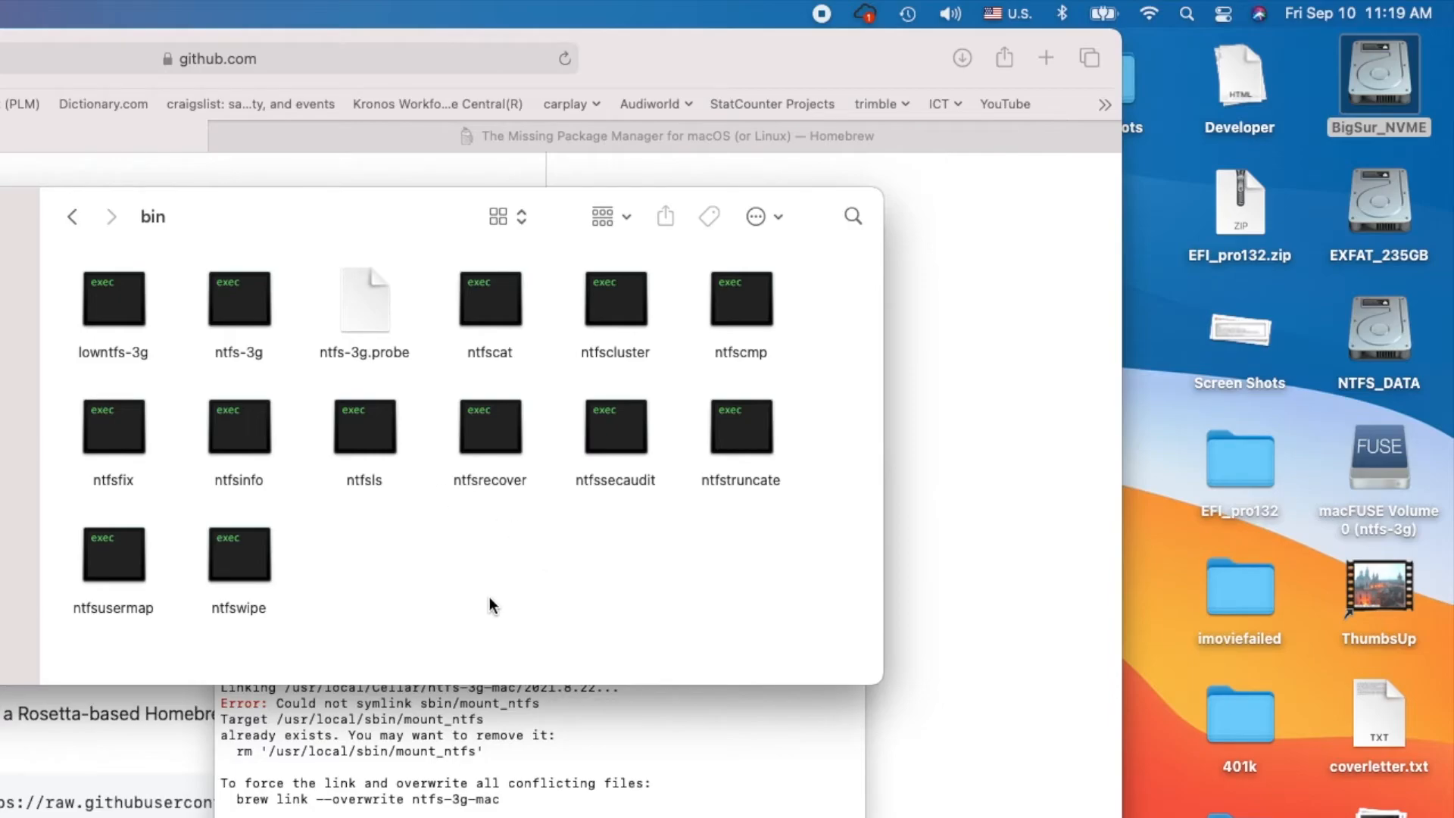
mouse_move(387, 563)
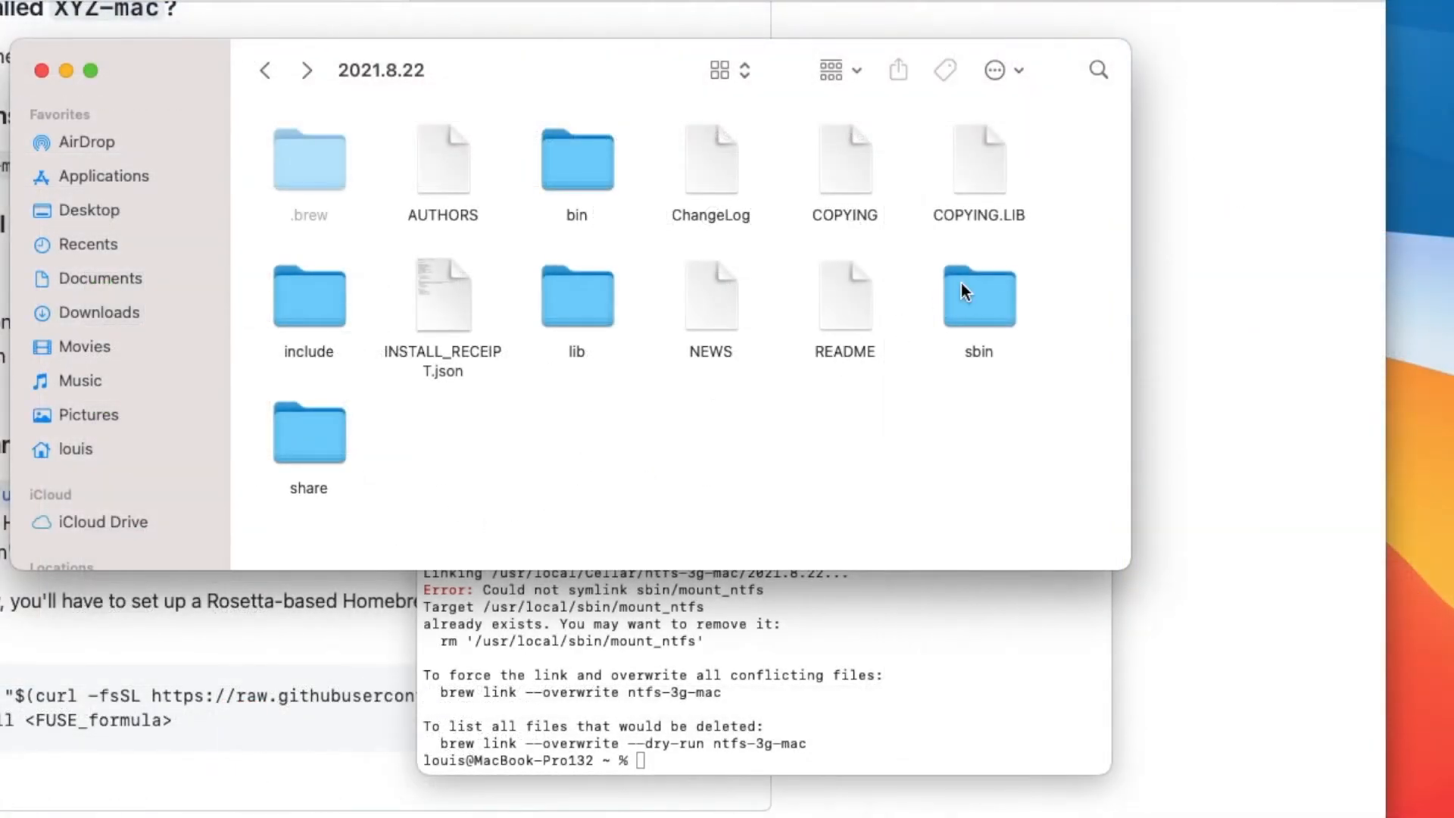
double_click(978, 295)
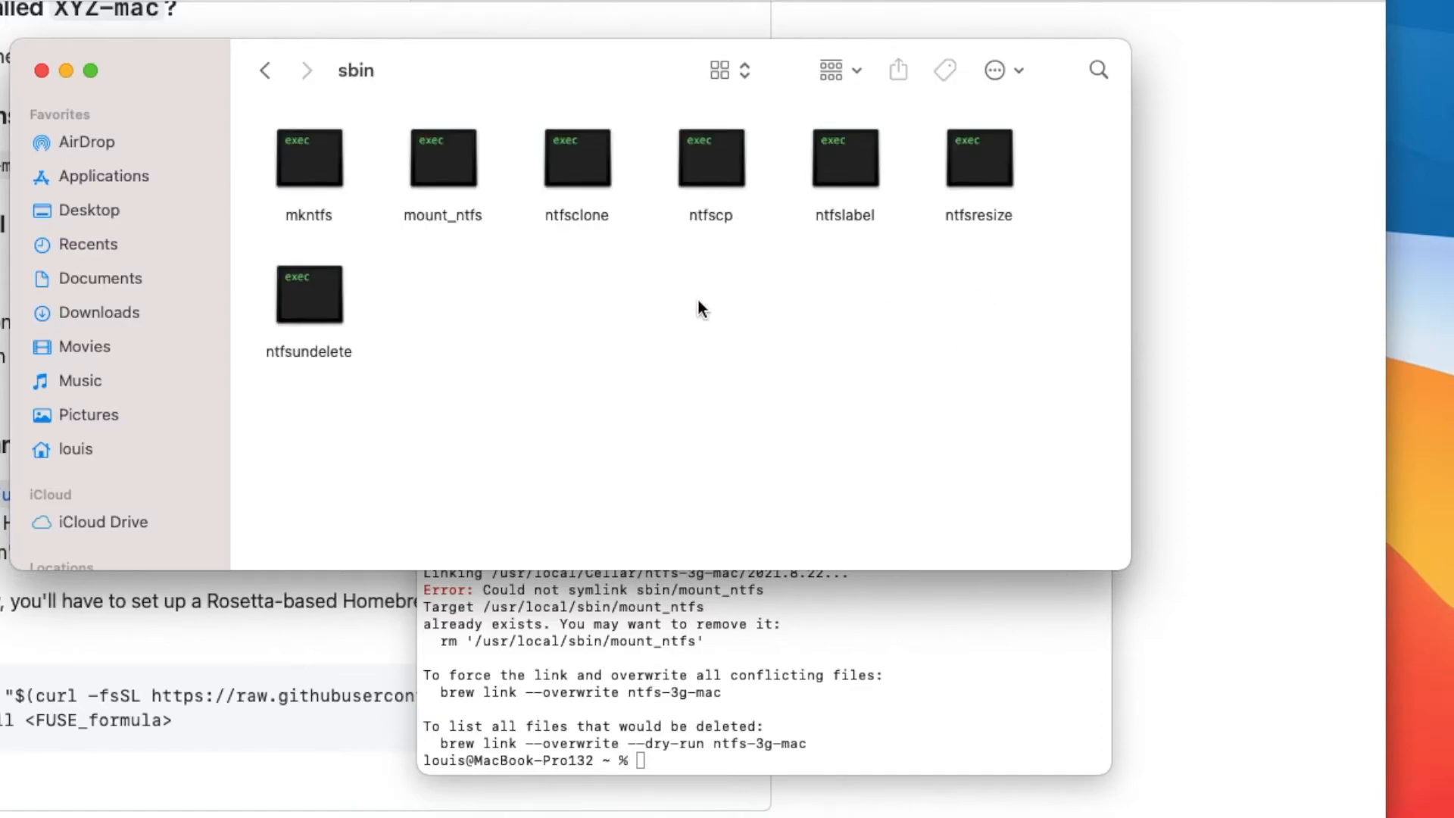
right_click(442, 156)
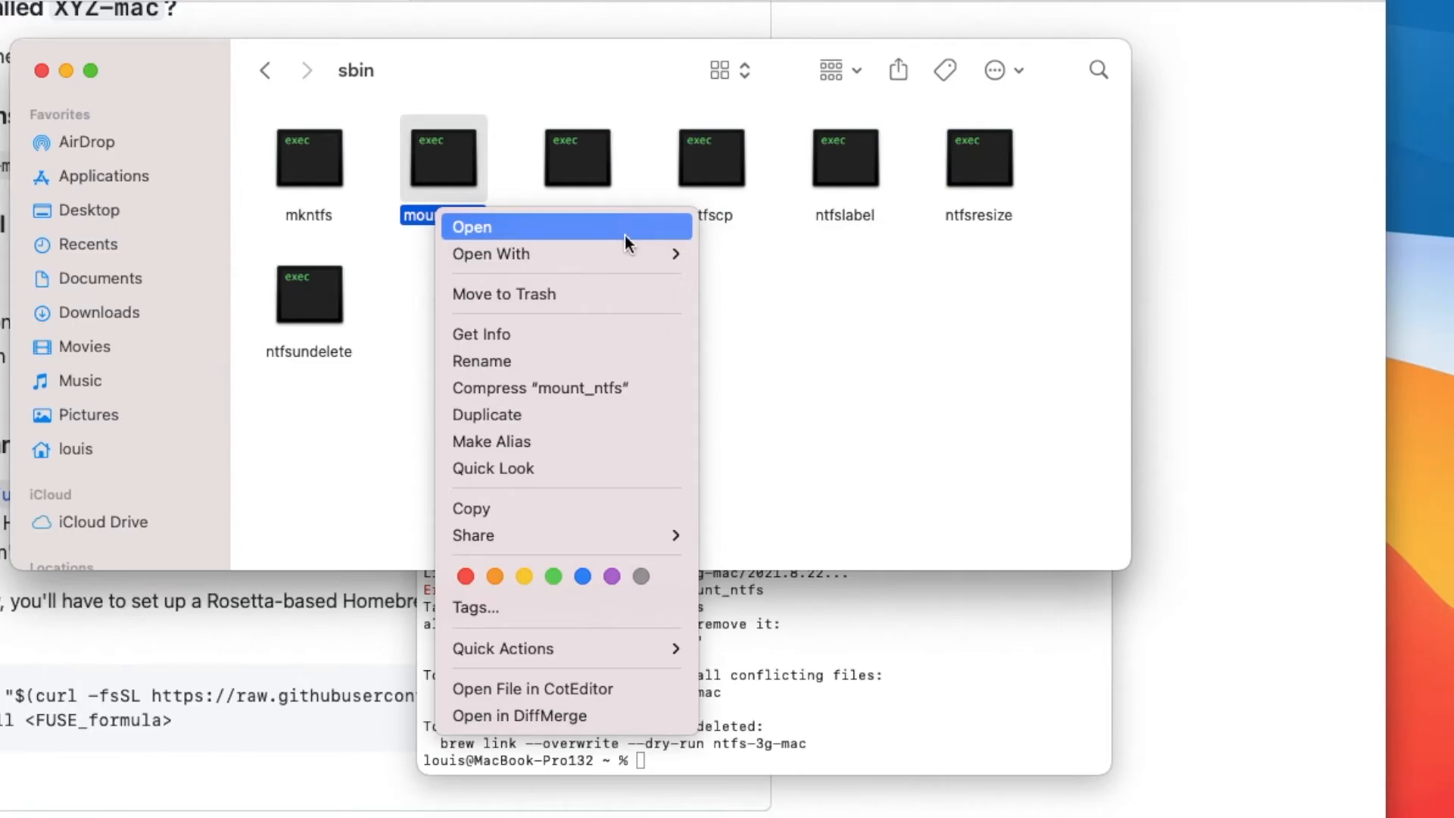
click(471, 226)
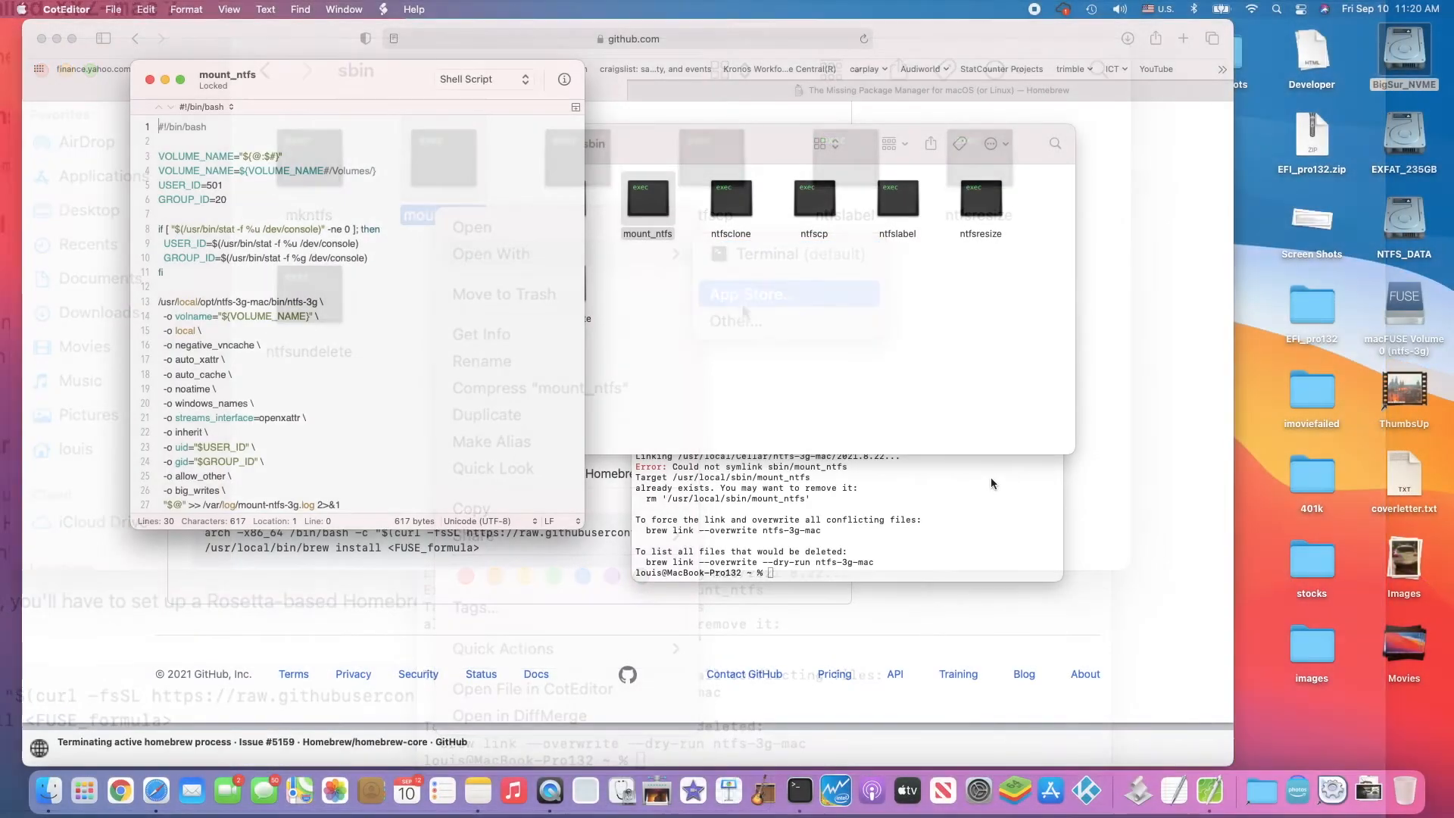
click(506, 343)
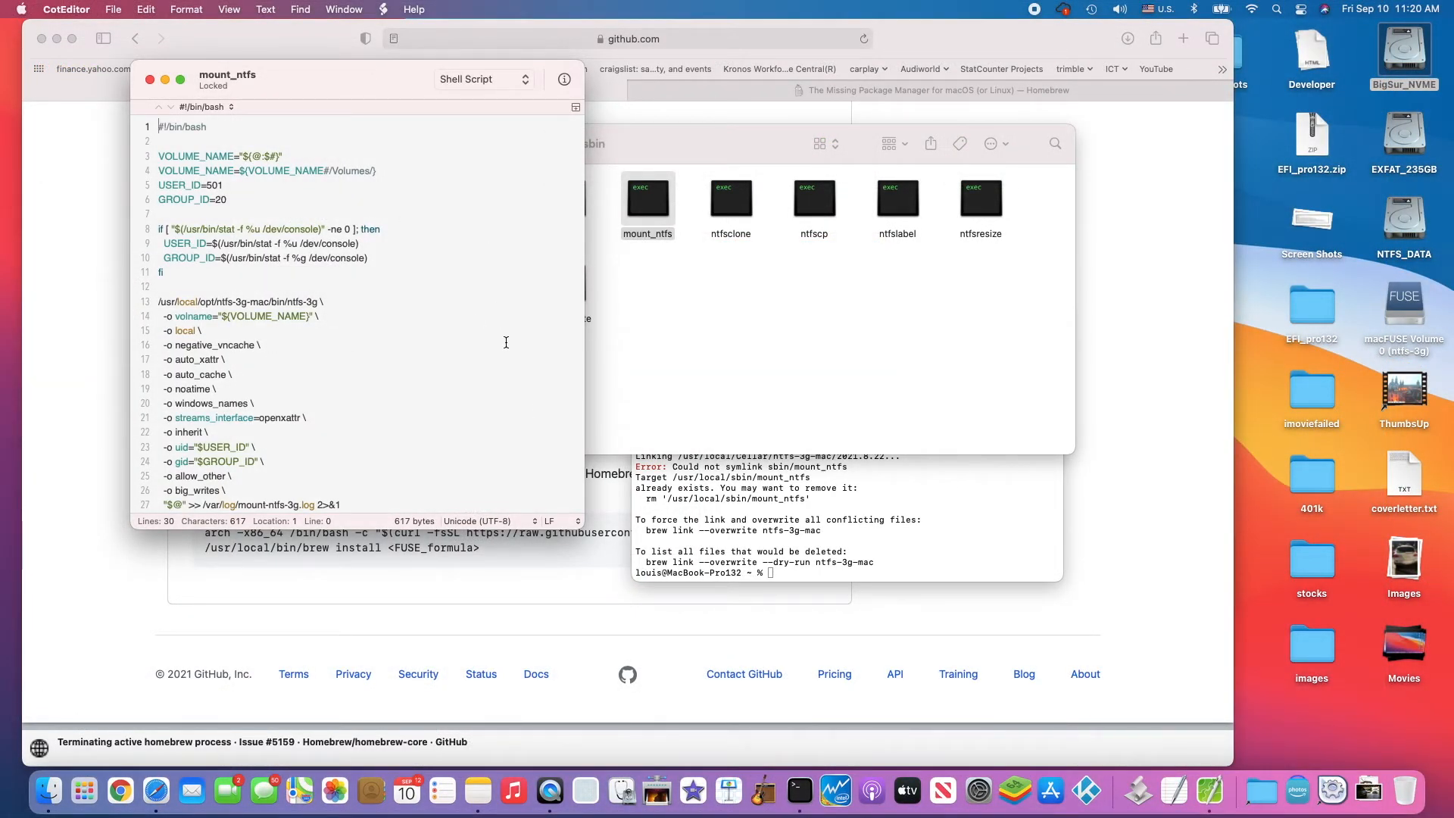
scroll(down, 3)
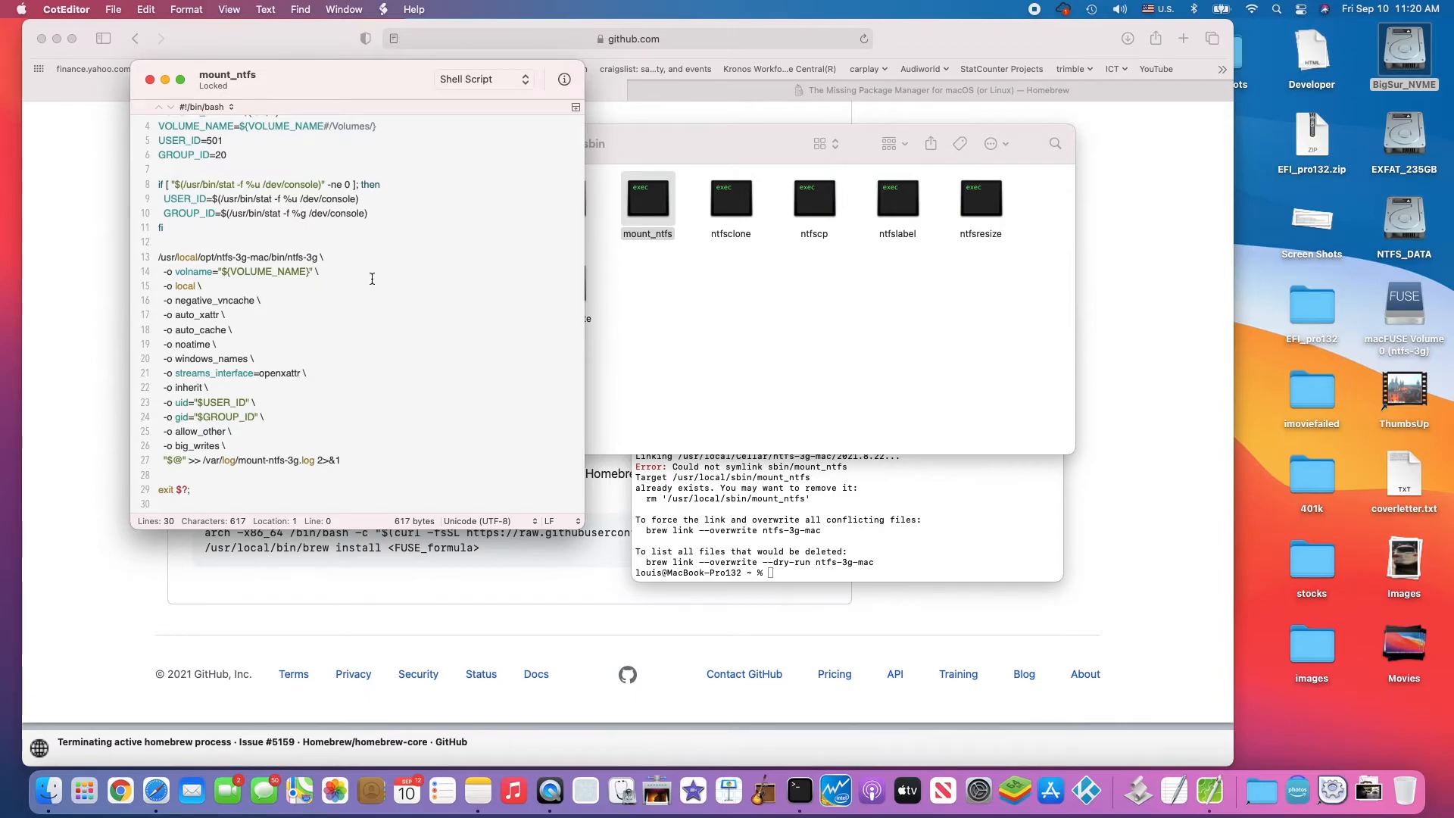
mouse_move(338, 414)
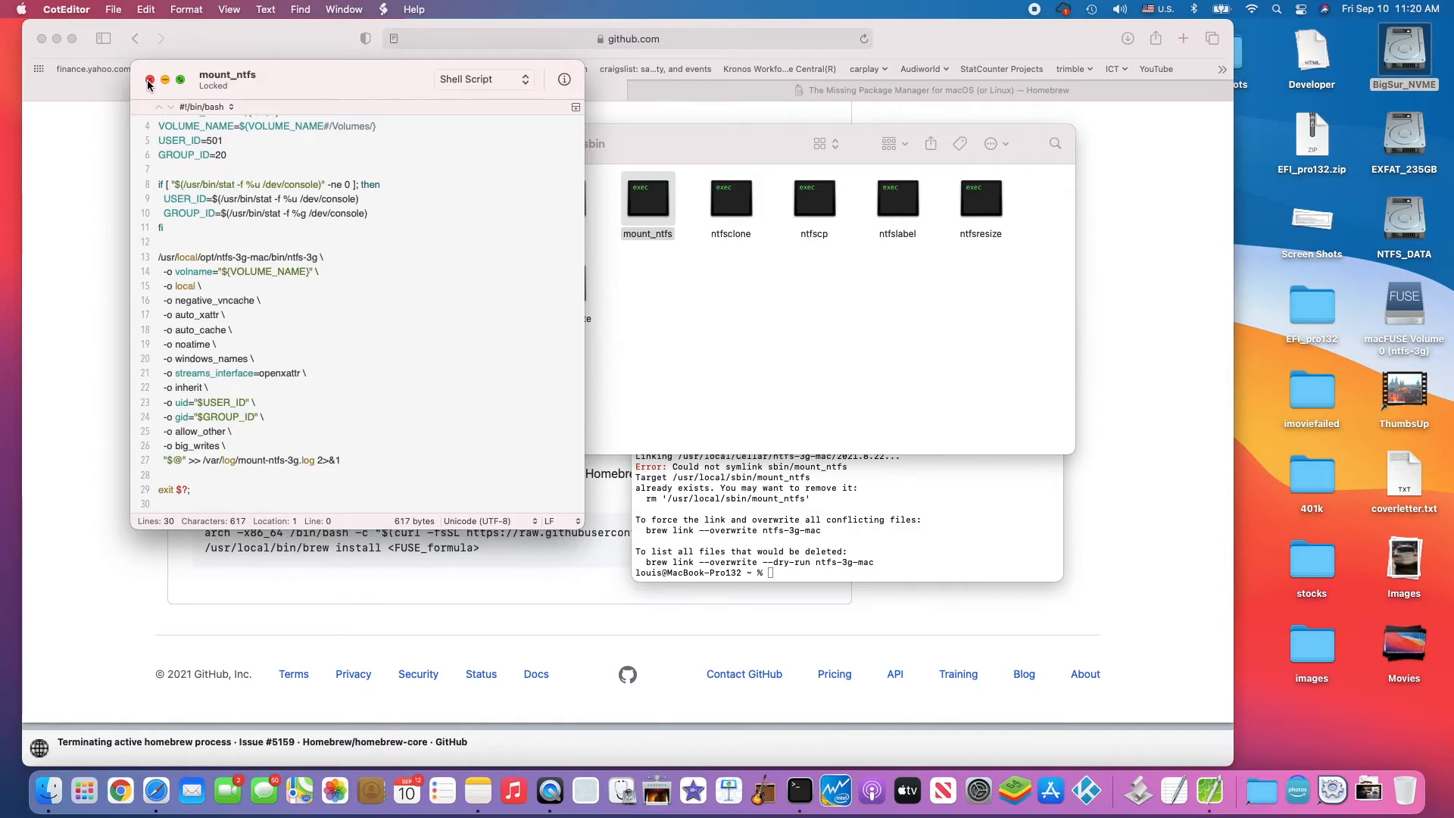
click(150, 81)
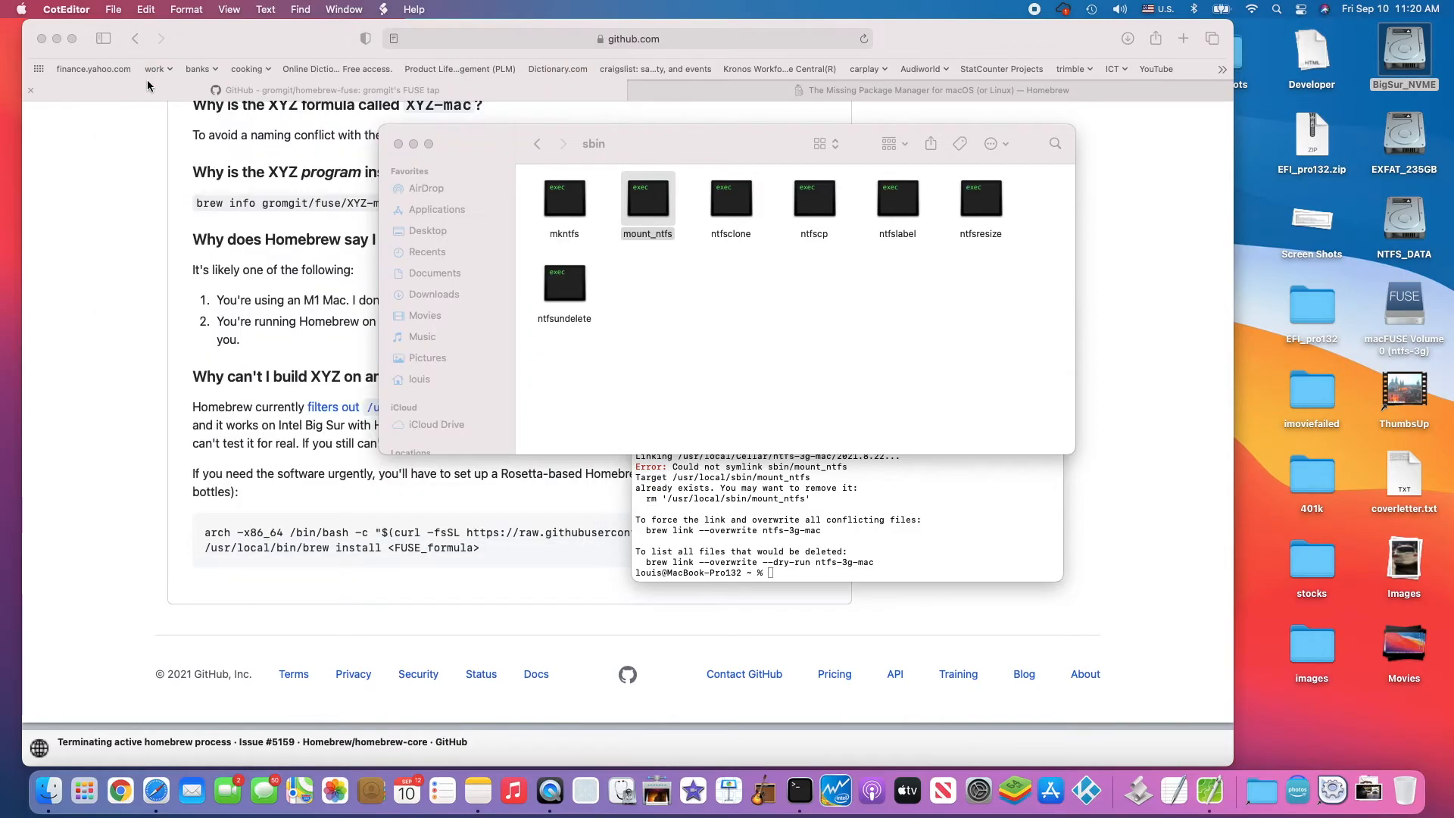
Step back to the 2021.8.22 folder and look inside the ntfs-3g-mac bin tools.
click(647, 202)
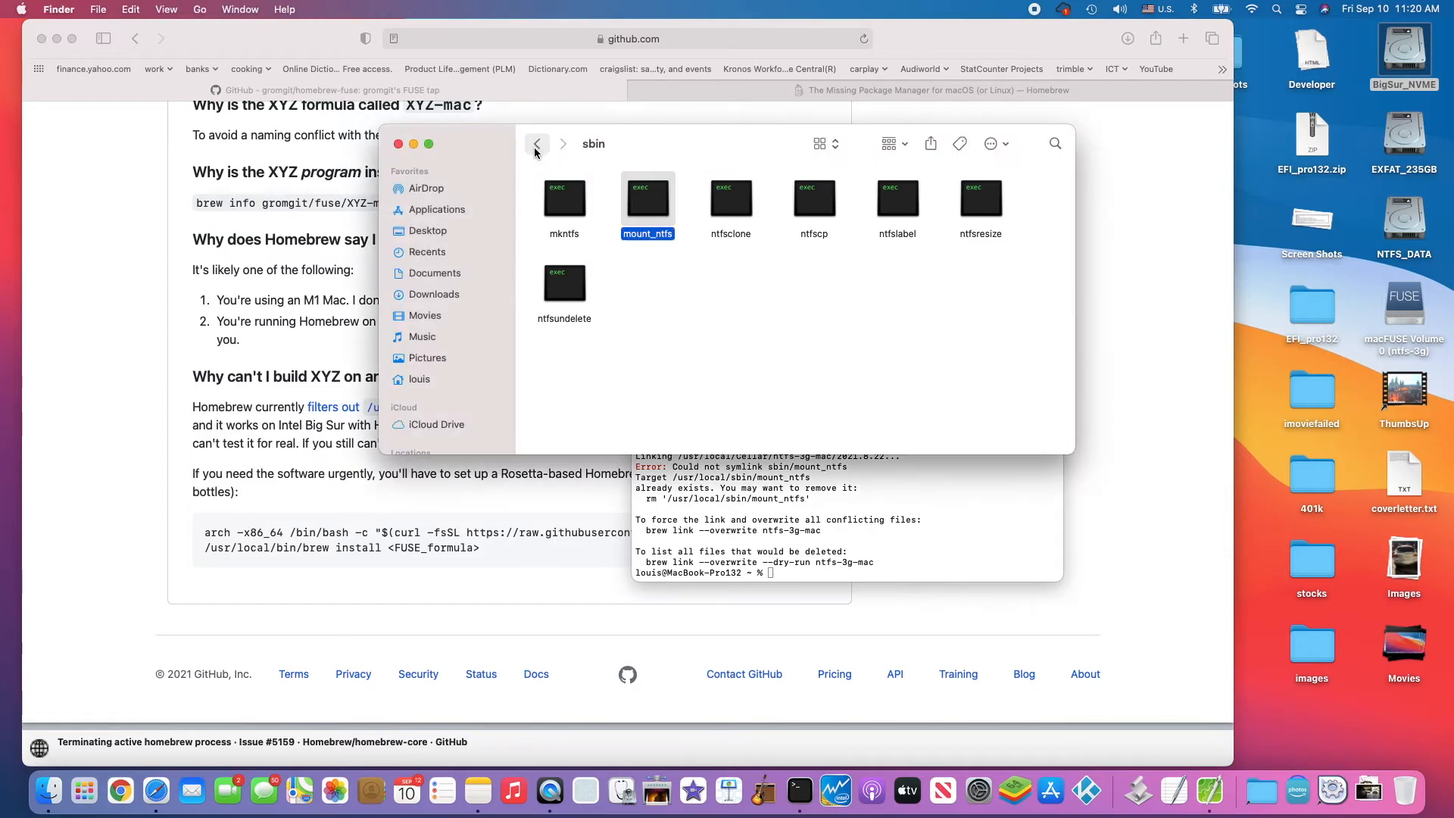
click(536, 144)
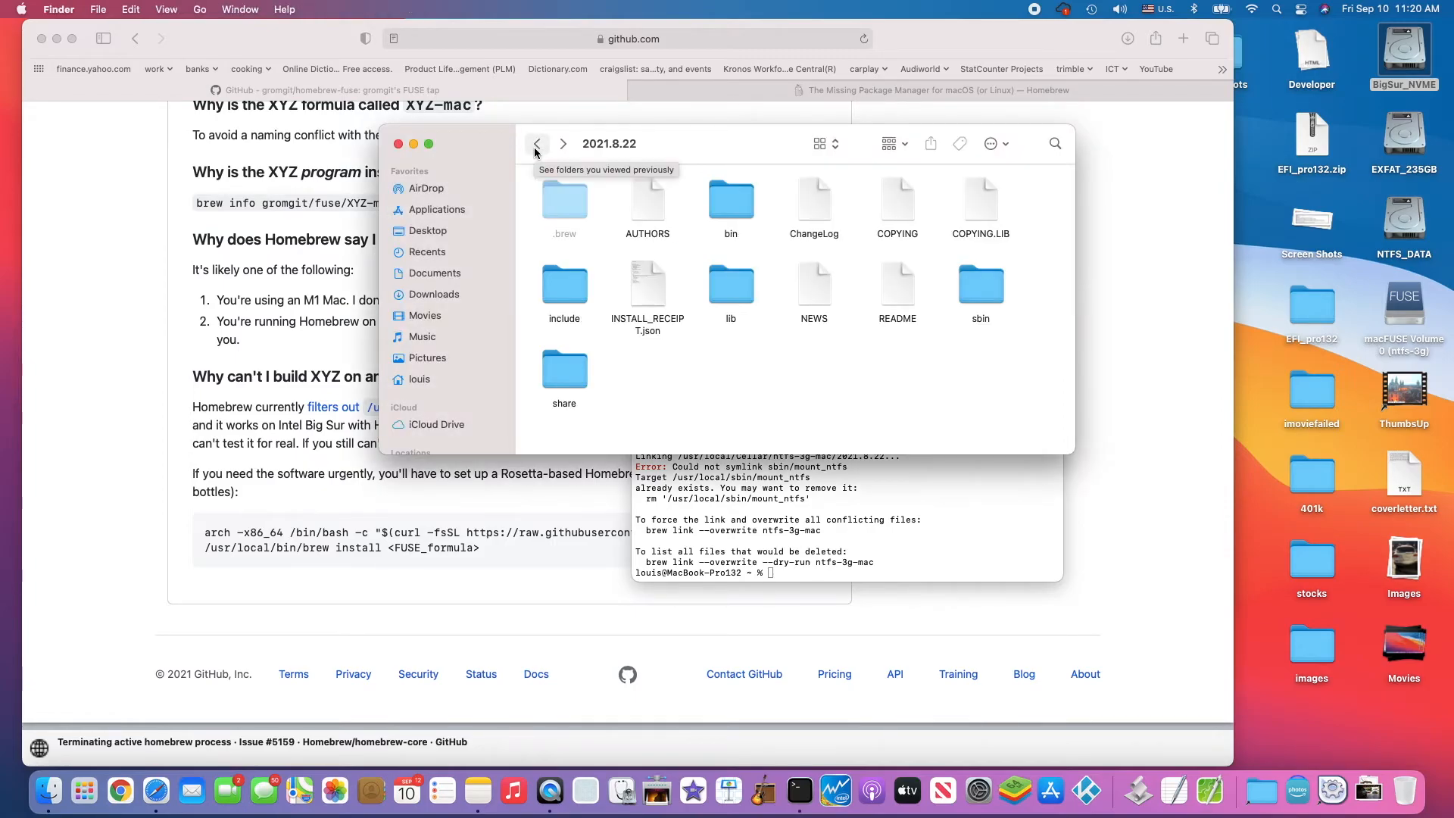
click(730, 201)
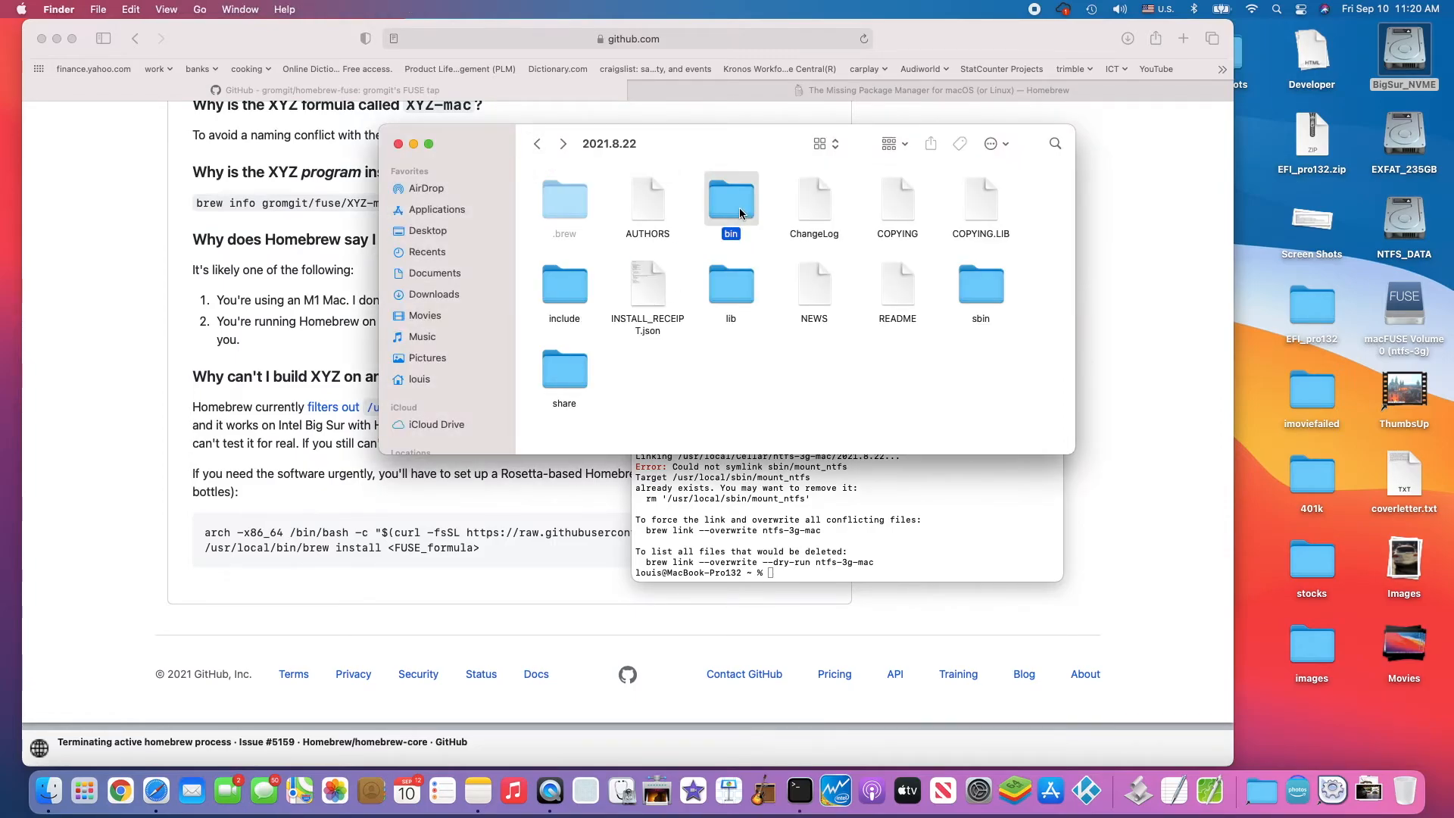
double_click(731, 197)
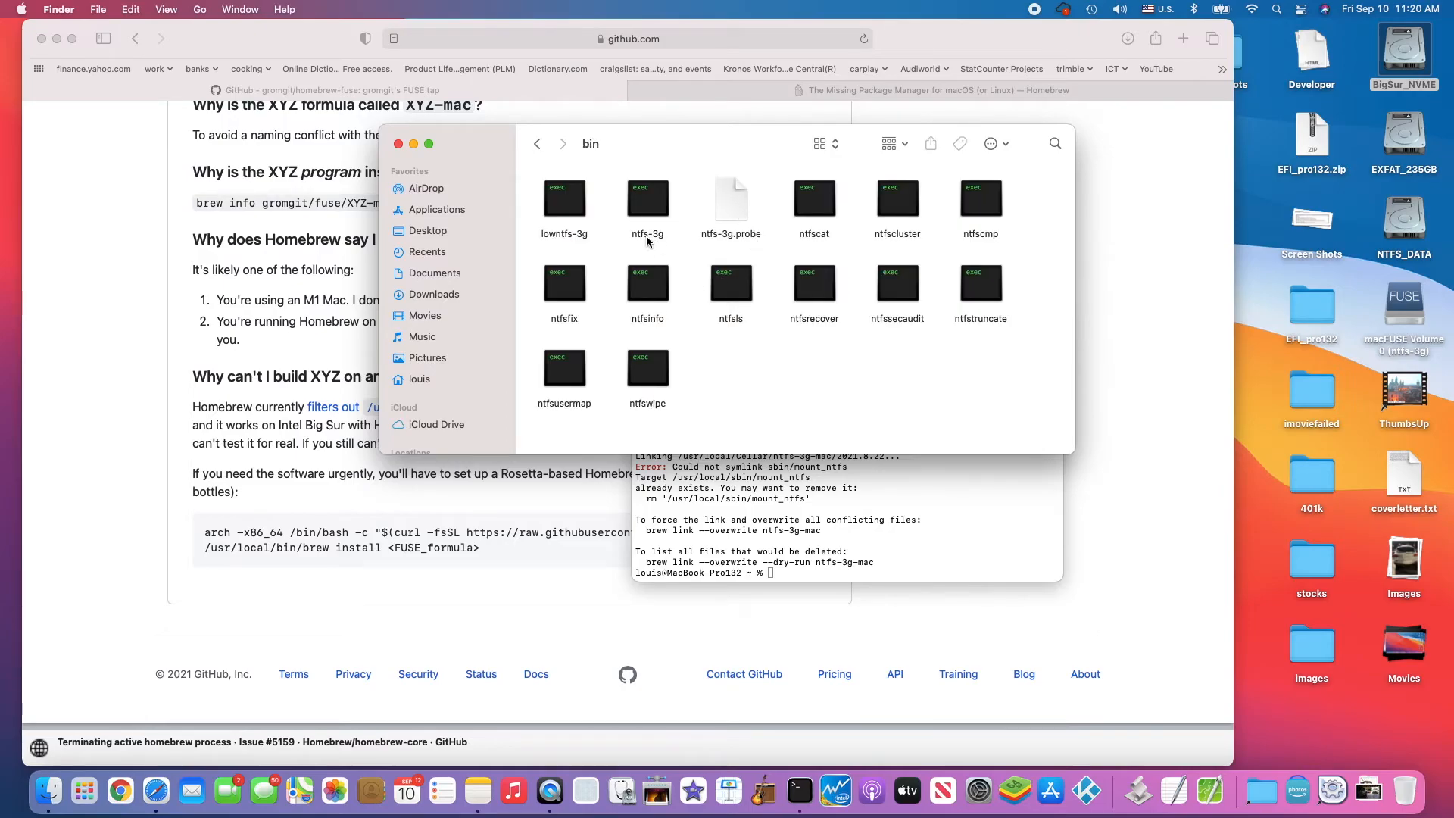
mouse_move(663, 243)
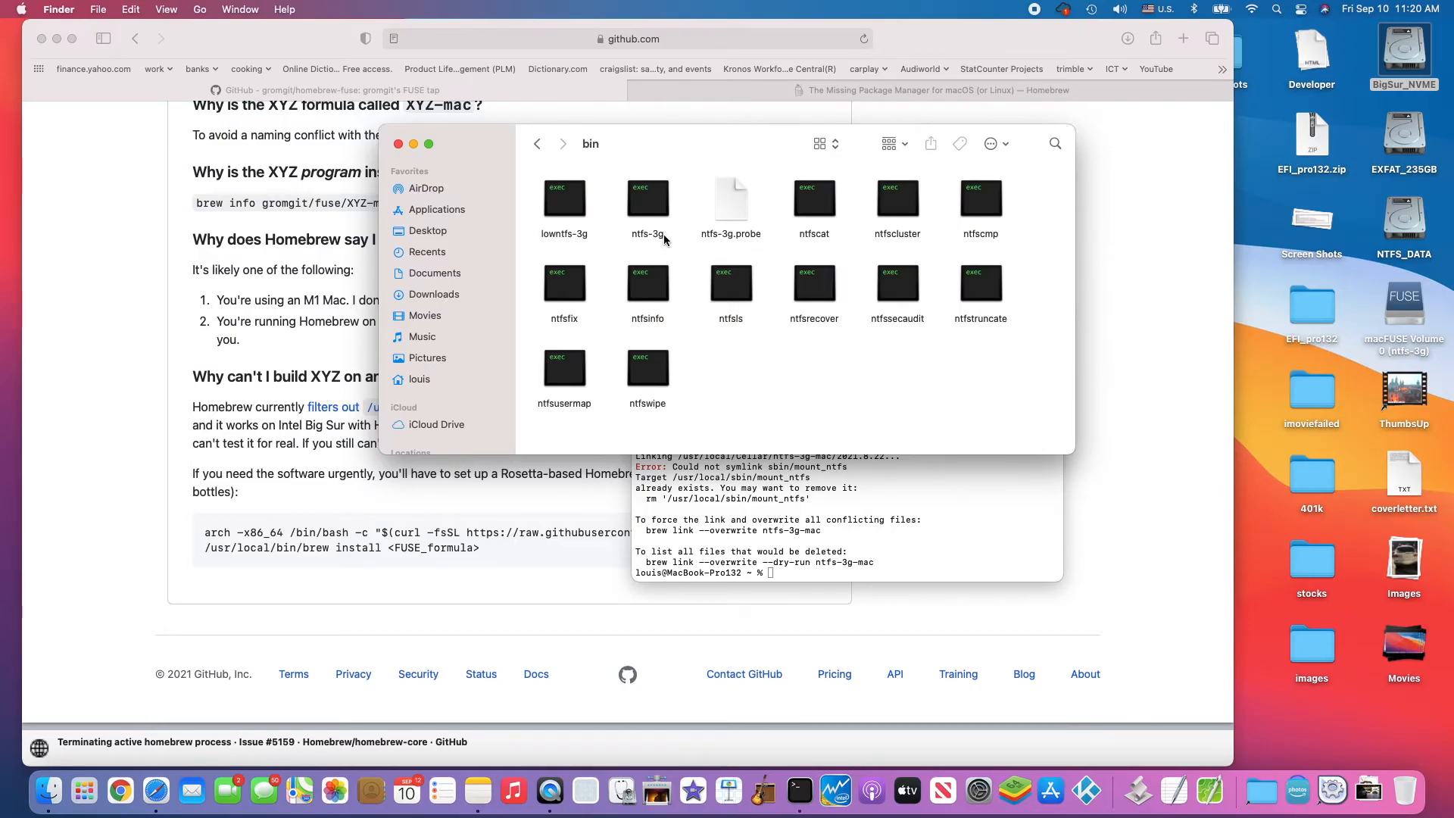
mouse_move(688, 273)
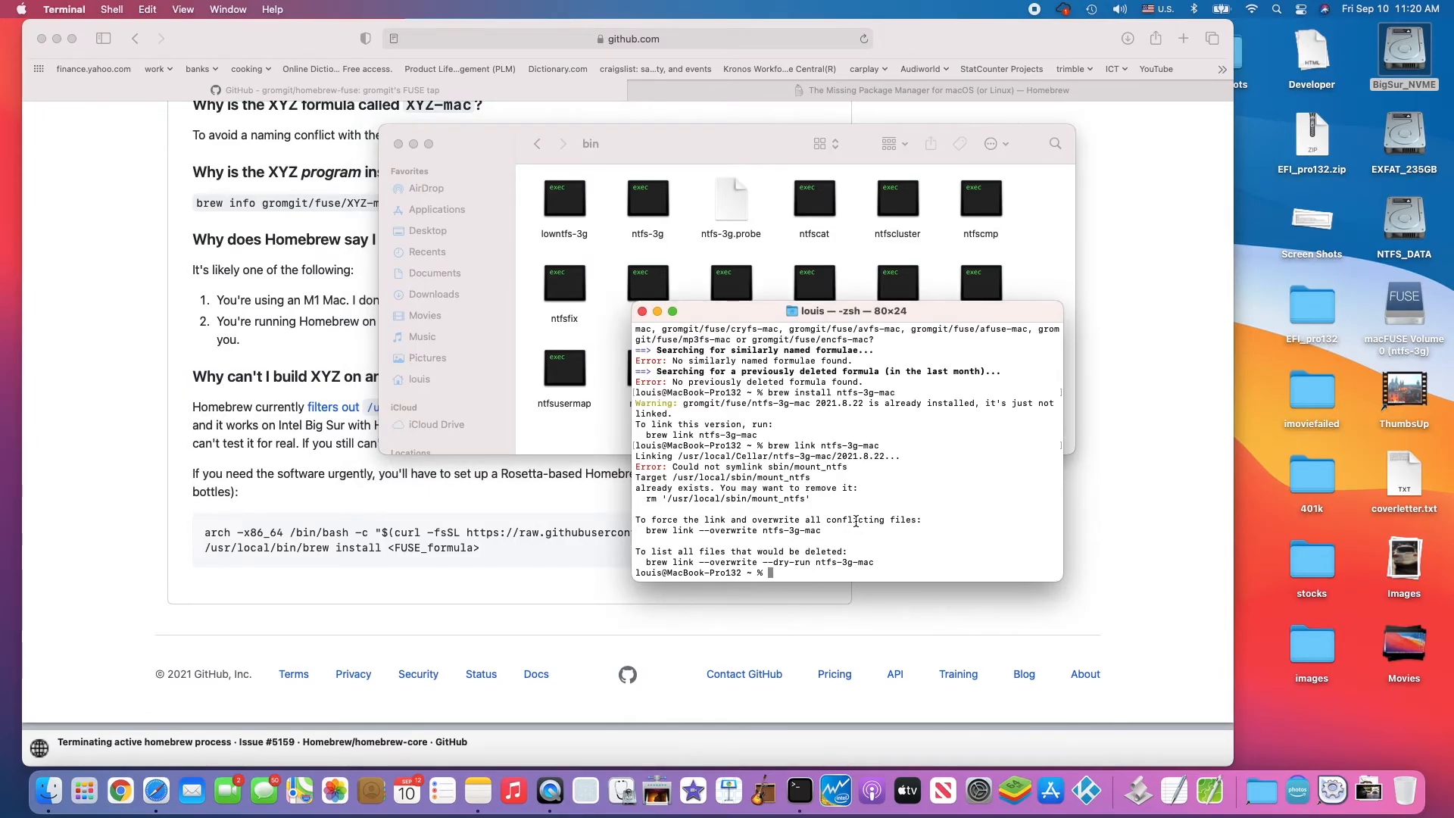
text(brew install gromgit/fuse/XYZ-mac)
text(sudo /usr/local/ntfs/bin/ntfs-3g /dev/disk3s3 /Volumes/NTFS1)
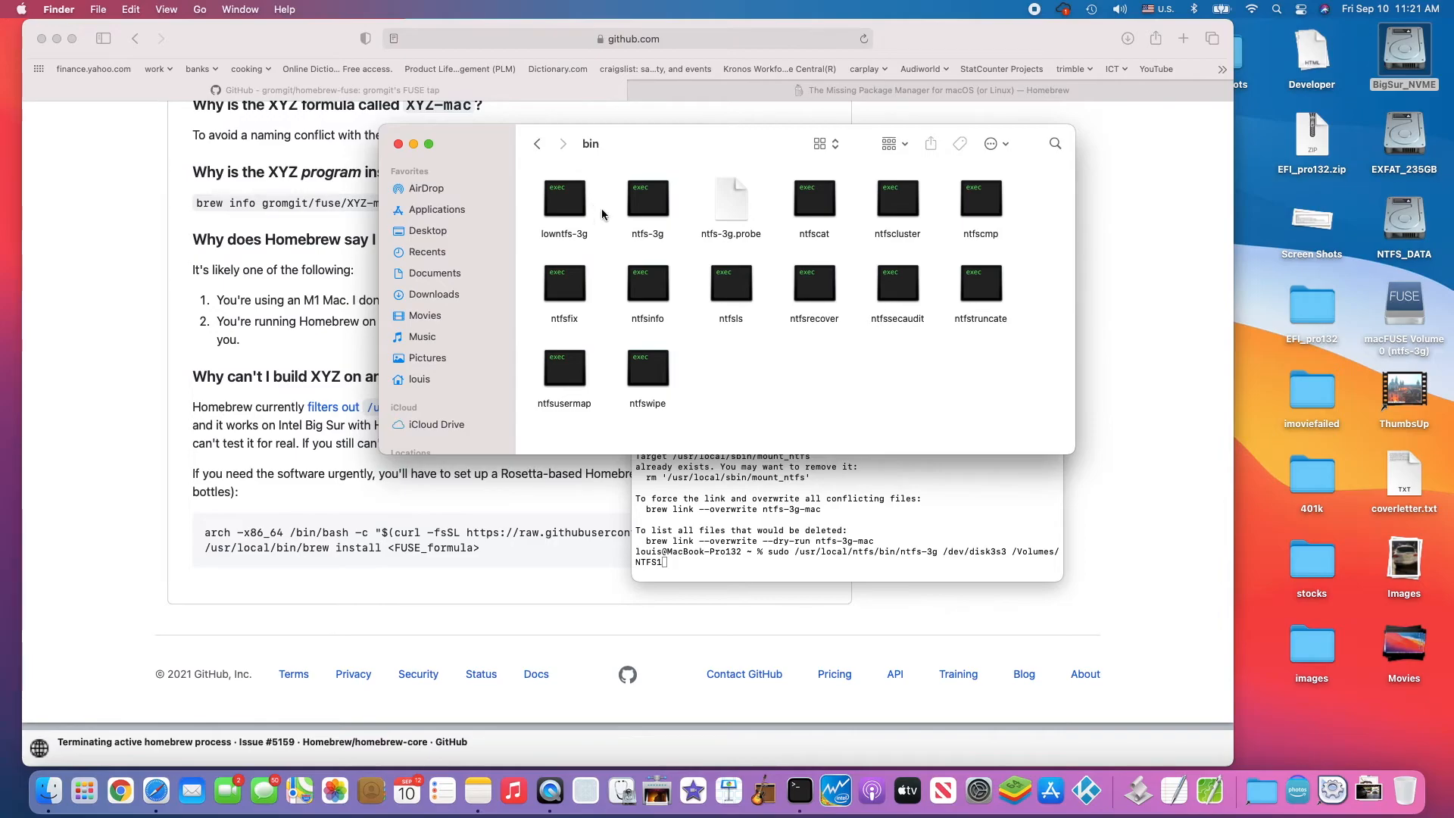
Go back up through 2021.8.22 and ntfs-3g-mac to the Cellar level.
click(537, 143)
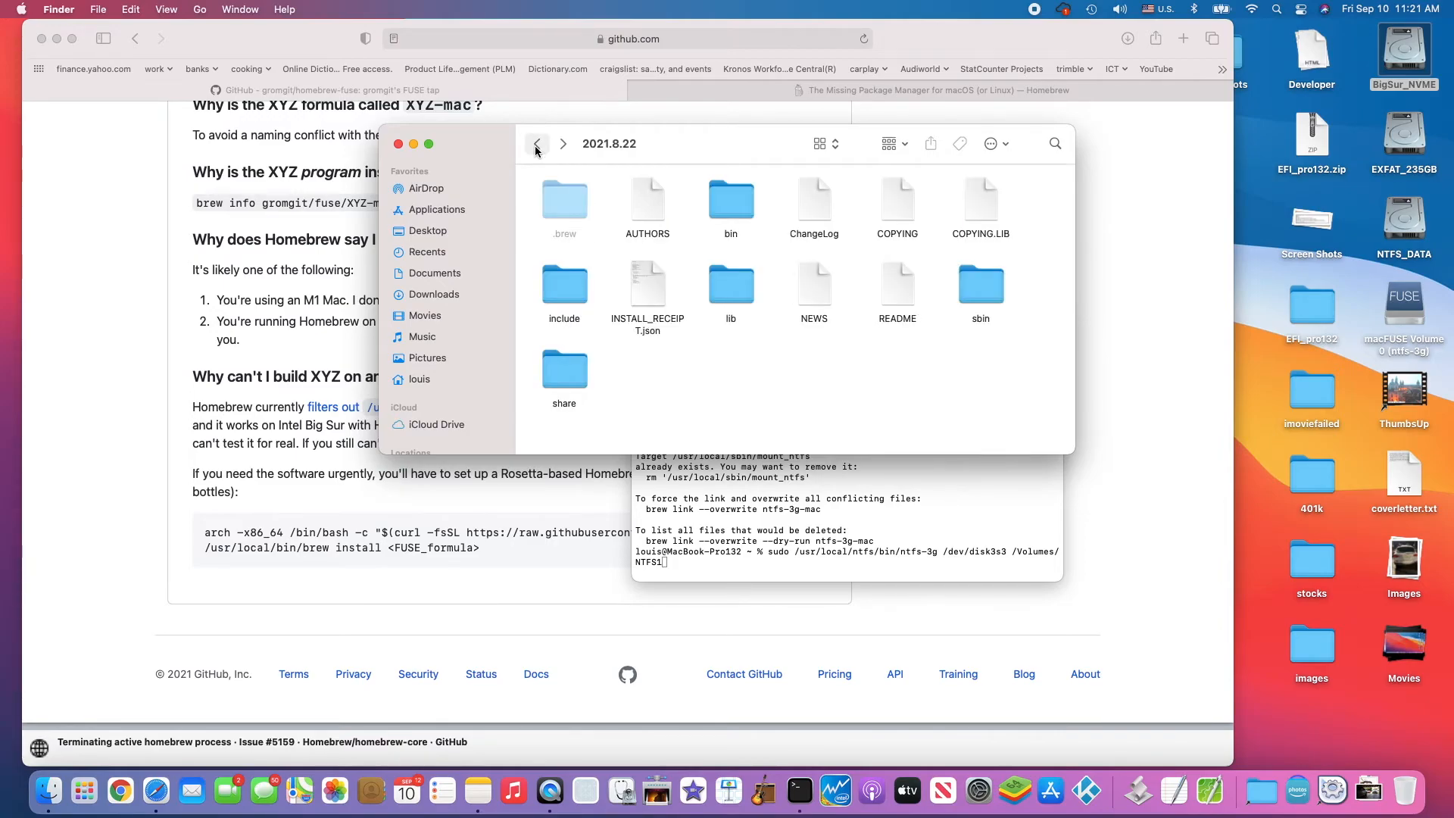
click(537, 144)
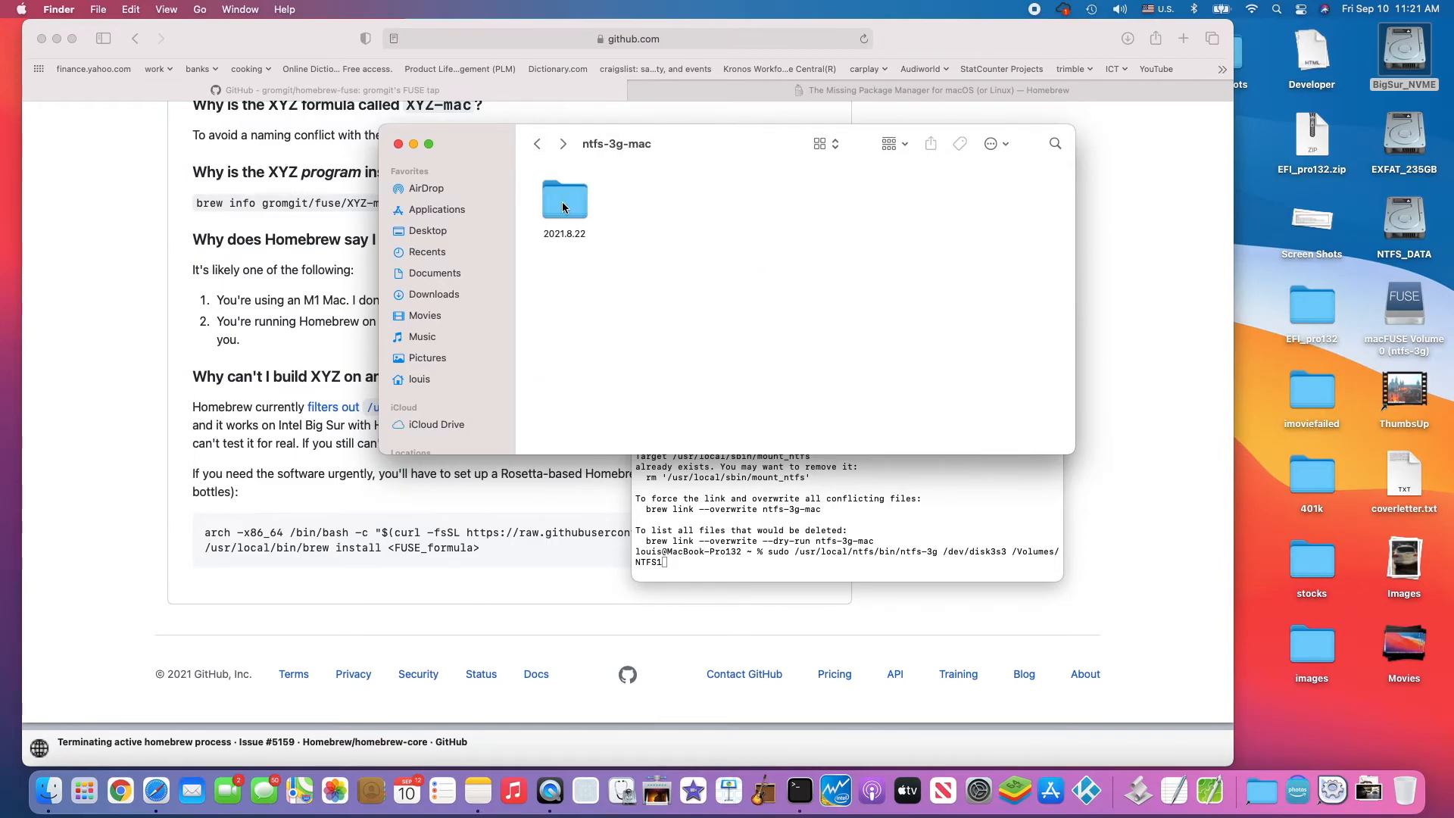
right_click(564, 197)
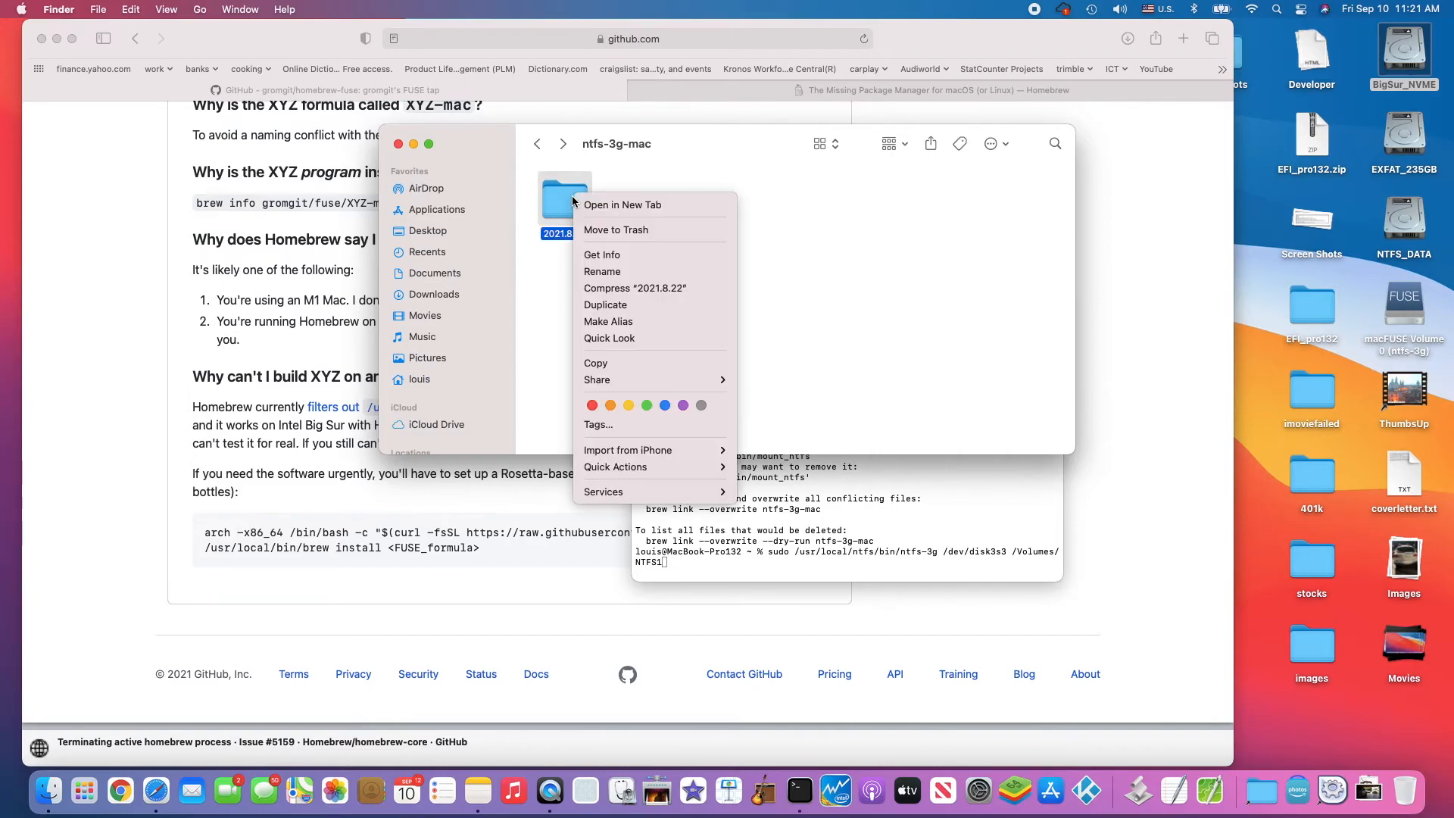
click(537, 144)
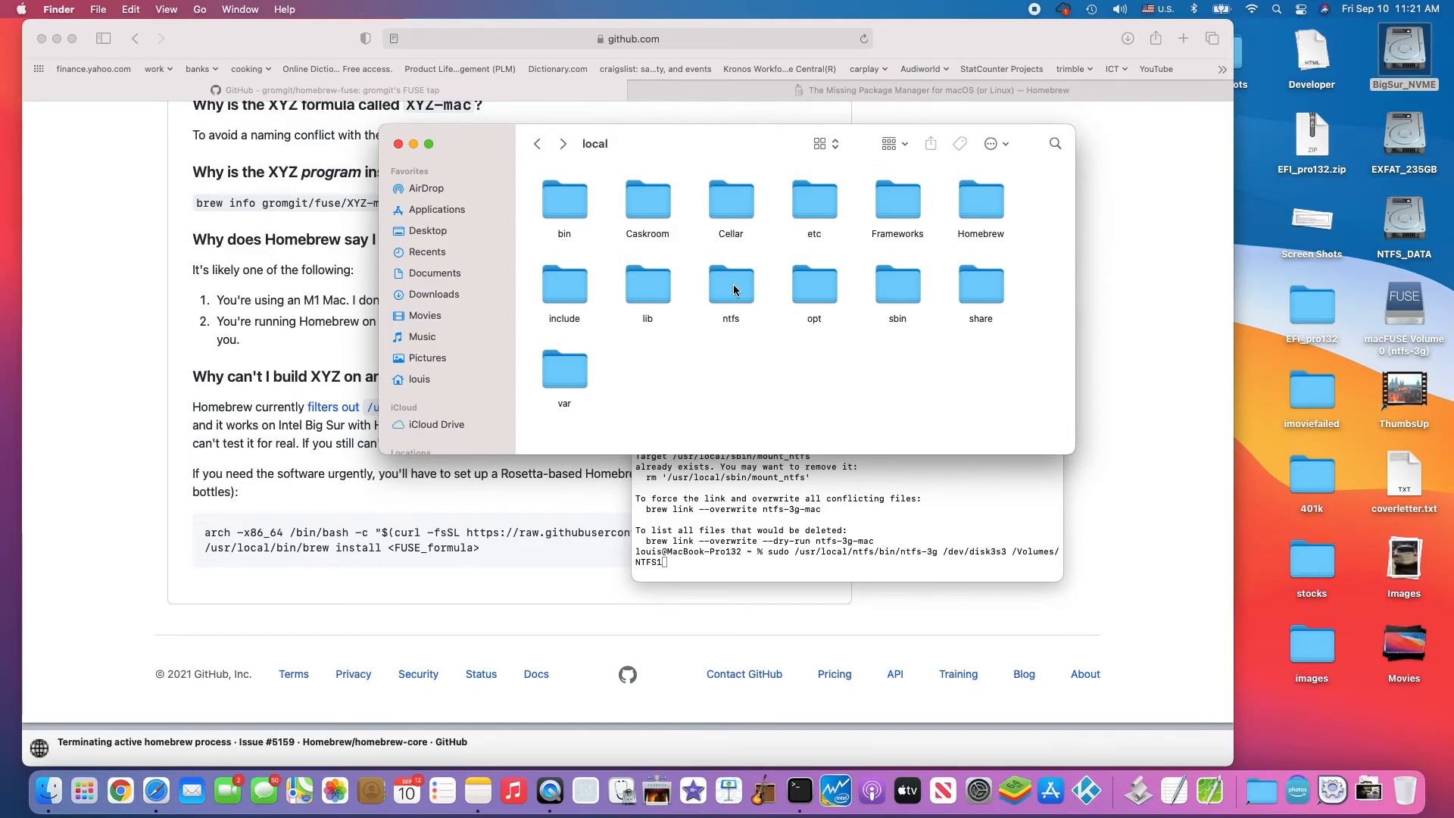
Look inside the ntfs folder, then return to /usr/local where it sits beside Cellar.
click(731, 283)
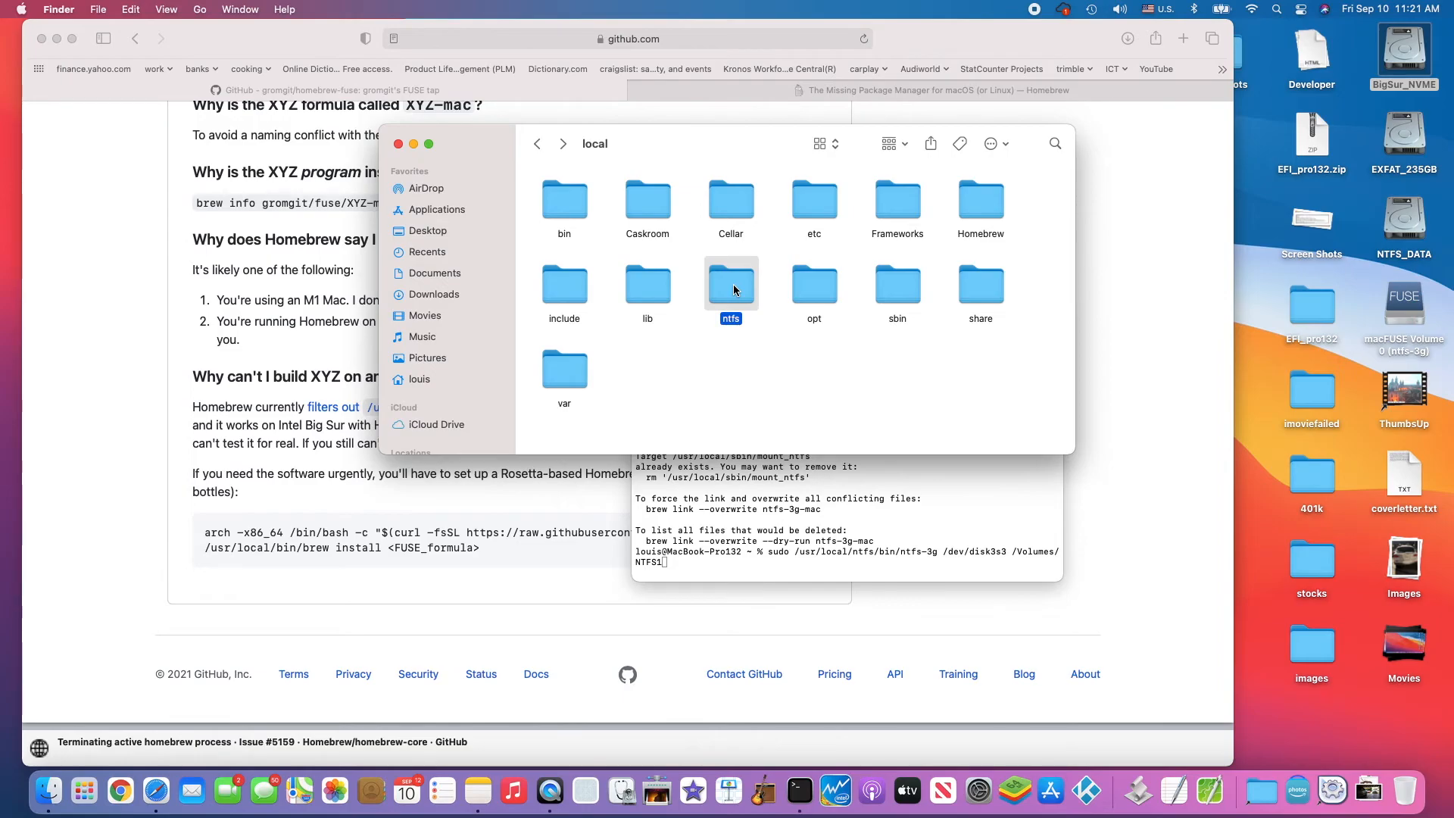
double_click(731, 282)
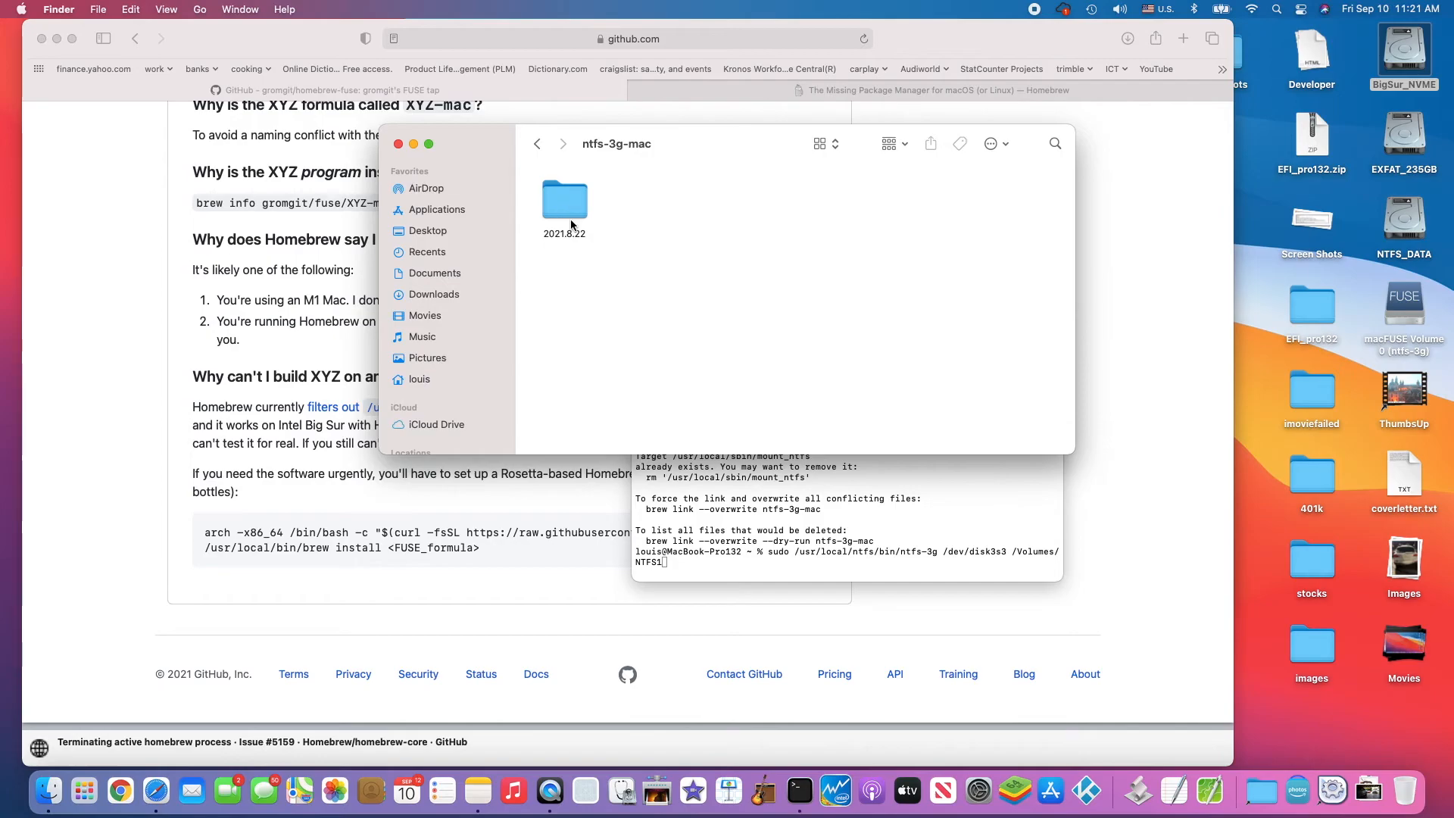
click(536, 144)
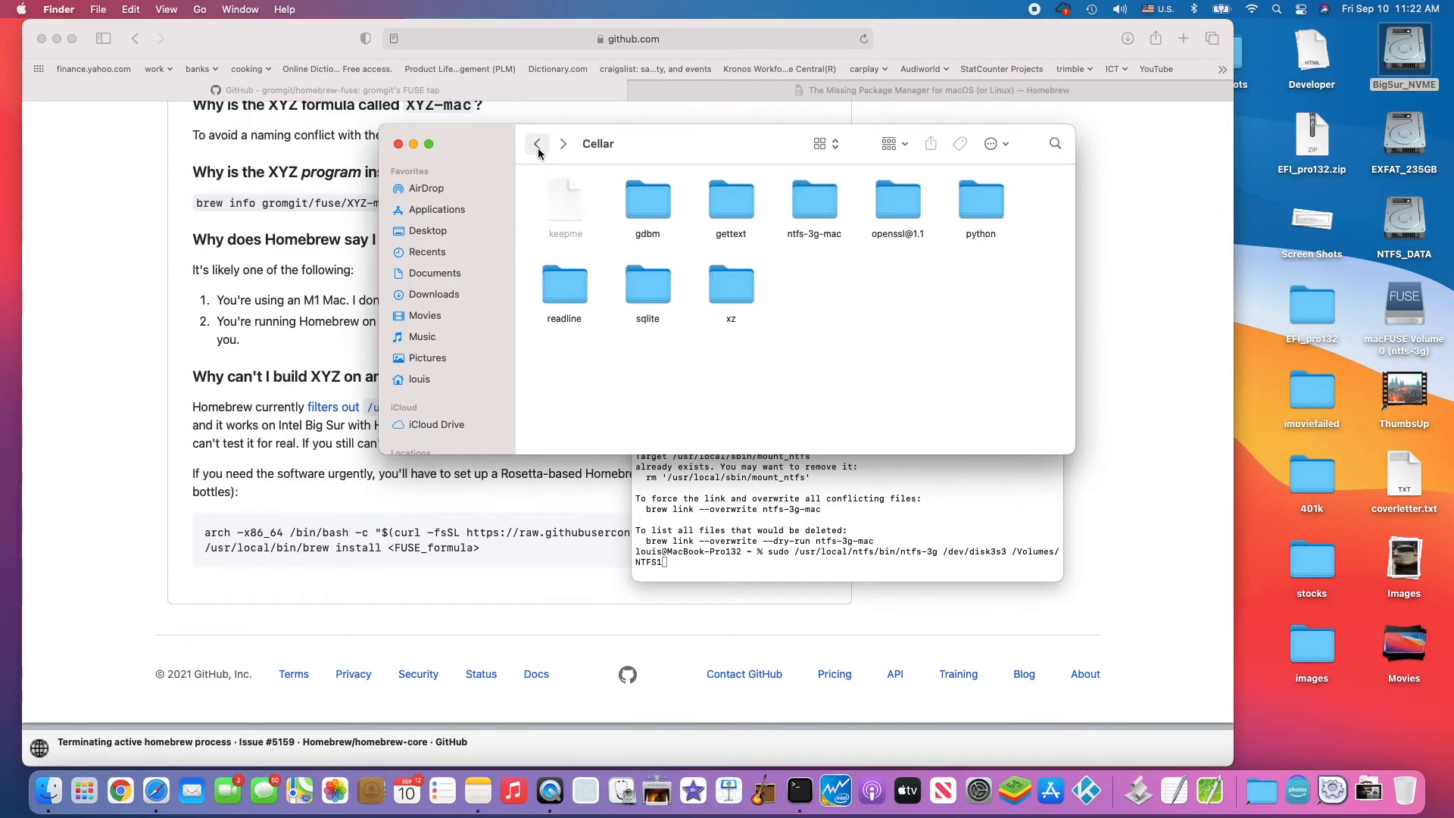
click(536, 144)
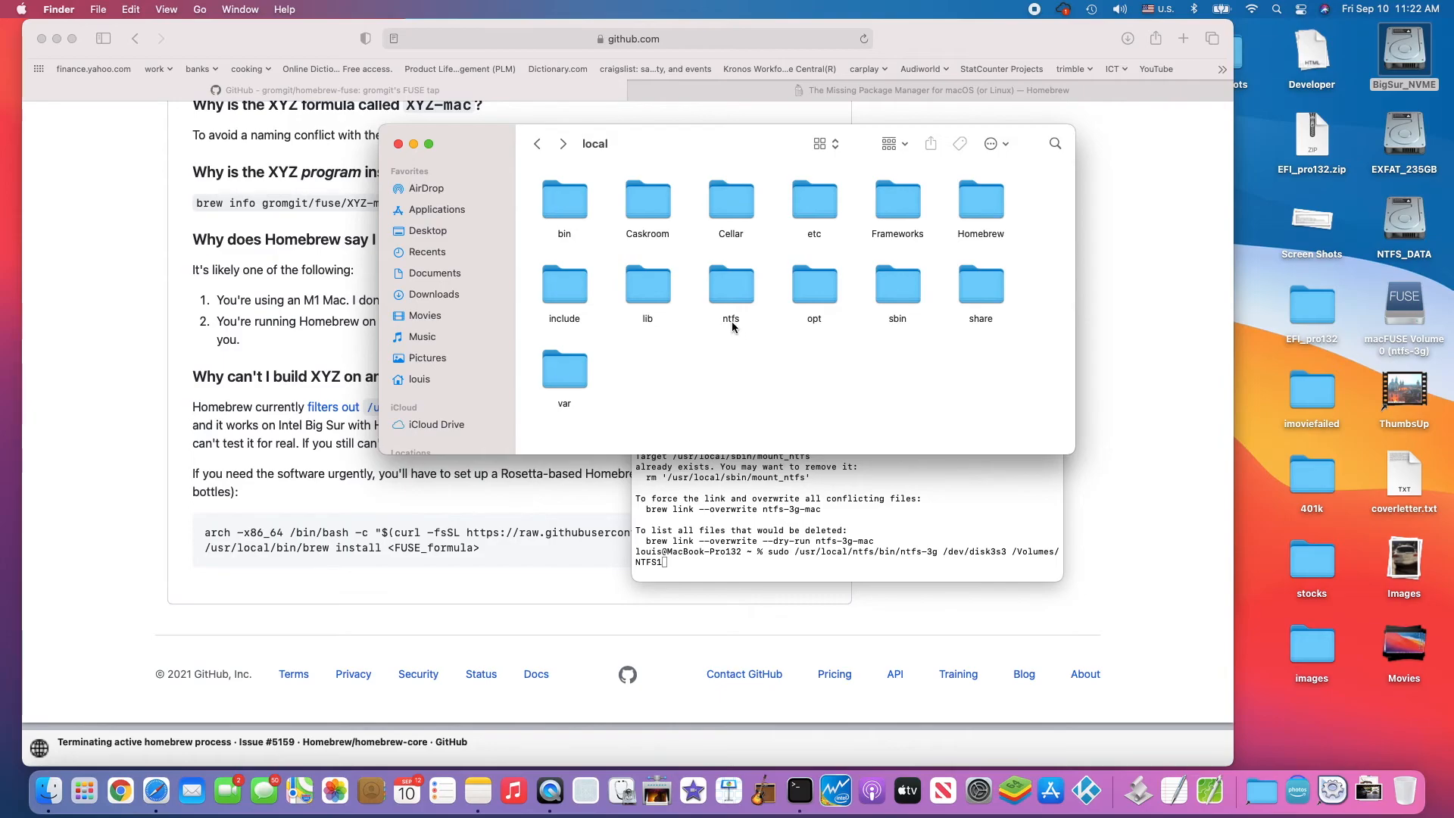
mouse_move(821, 371)
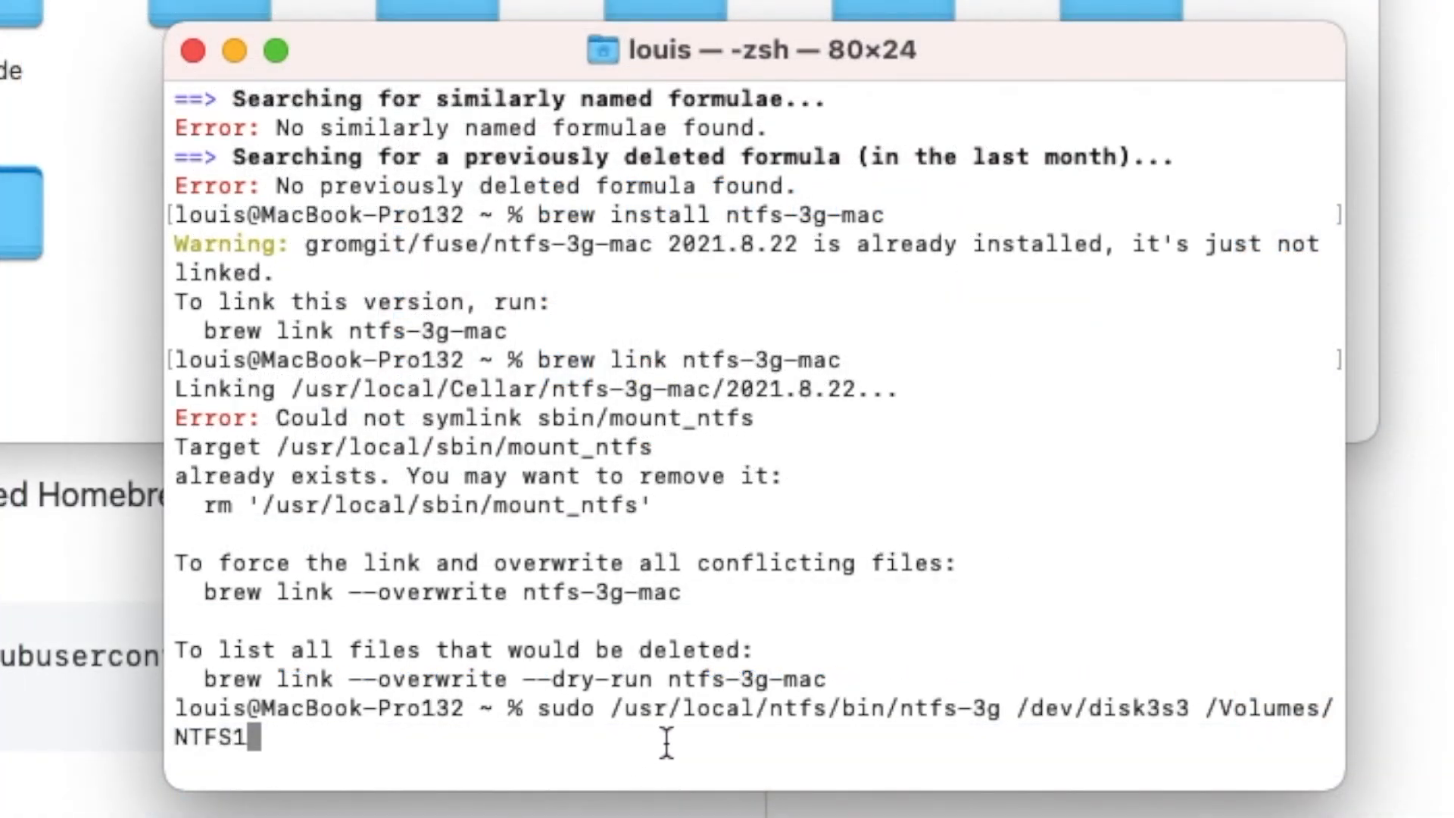
mouse_move(843, 724)
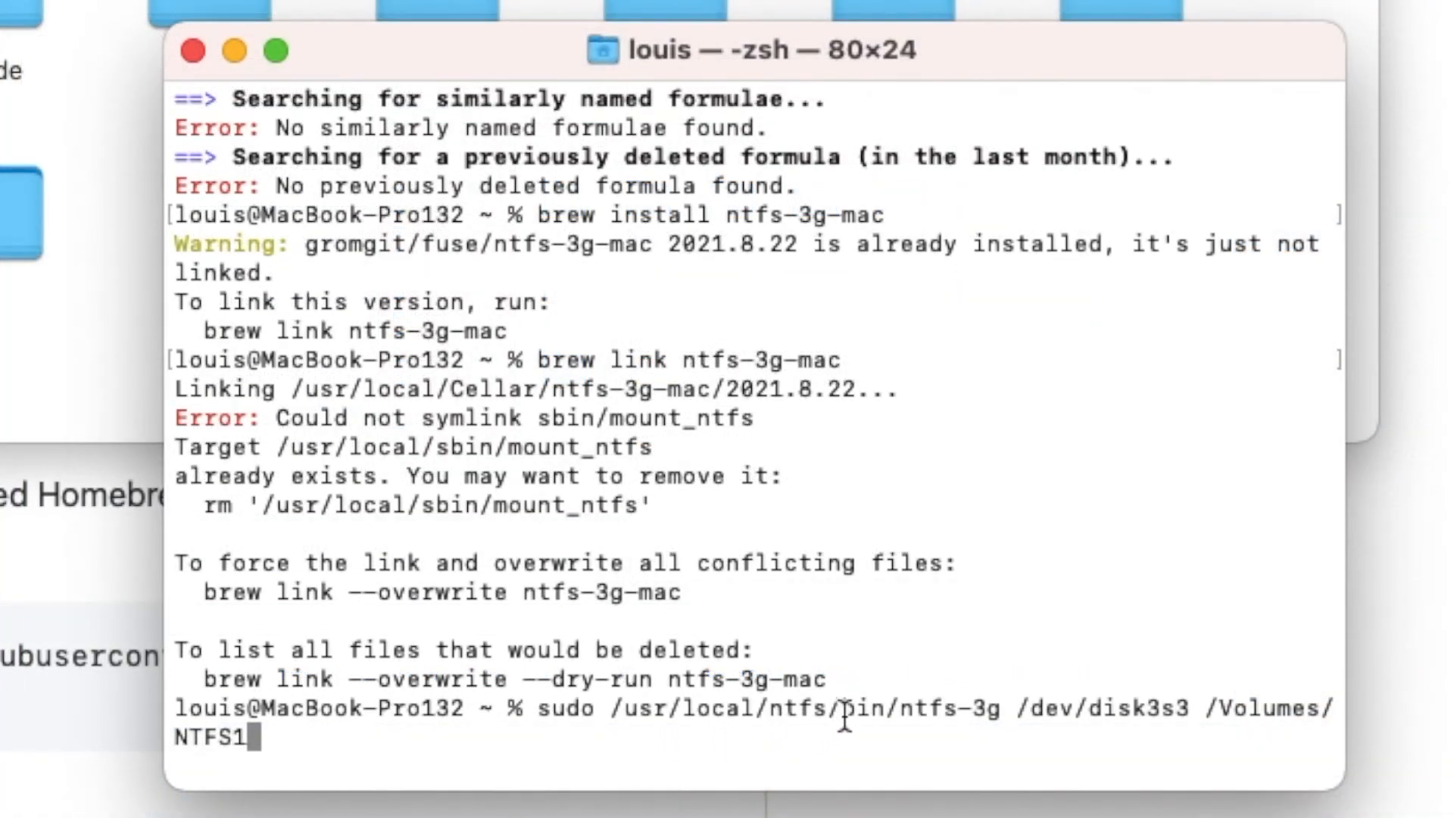
mouse_move(969, 739)
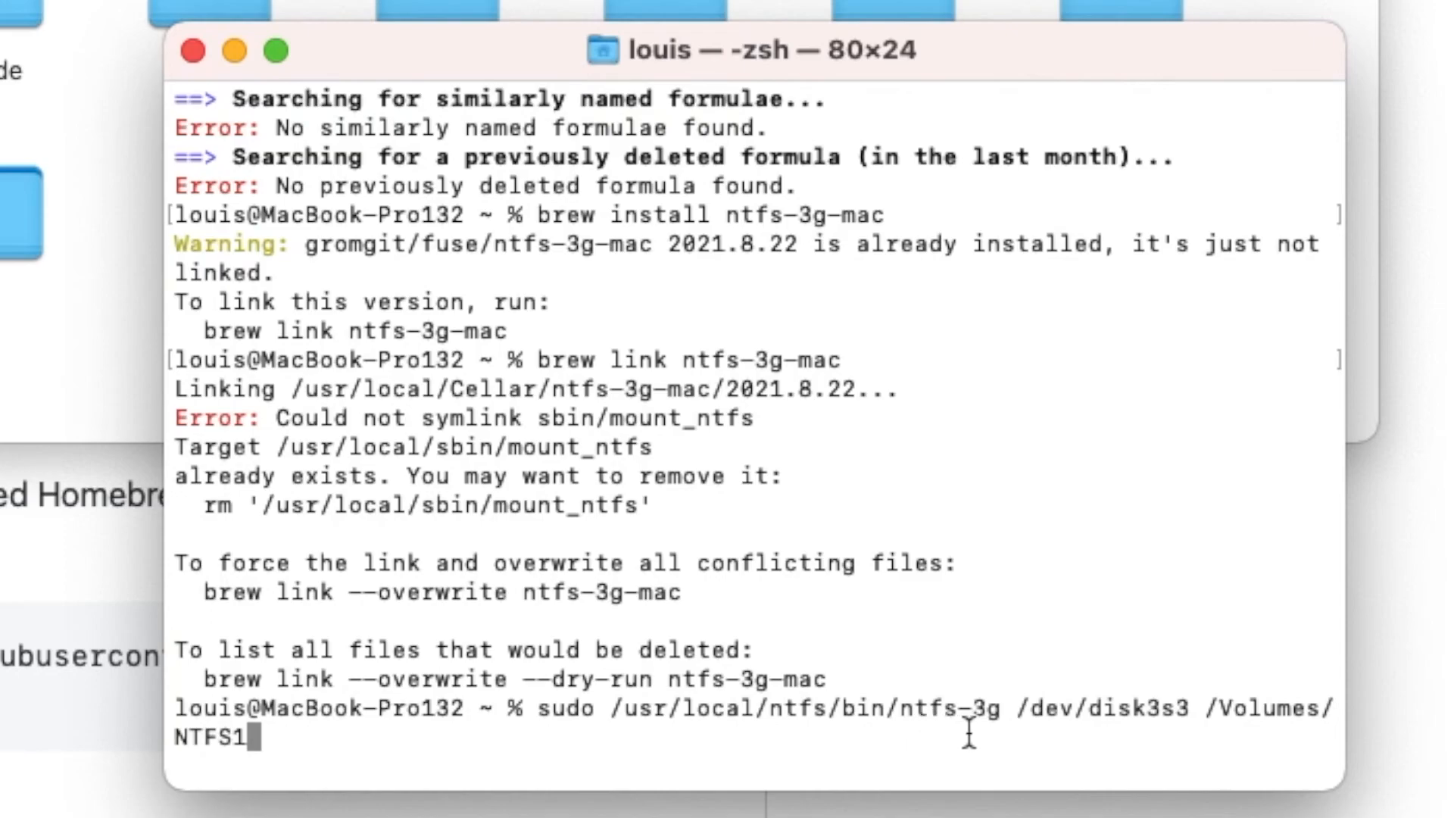
mouse_move(845, 450)
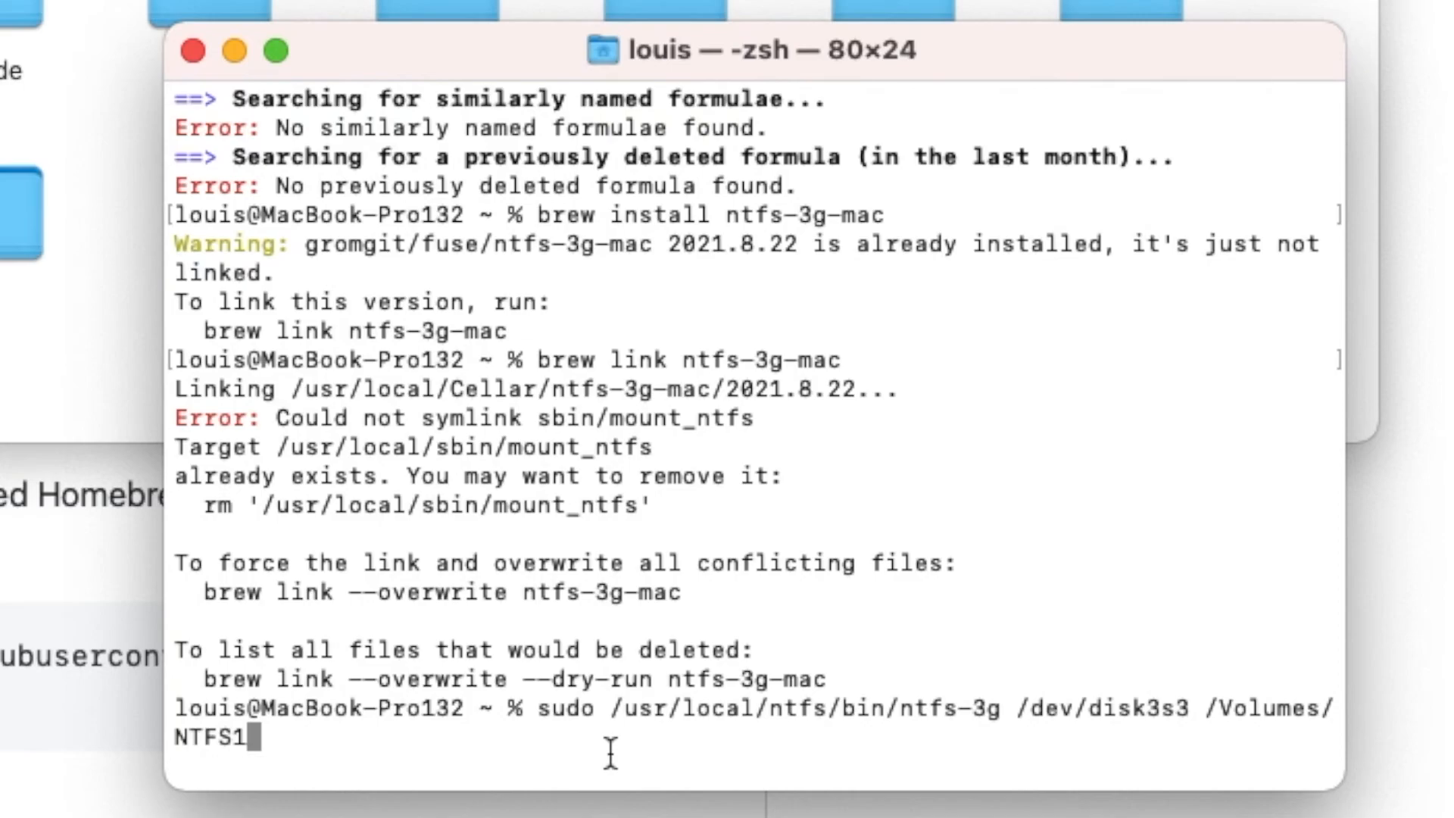
mouse_move(712, 717)
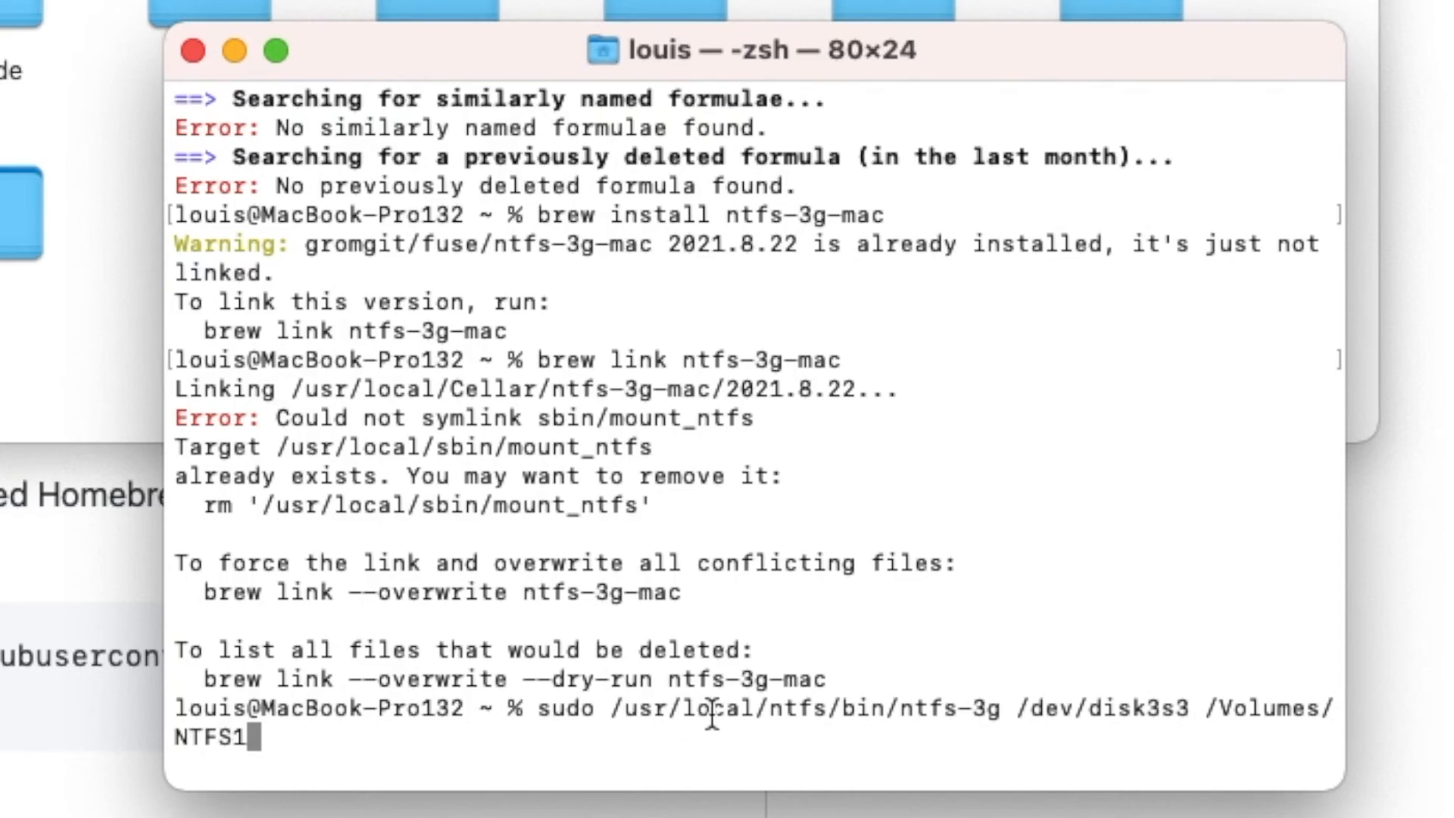
mouse_move(1018, 713)
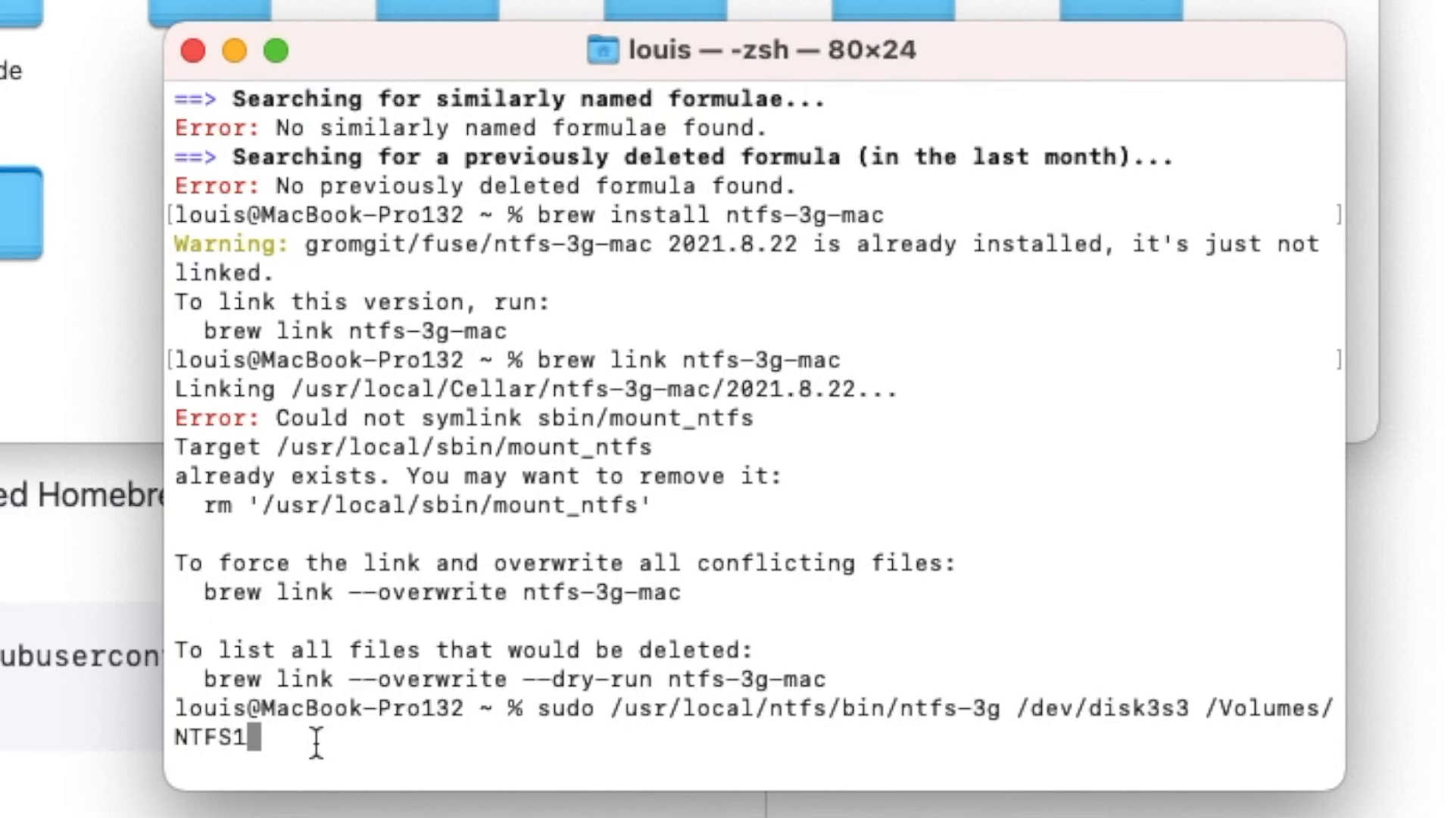
mouse_move(178, 86)
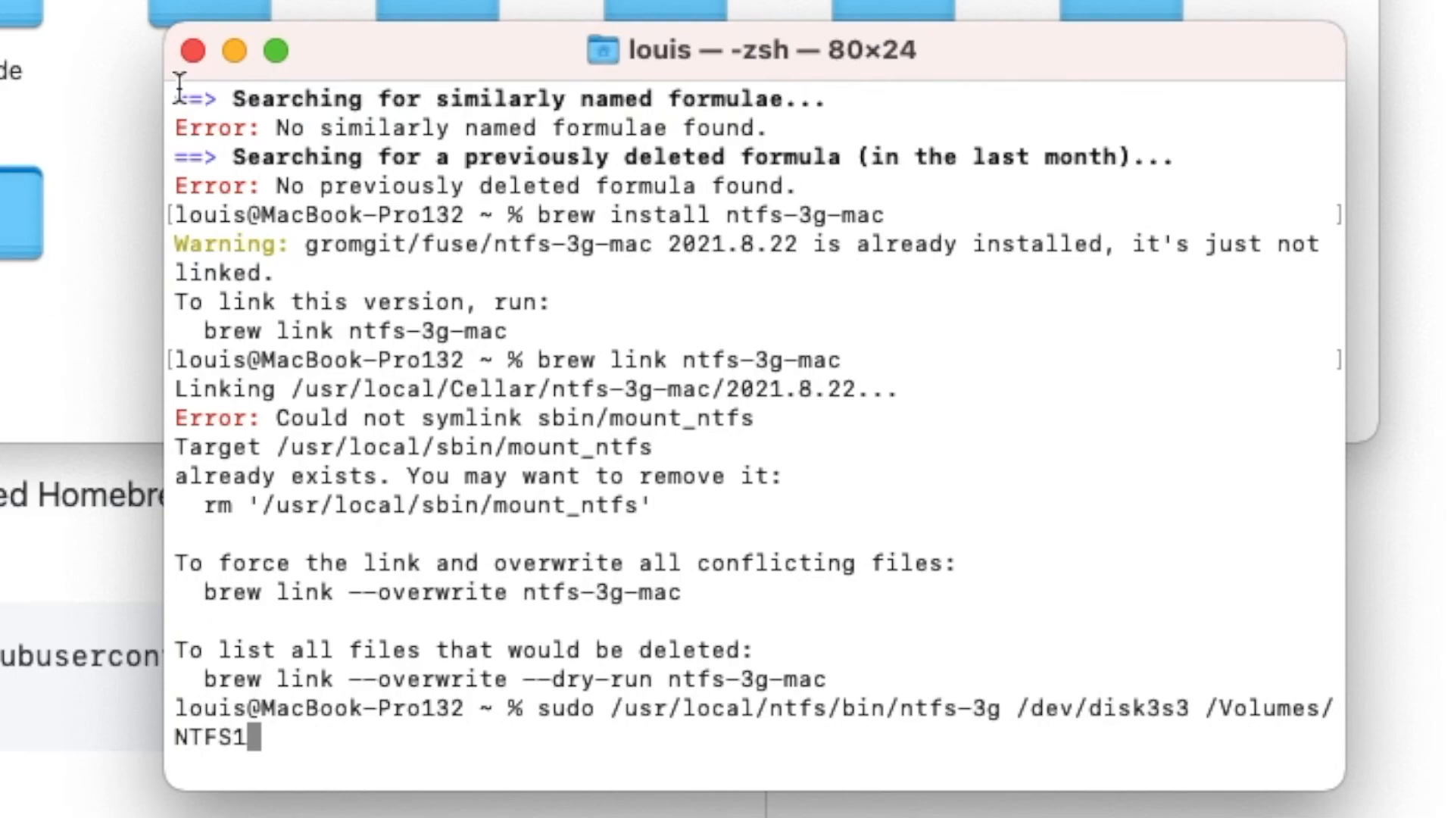
mouse_move(191, 51)
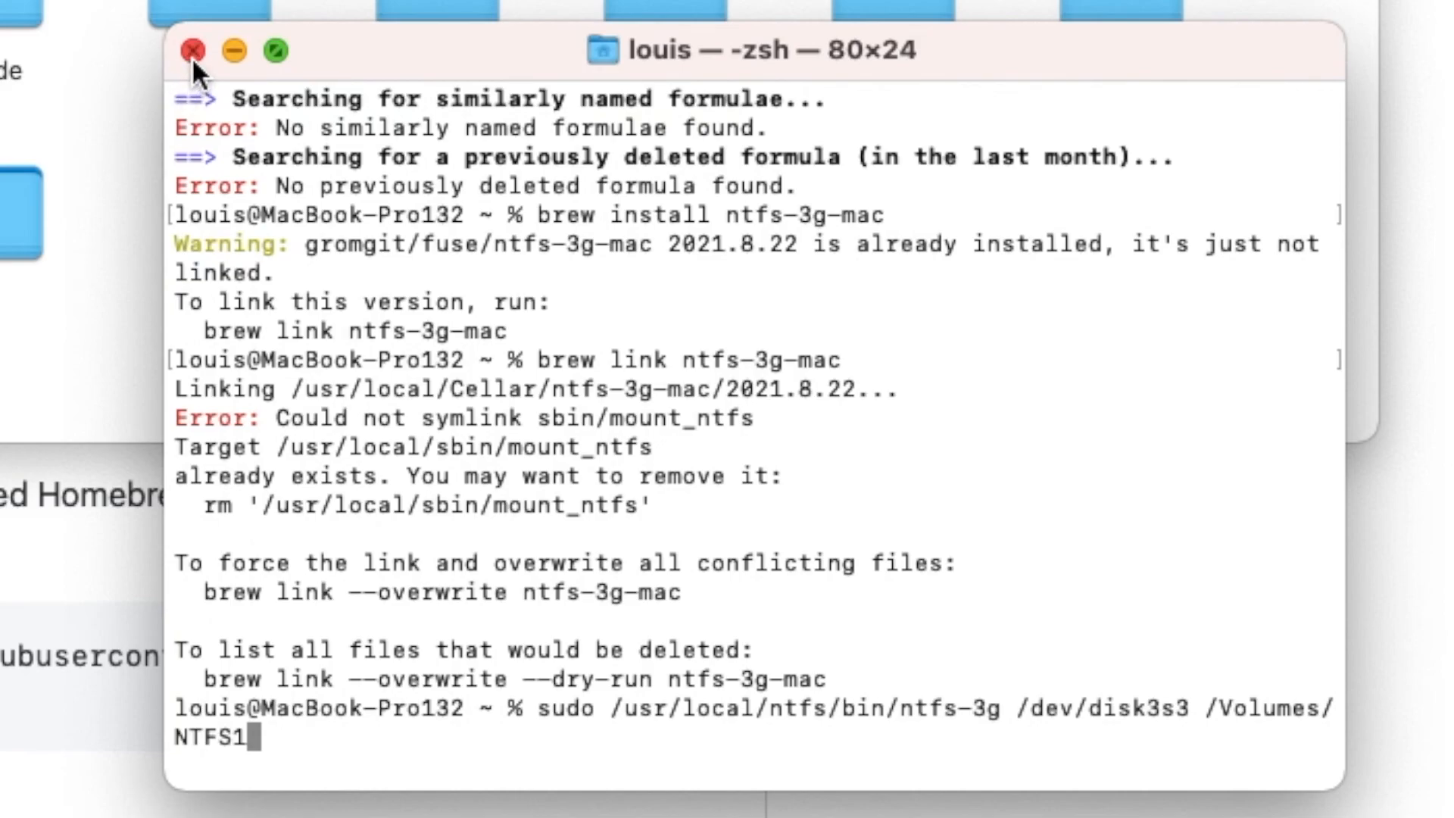